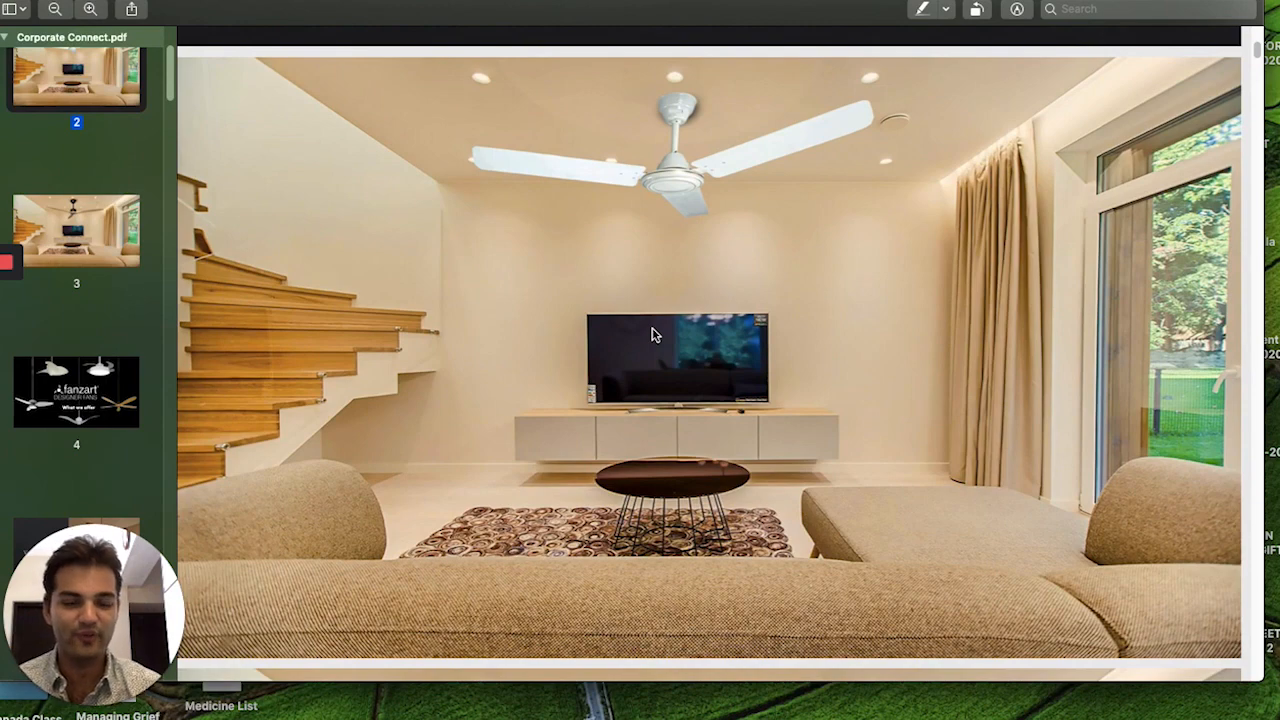
mouse_move(627, 255)
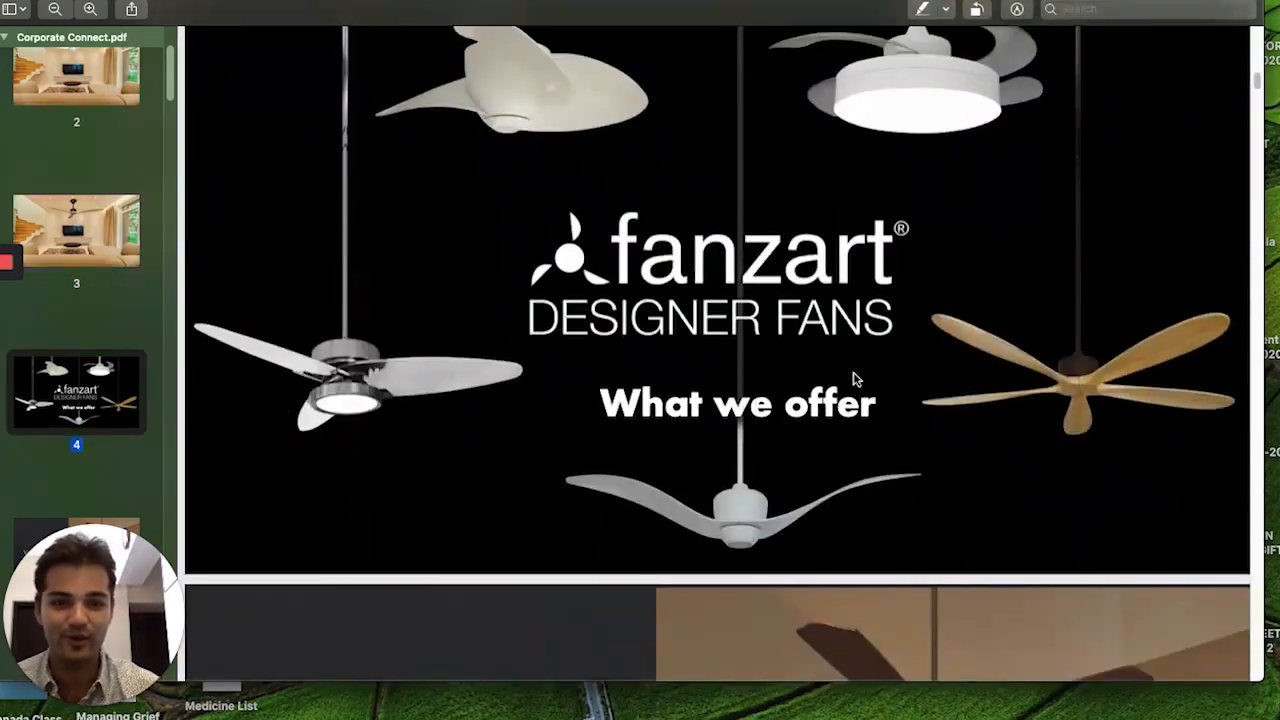
Step: Scroll the Corporate Connect deck past 'What we offer' to the Modern Fans slide
scroll("down", 3)
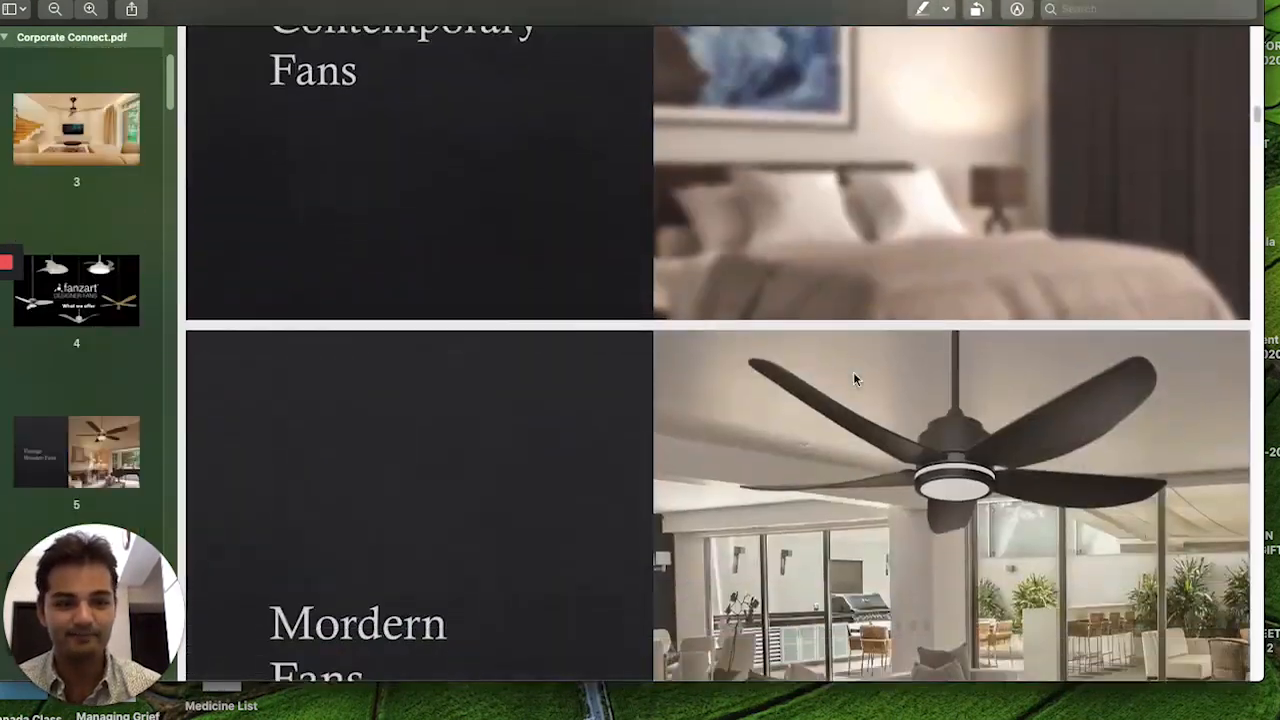
scroll("down", 3)
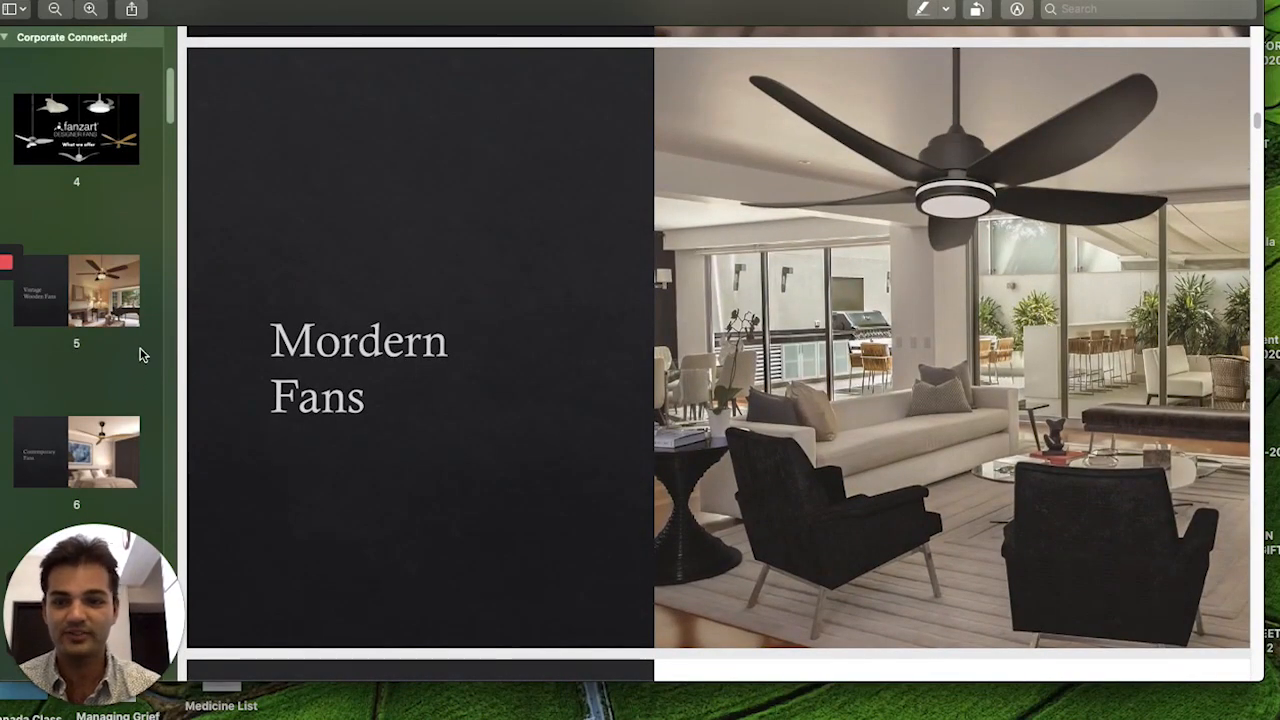
mouse_move(988, 267)
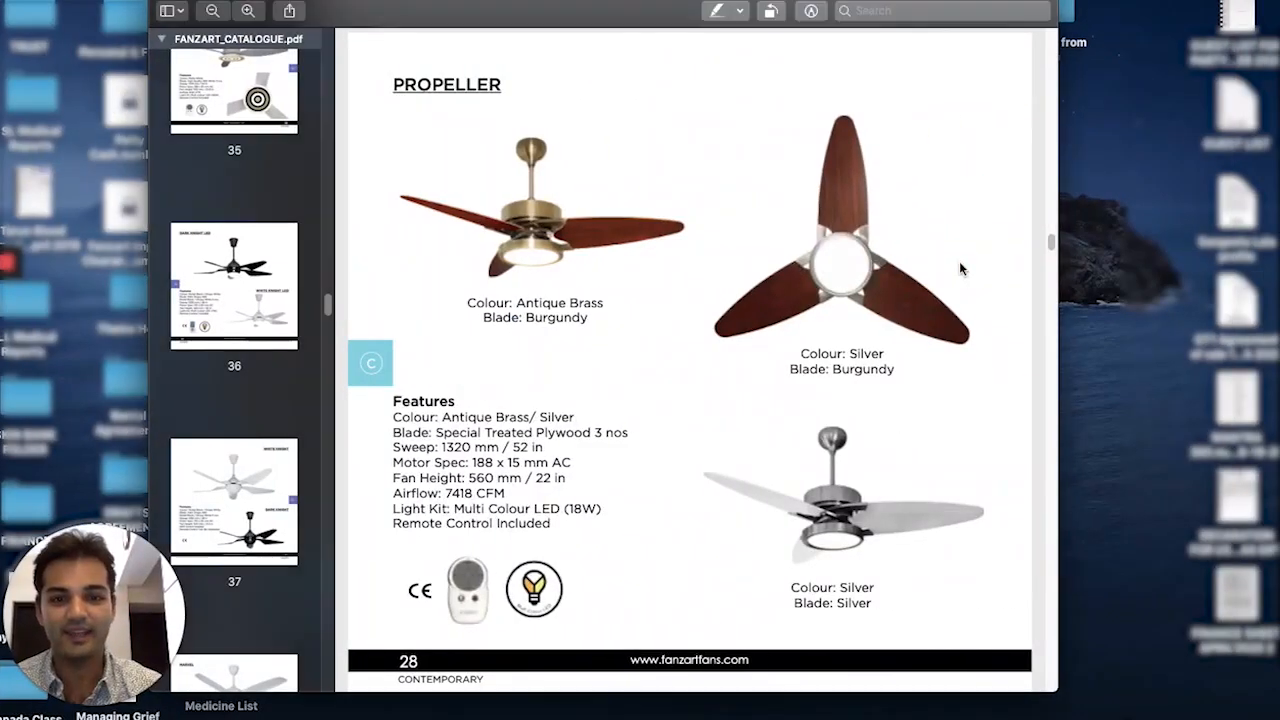
Step: Jump from the Propeller page to page 34, the Zen fan, via the thumbnails
scroll("up", 3)
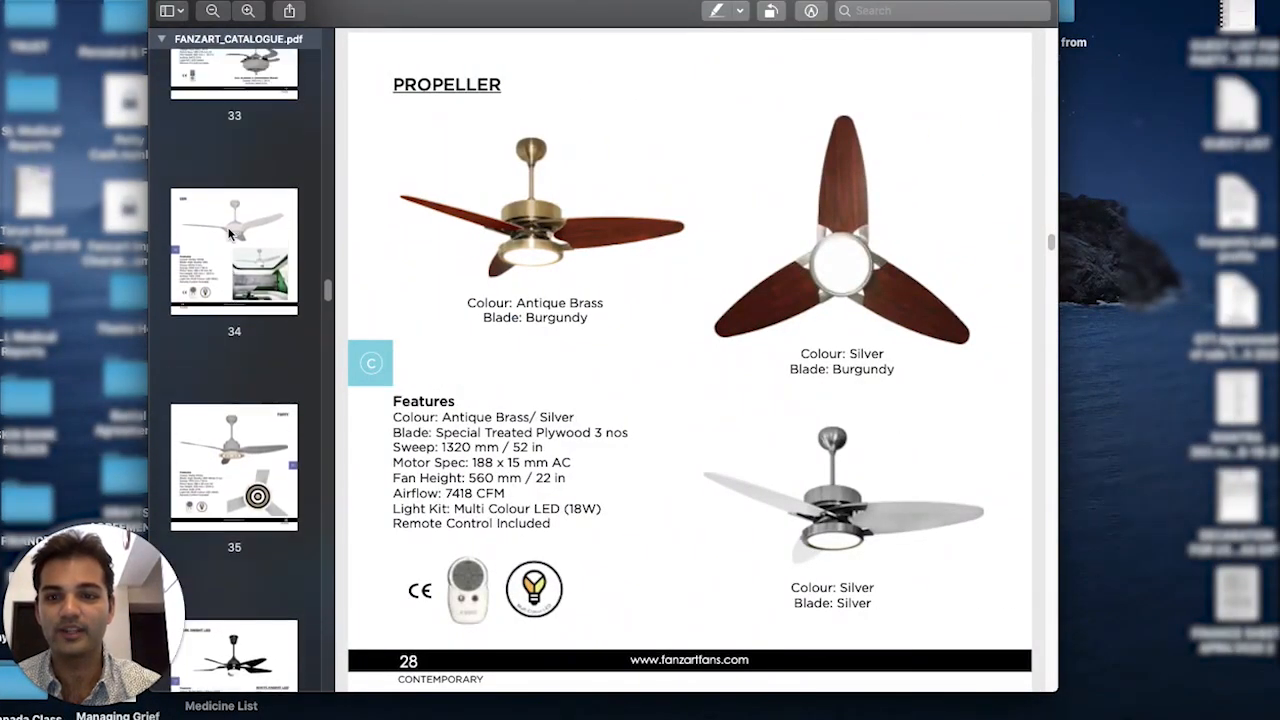
left_click(233, 250)
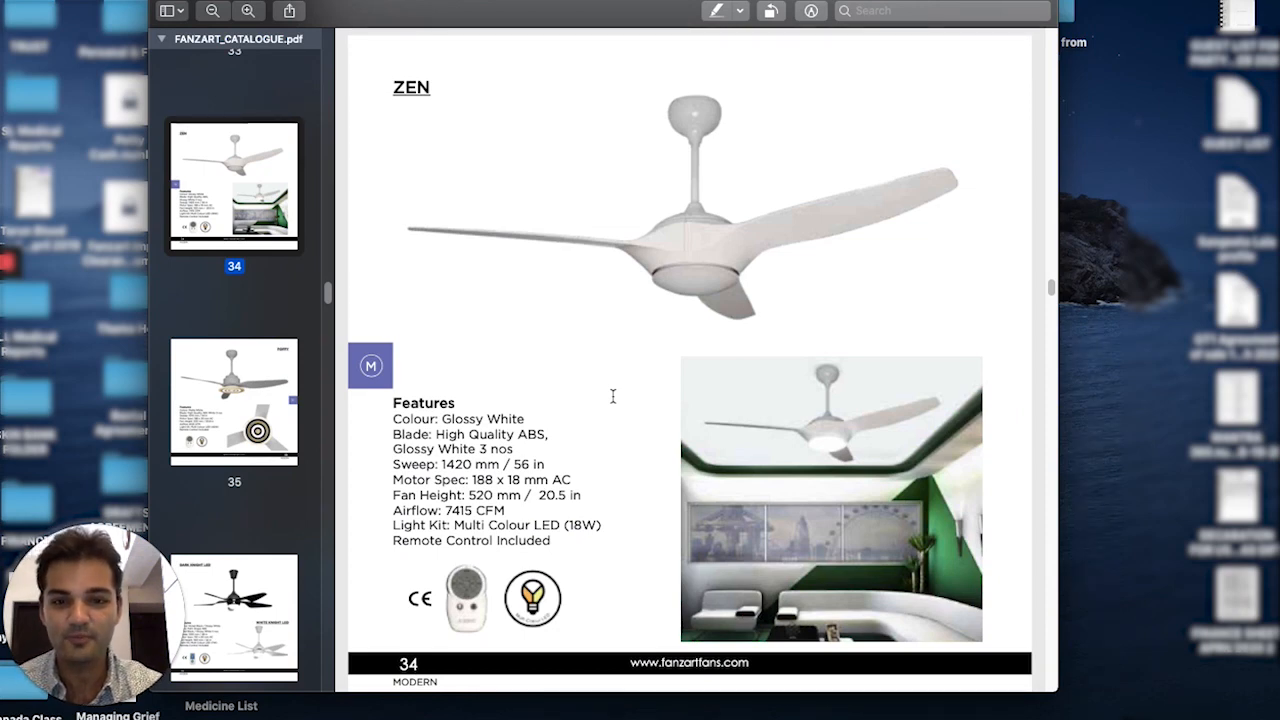
Step: View page 35's Poppy fan, then continue to page 36's Knight LED fans
left_click(233, 400)
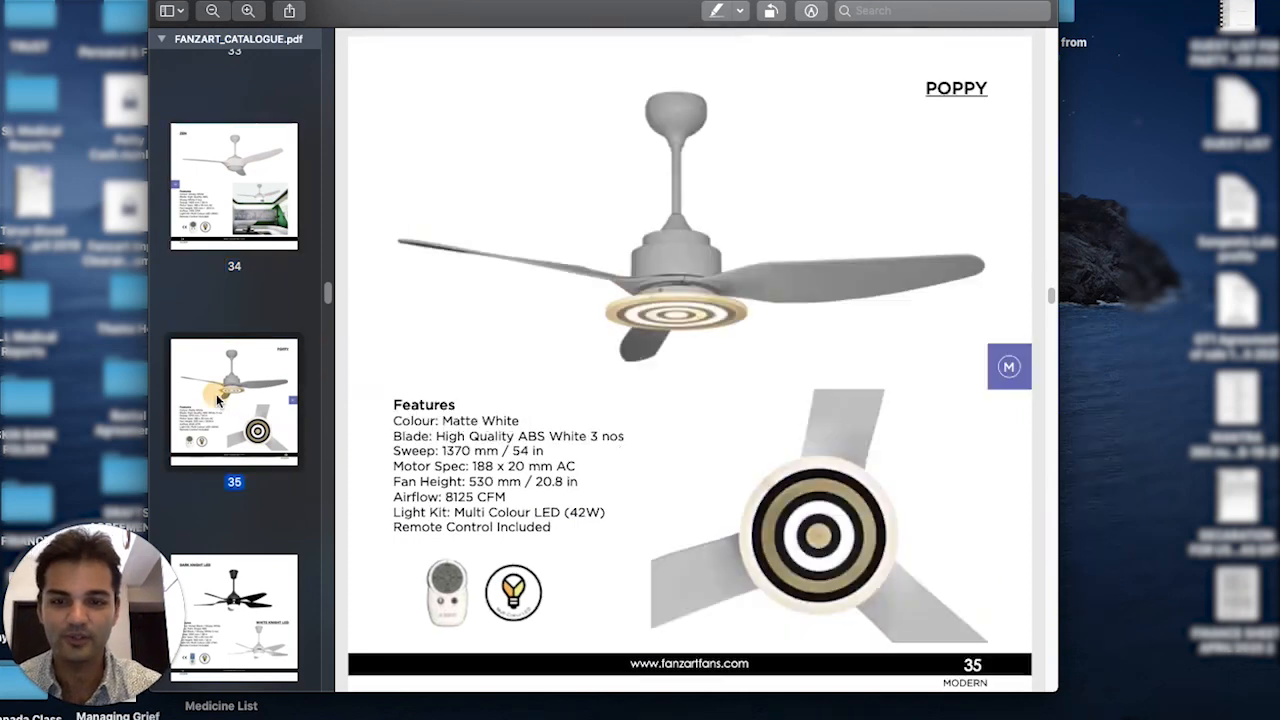
mouse_move(740, 388)
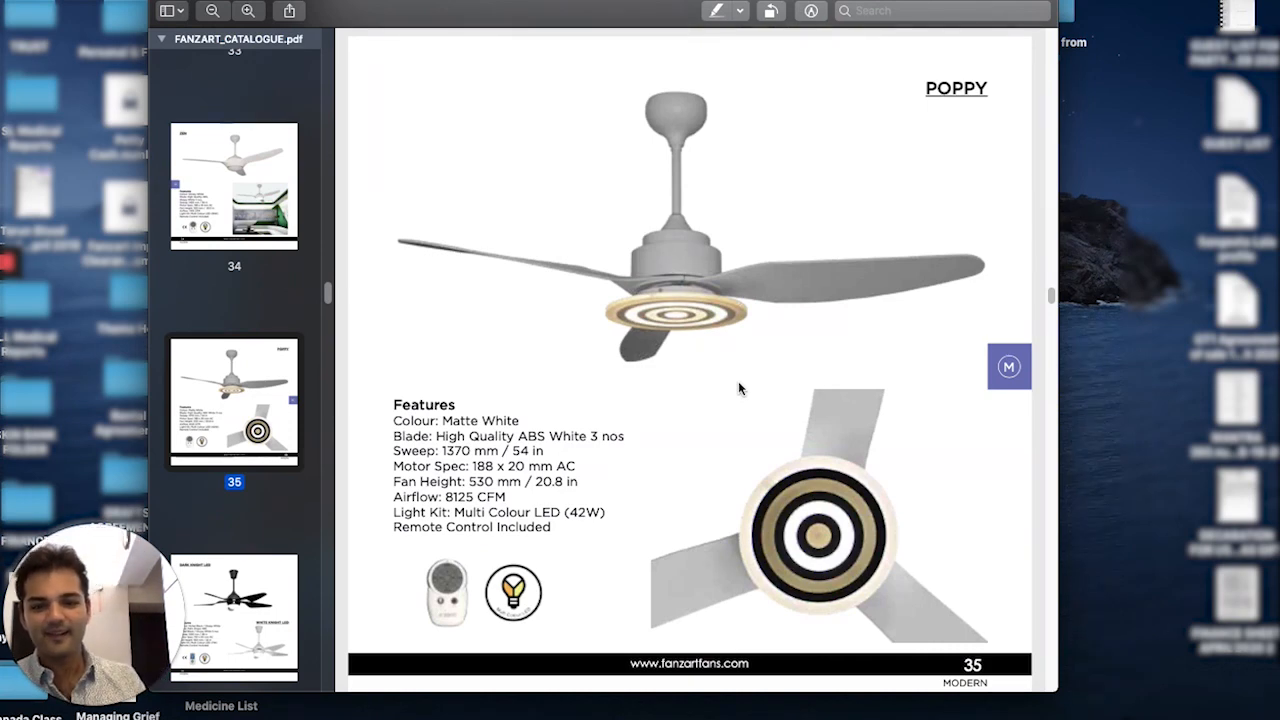
mouse_move(248, 496)
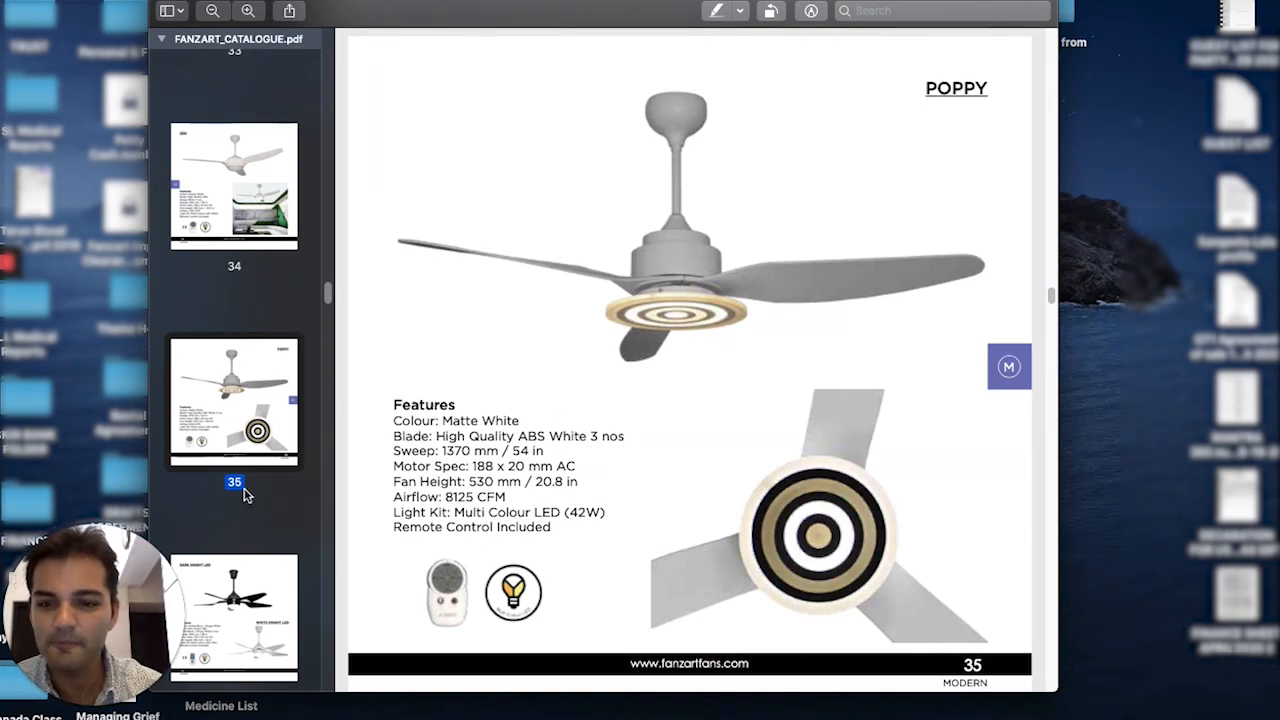
scroll("down", 3)
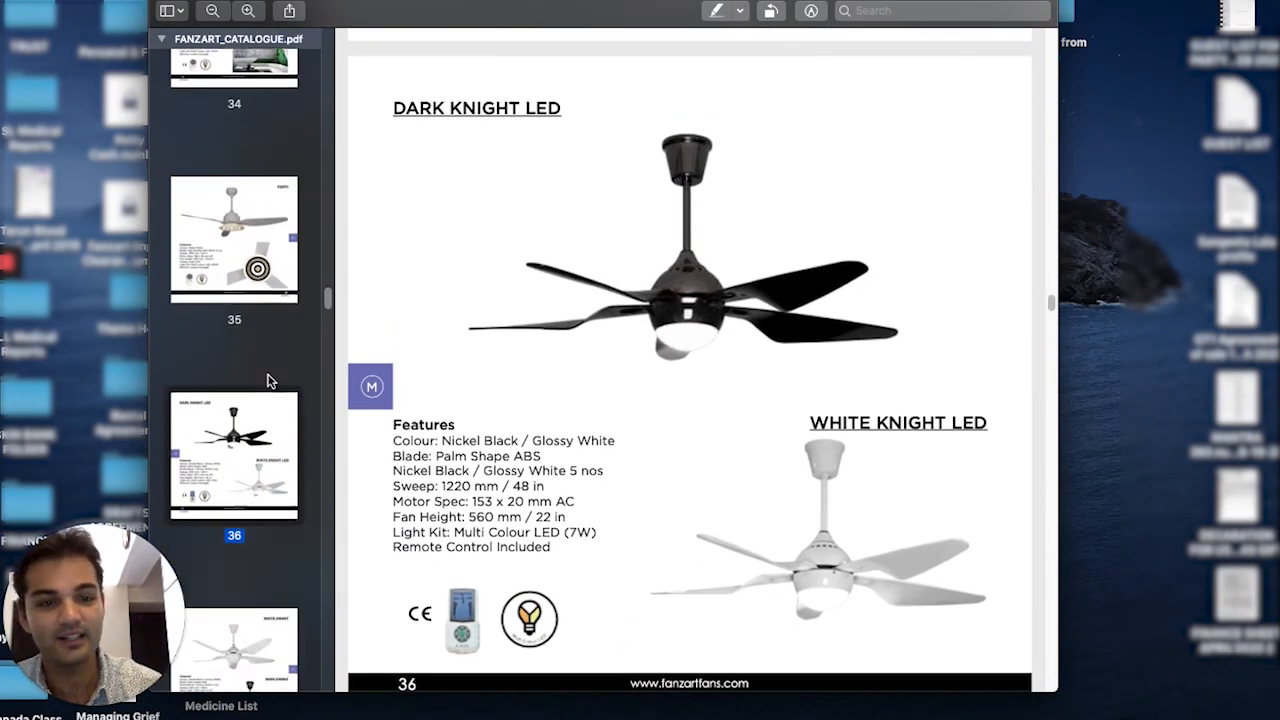
Step: Scroll to page 37 showing the White Knight and Dark Knight fans
scroll("down", 3)
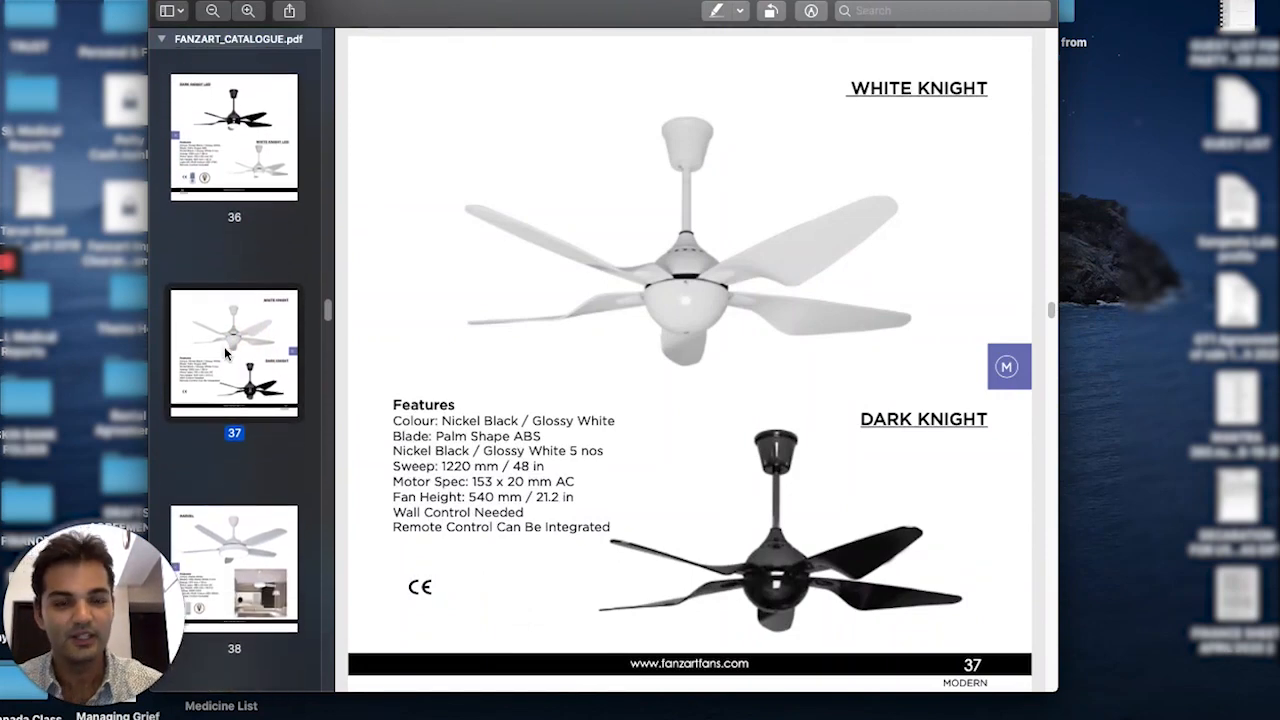
scroll("down", 3)
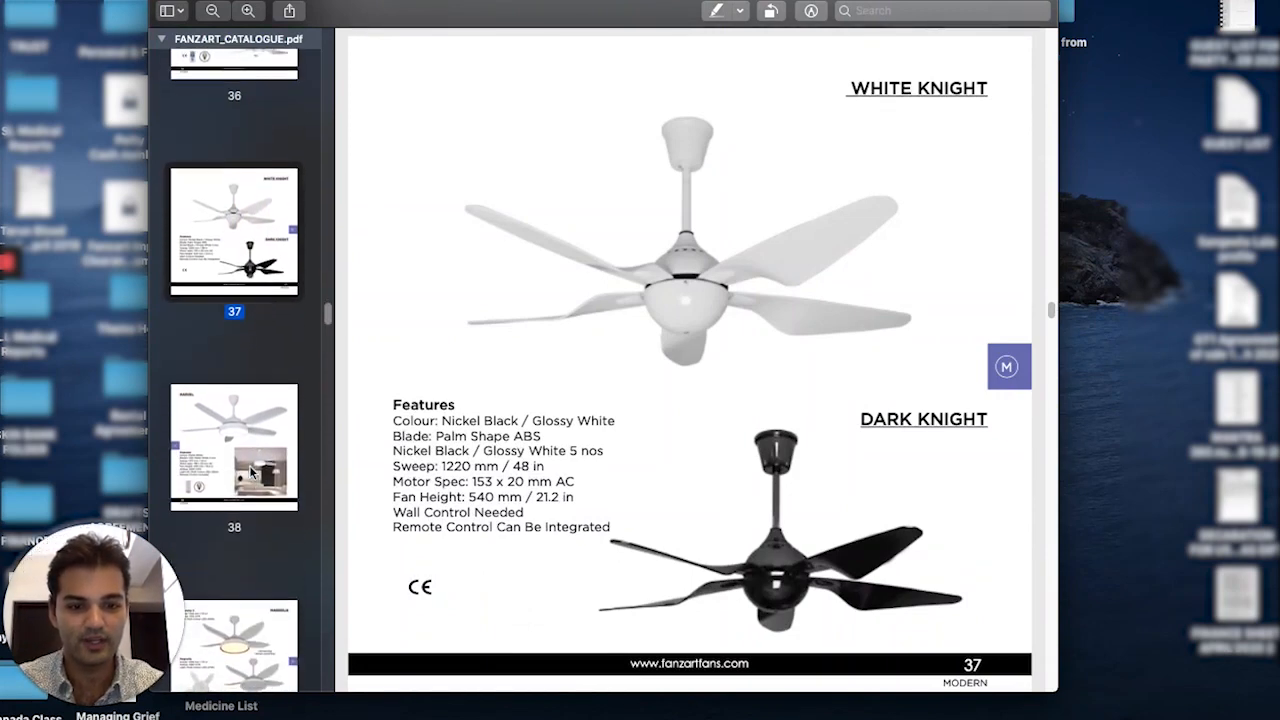
scroll("up", 3)
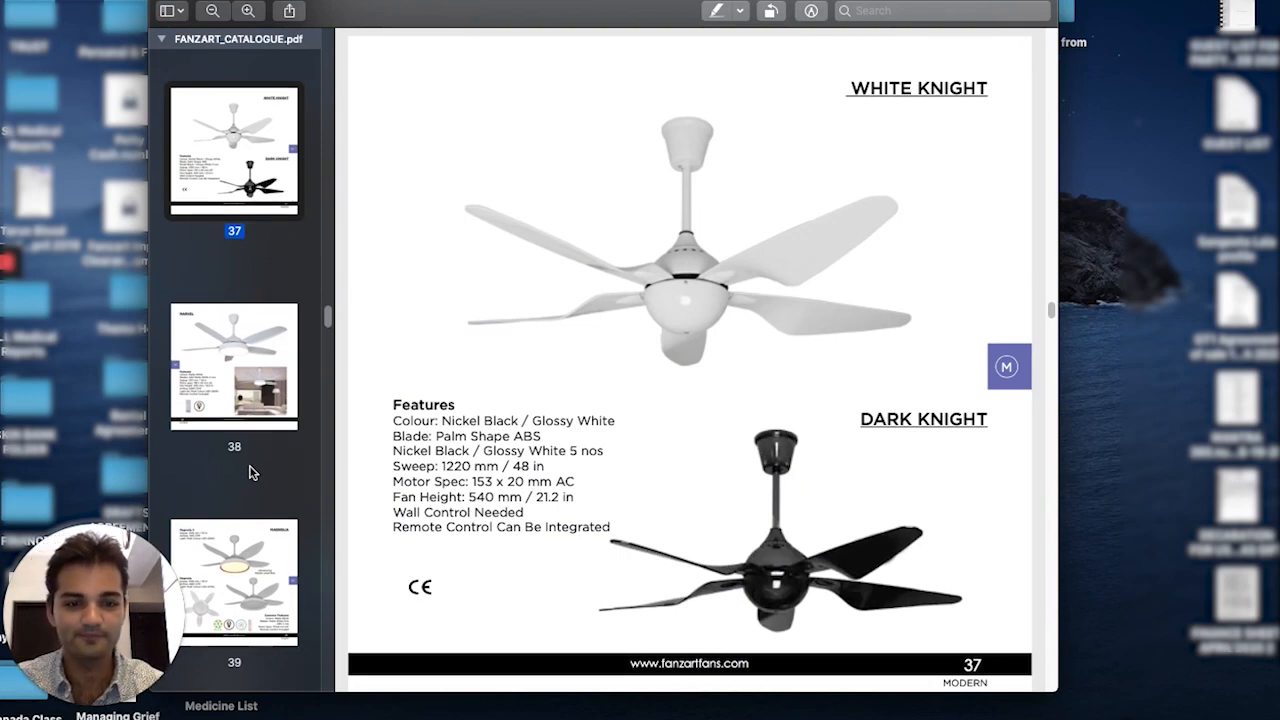
mouse_move(888, 325)
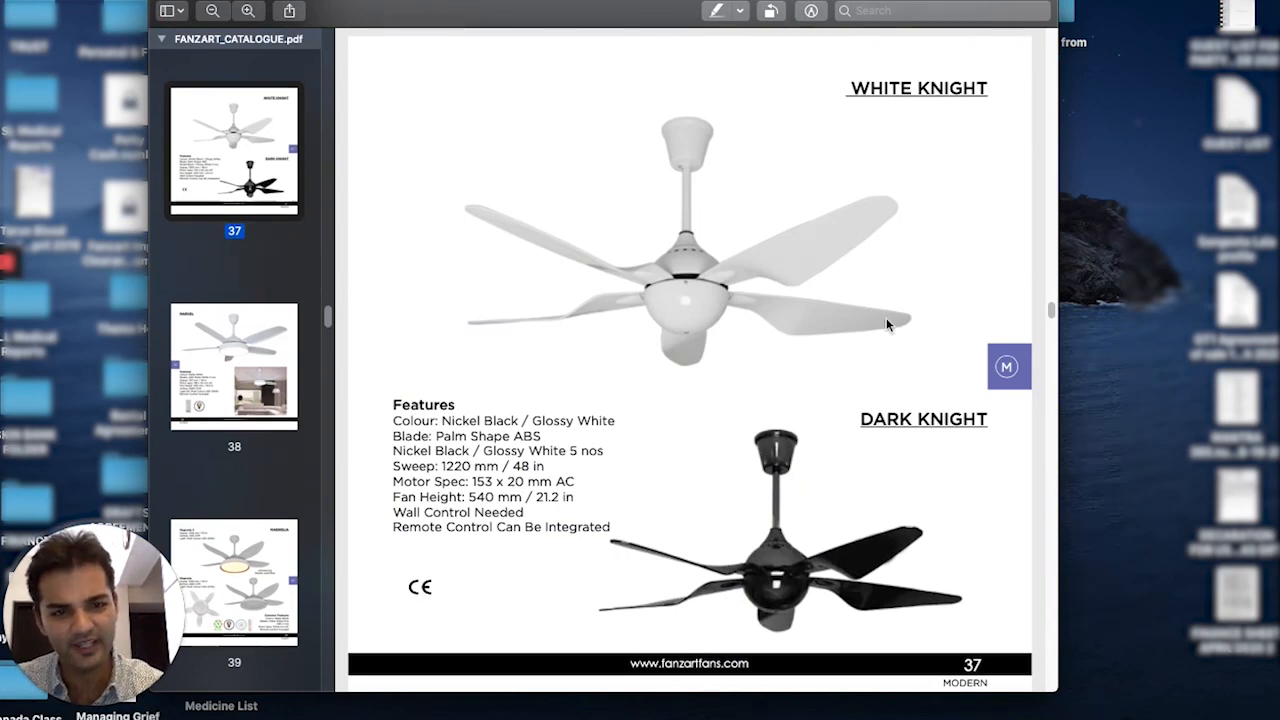
mouse_move(825, 342)
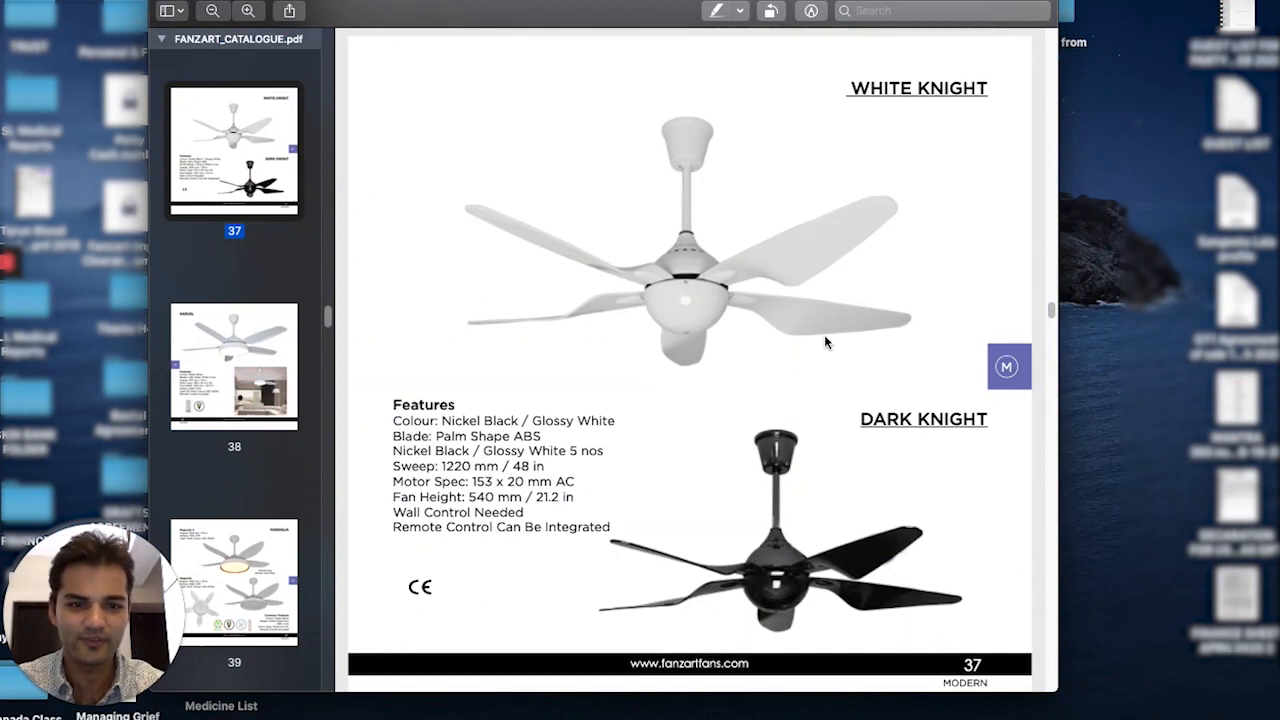
mouse_move(790, 598)
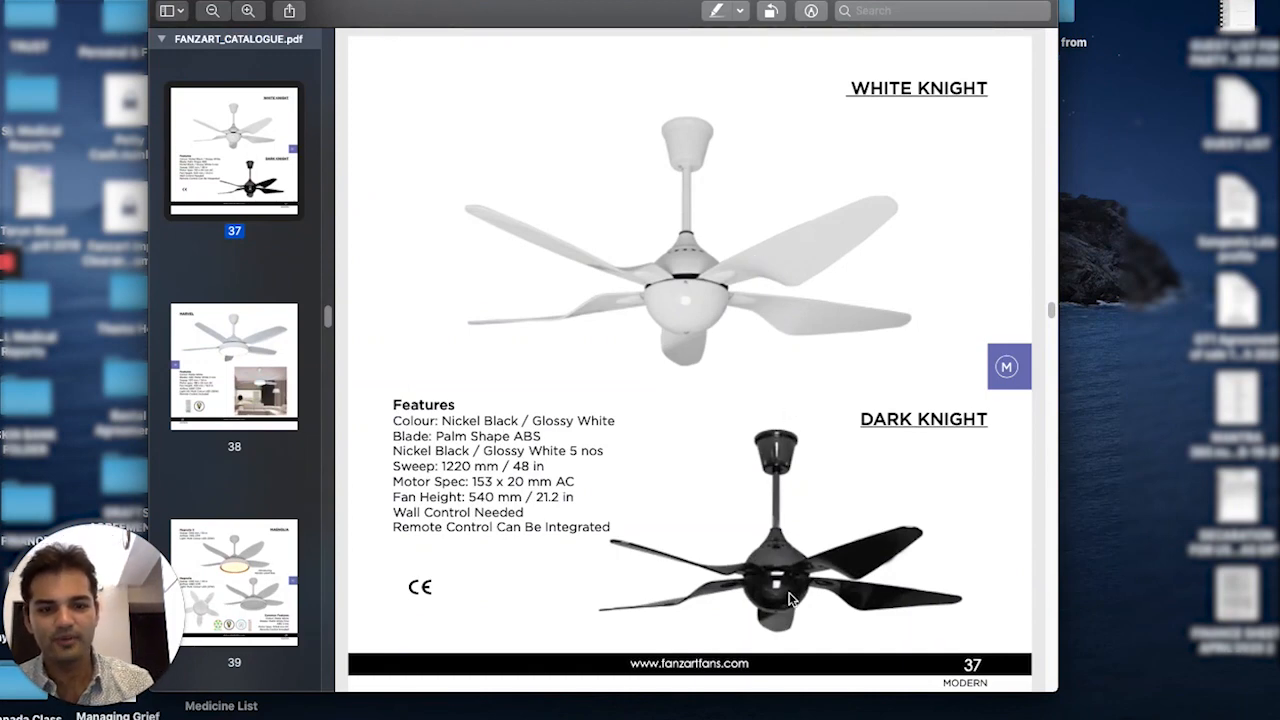
Step: Show page 38's Marvel fan, glance at page 39, then return to 38
left_click(234, 365)
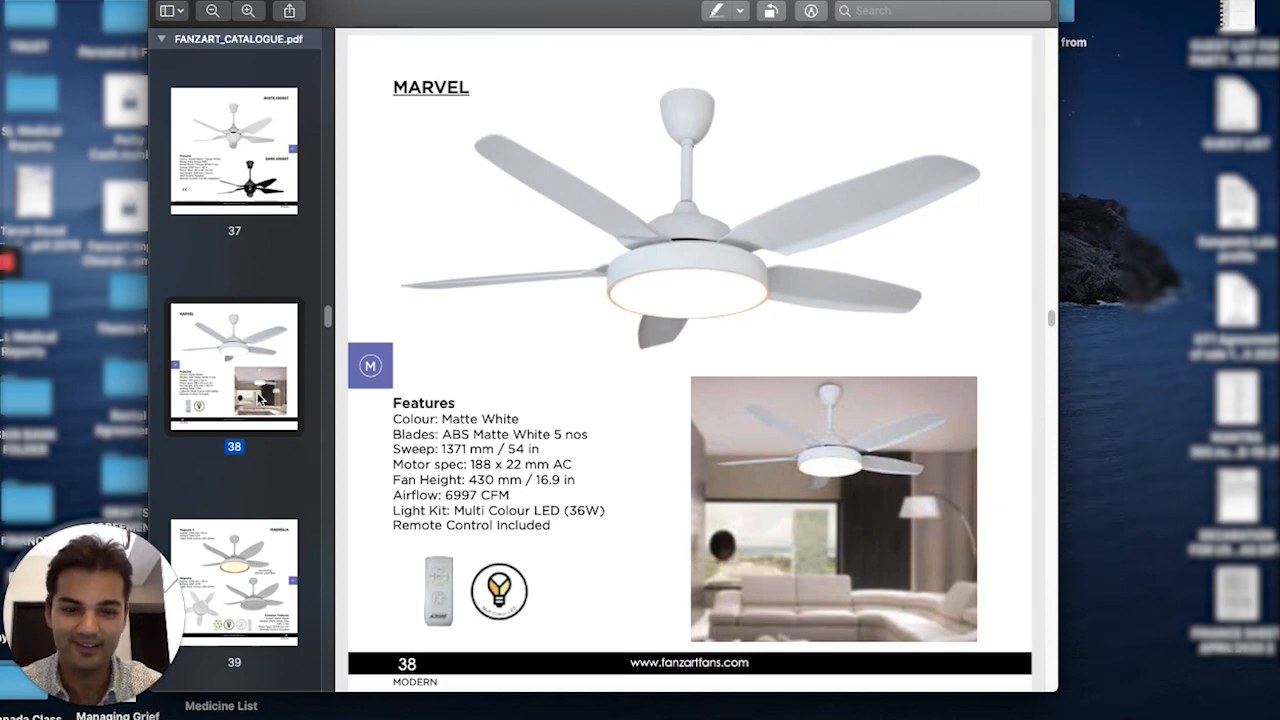
scroll("down", 3)
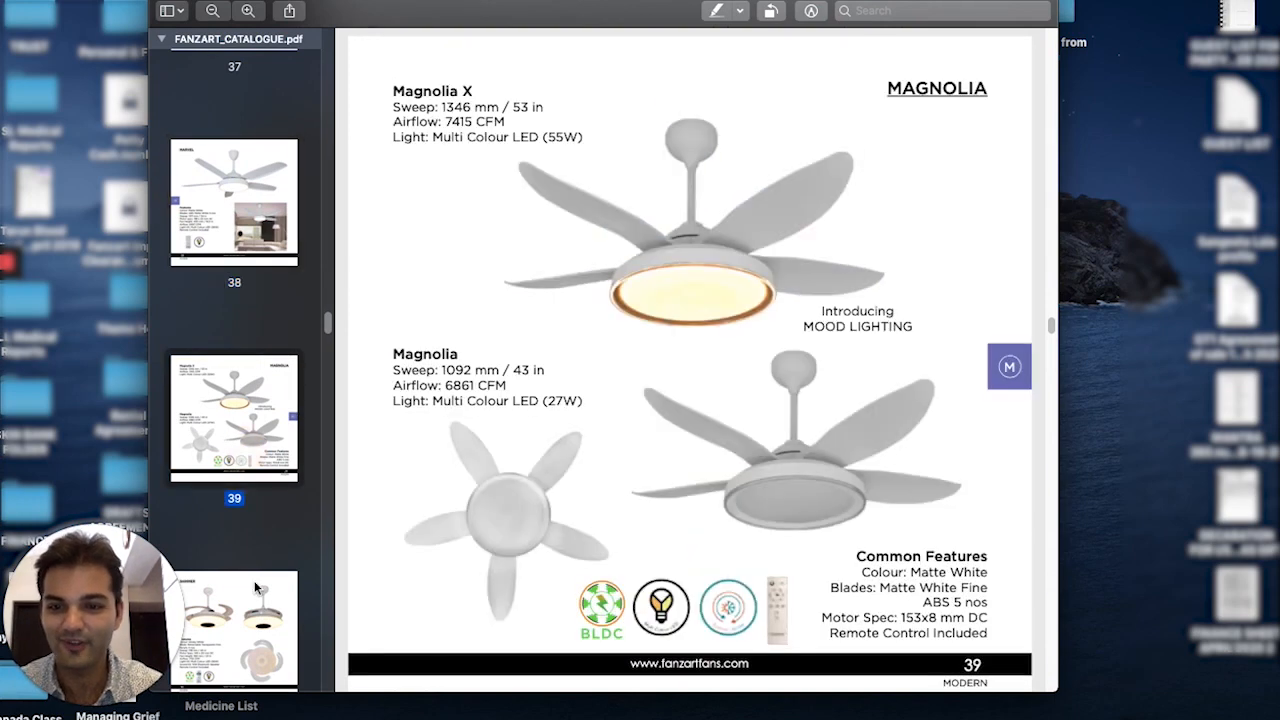
left_click(234, 202)
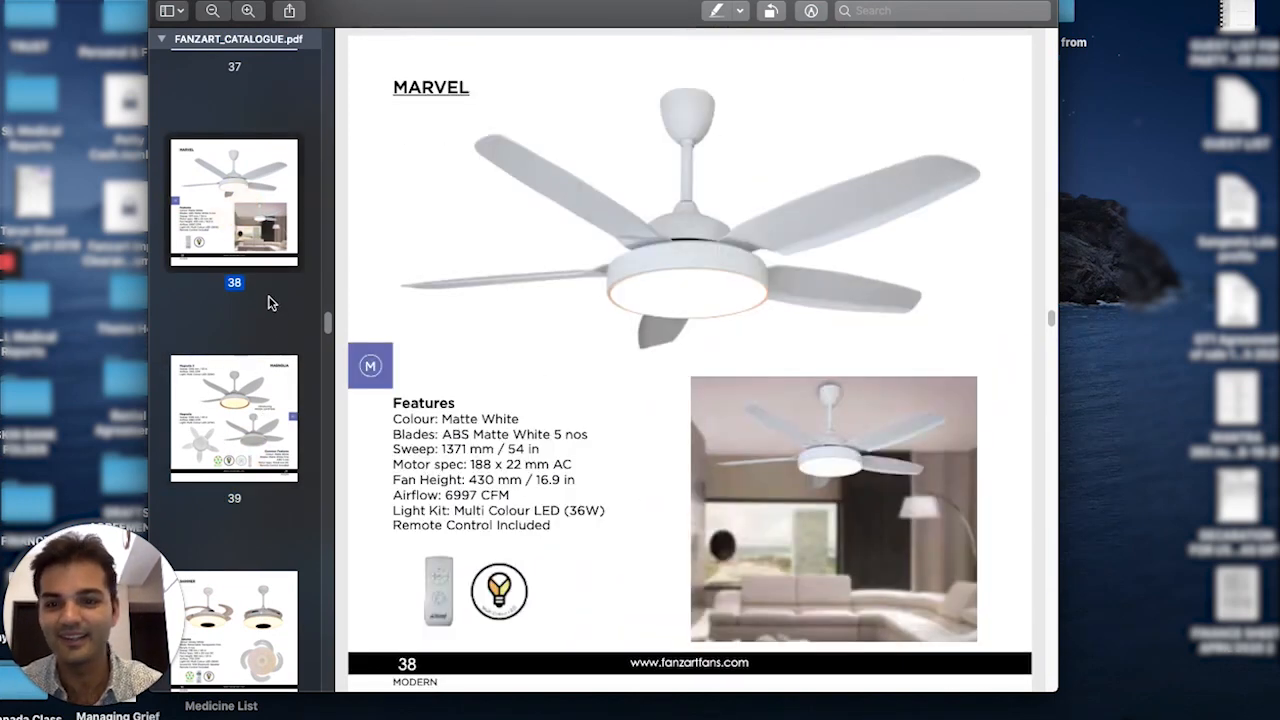
mouse_move(263, 322)
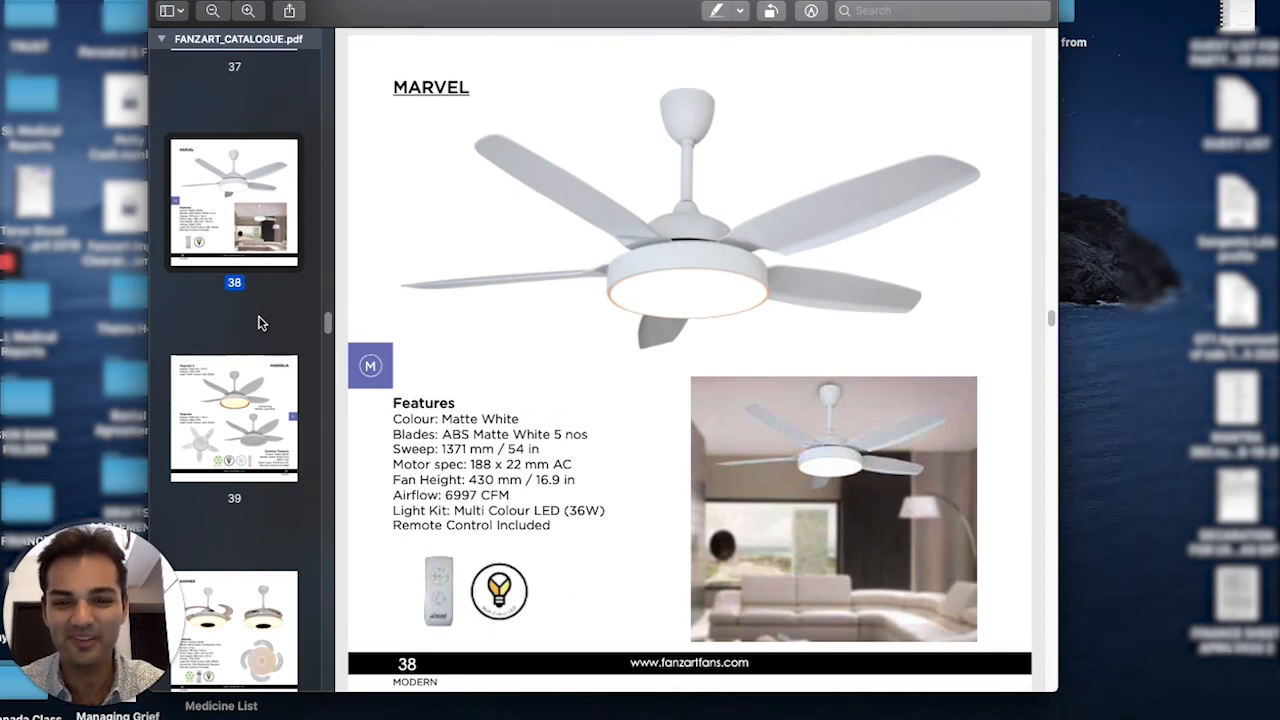
Step: Select thumbnail 39 to show the Magnolia and Magnolia X fans
left_click(233, 417)
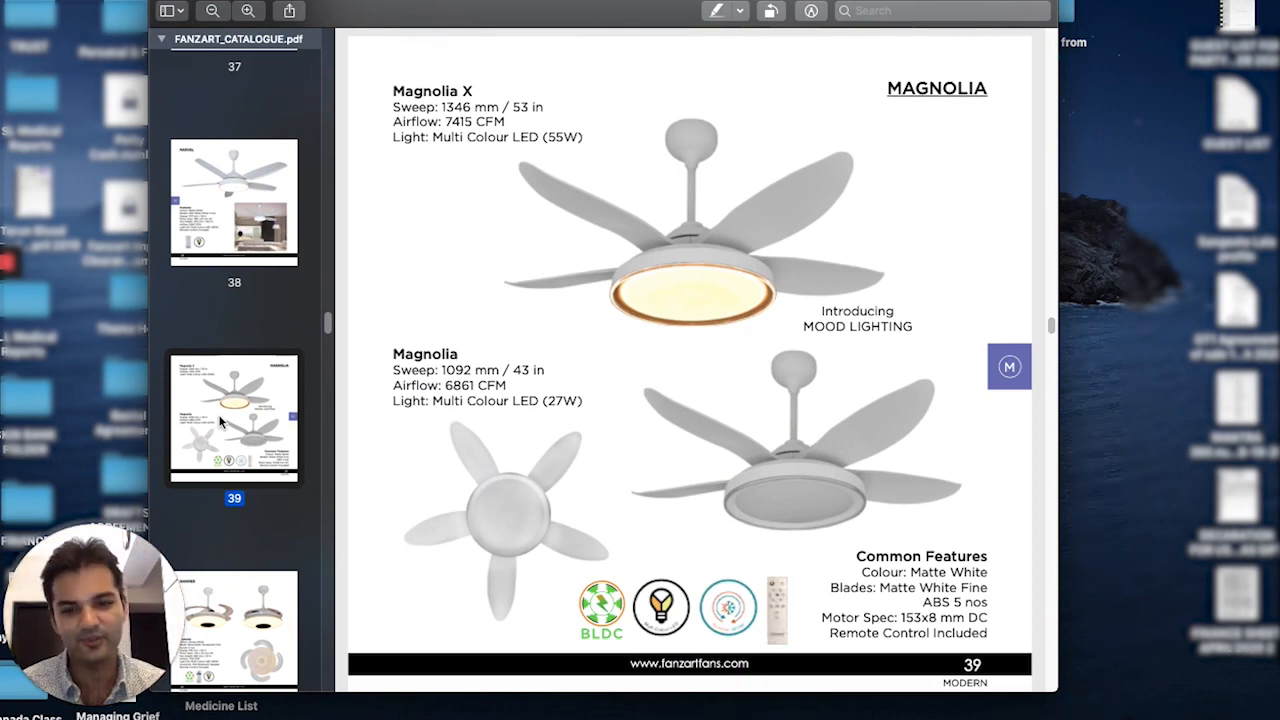
Step: Scroll to page 40, the Shimmer fan with retractable blades and Bluetooth speaker
scroll("down", 3)
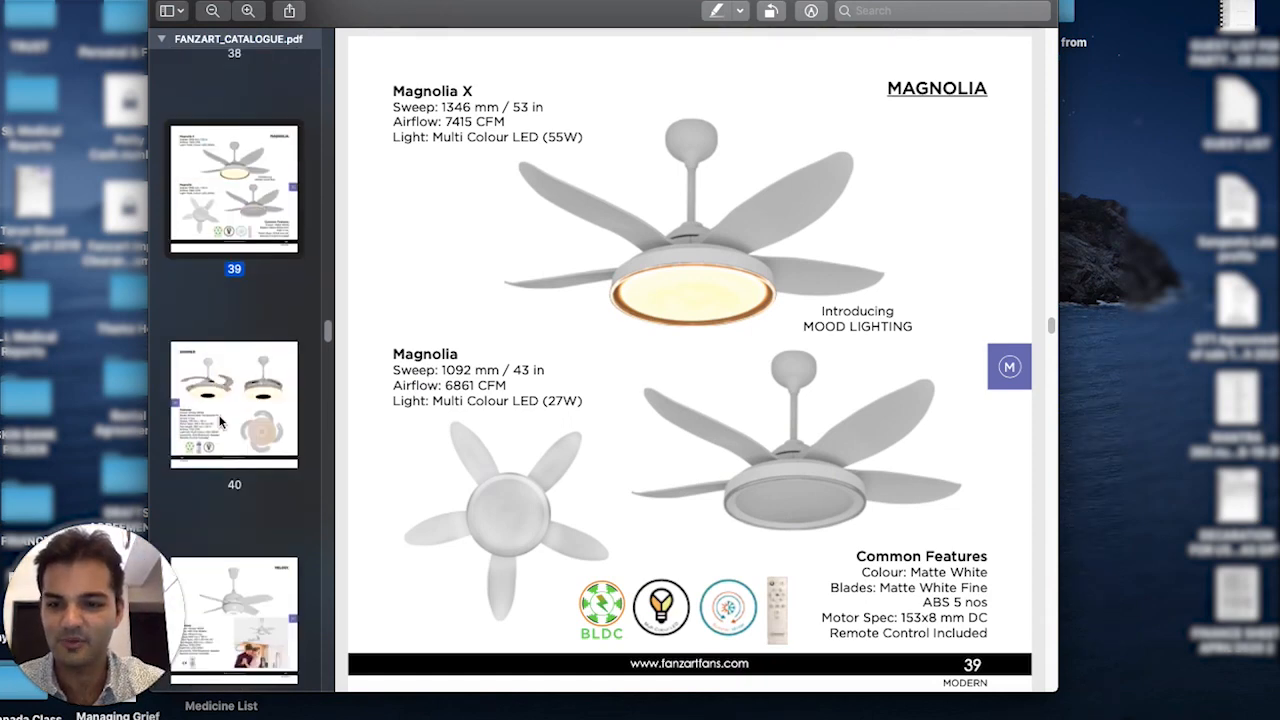
scroll("down", 3)
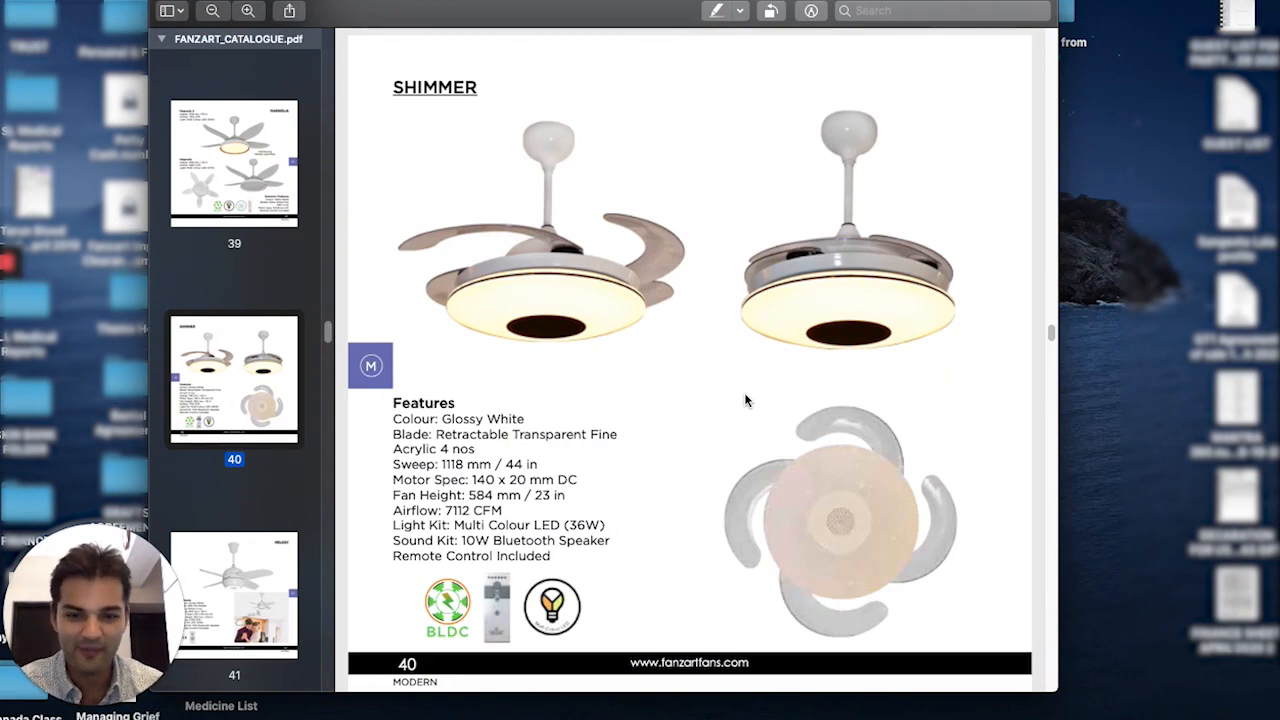
Step: Scroll to page 41, the Melody fan with 10W speaker and LED kit
scroll("down", 3)
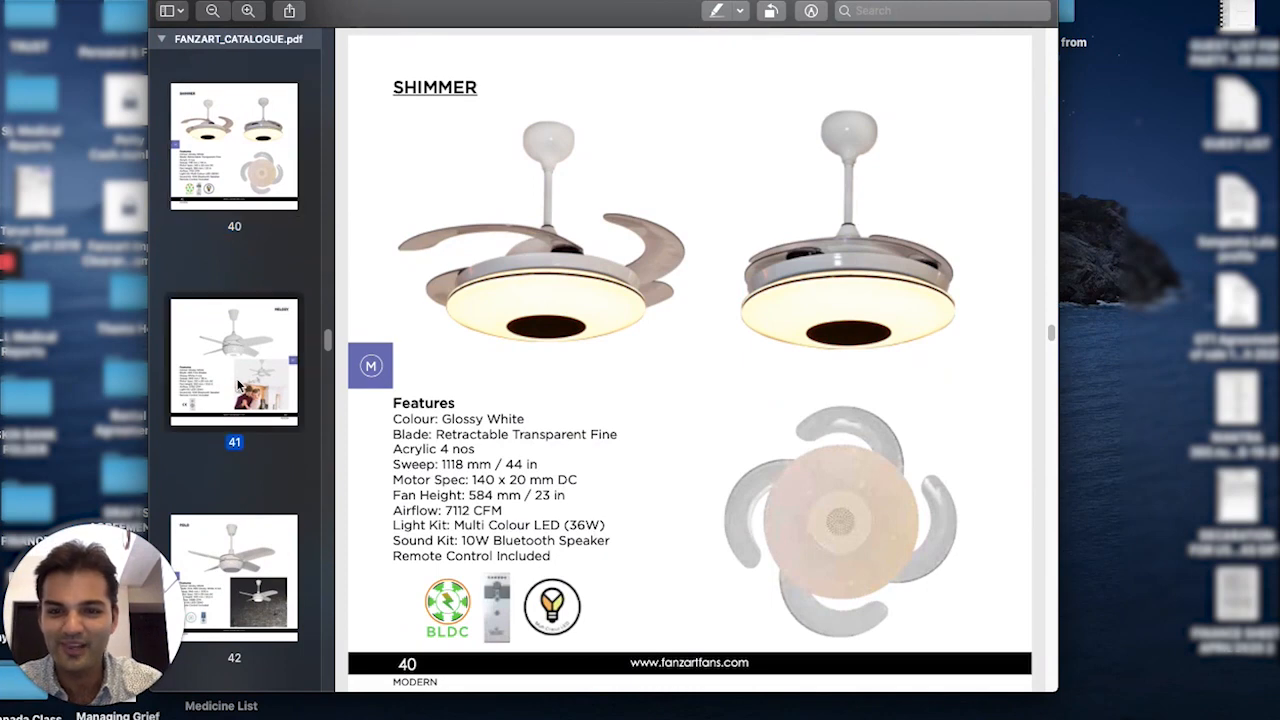
scroll("down", 3)
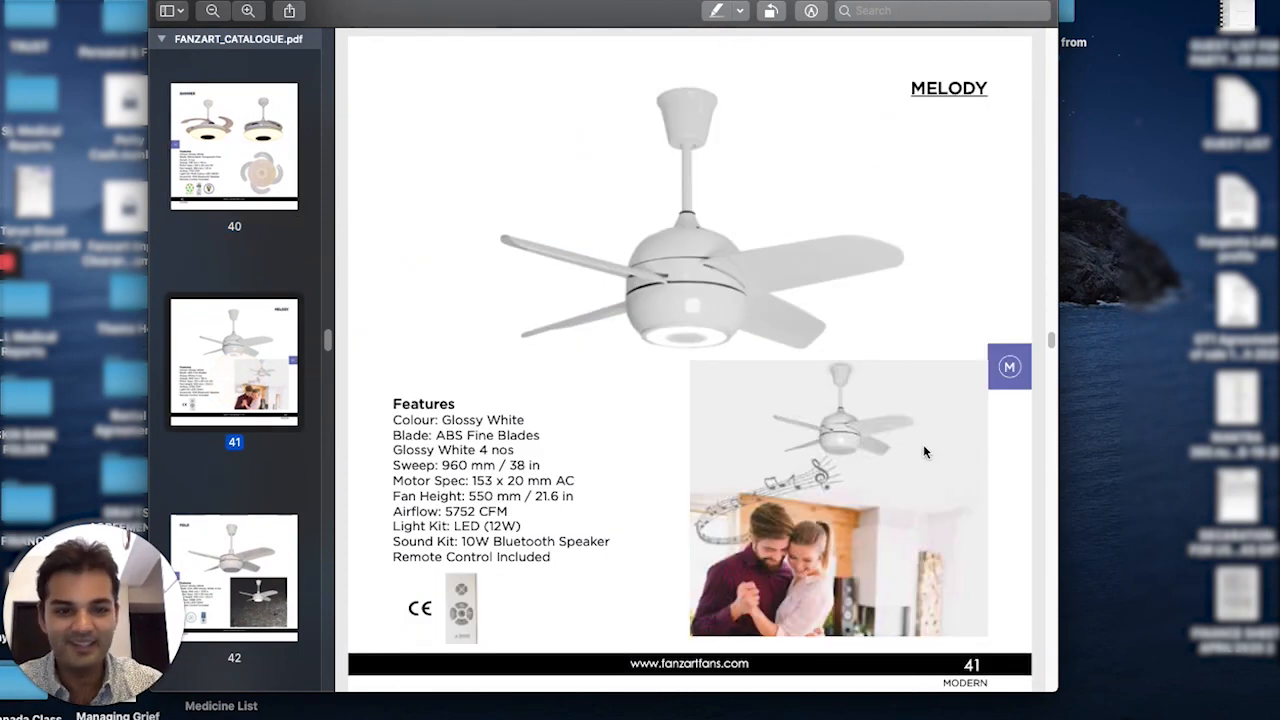
mouse_move(937, 588)
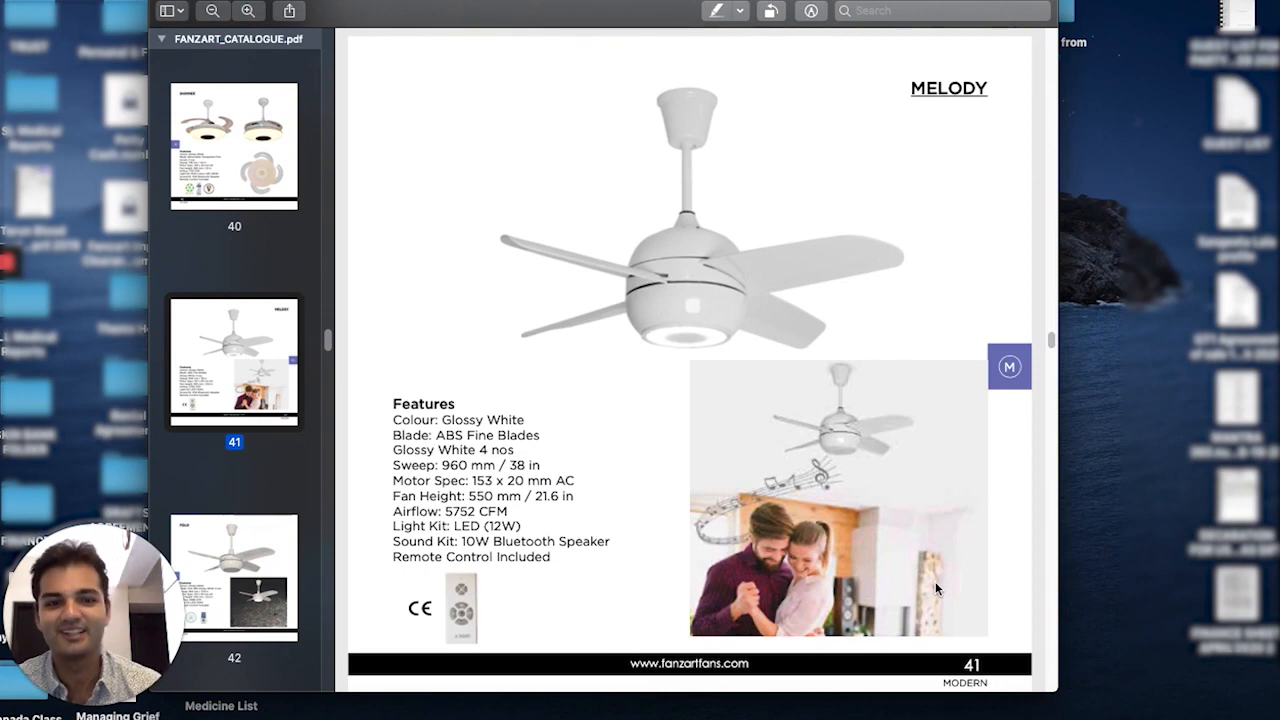
mouse_move(288, 436)
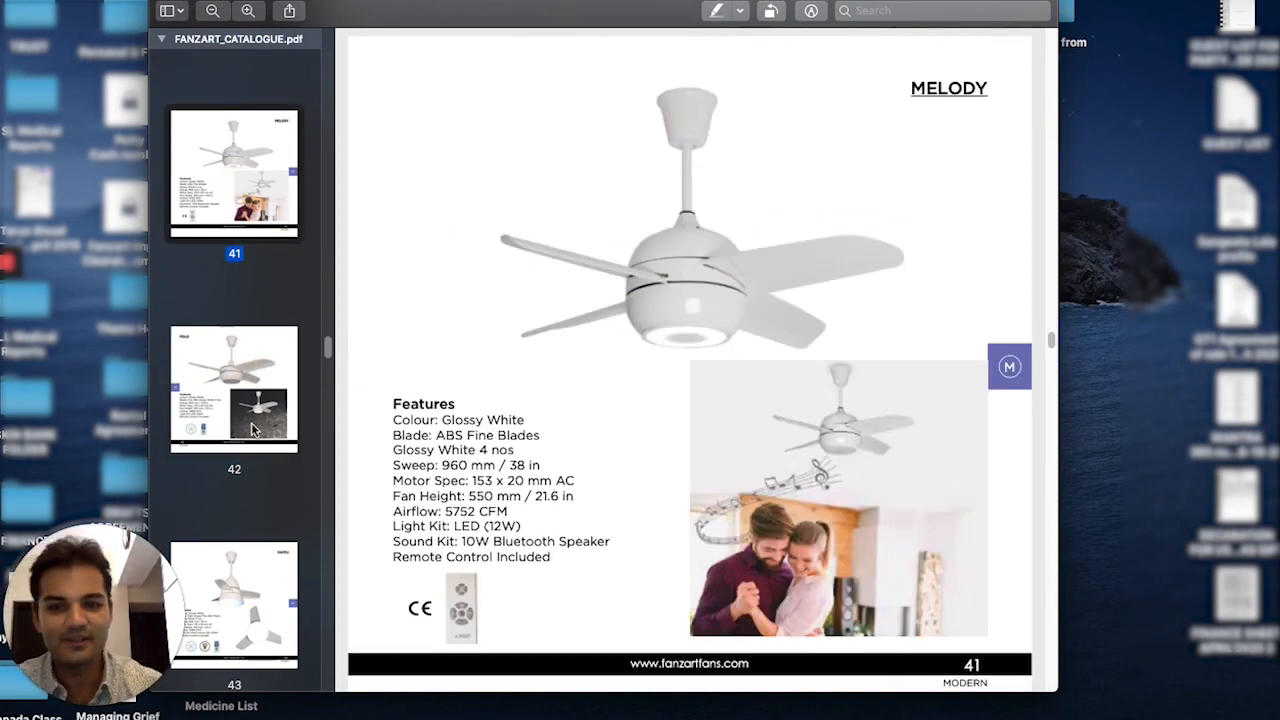
Step: View page 42's Polo fan, then scroll on to page 43's Pappu fan
left_click(234, 388)
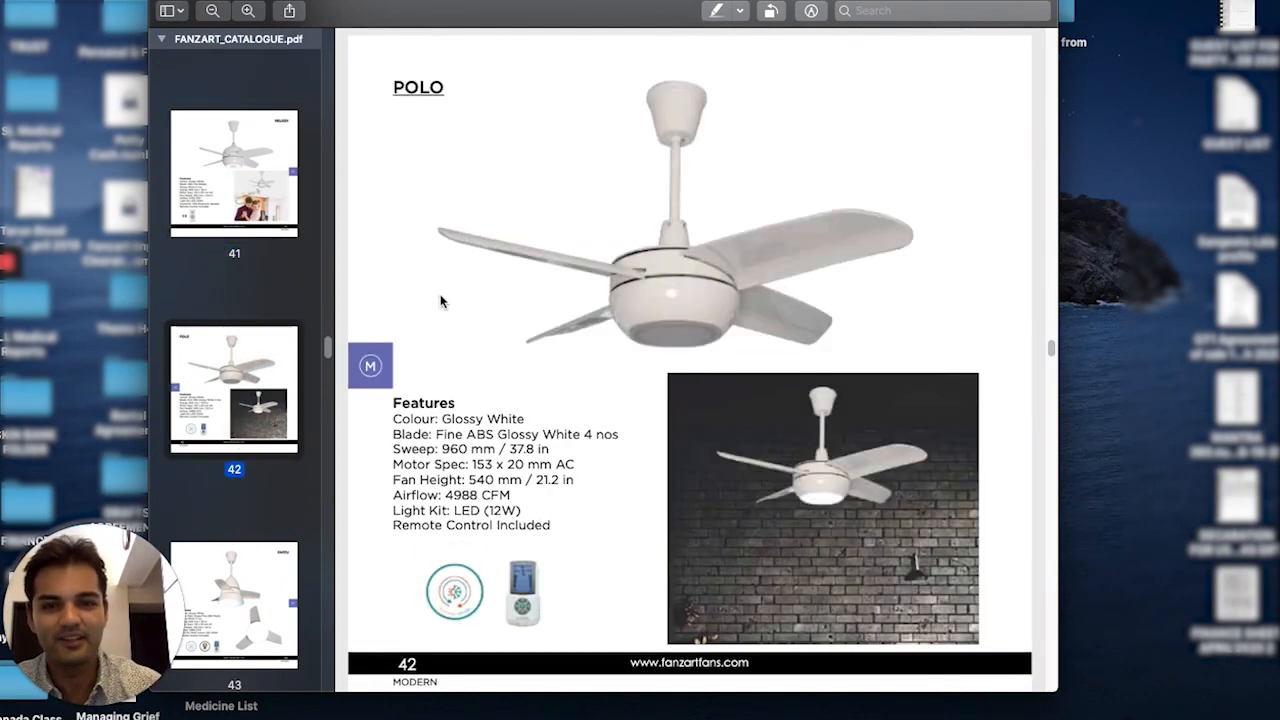
scroll("down", 3)
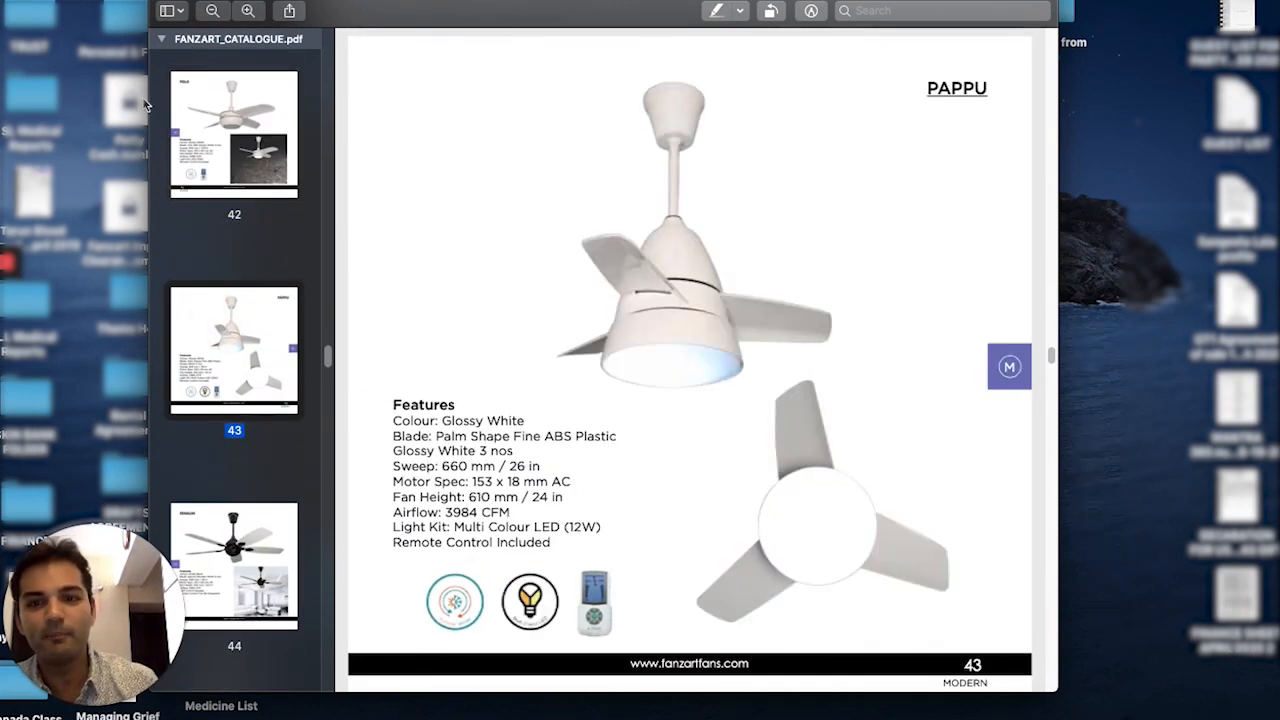
scroll("up", 3)
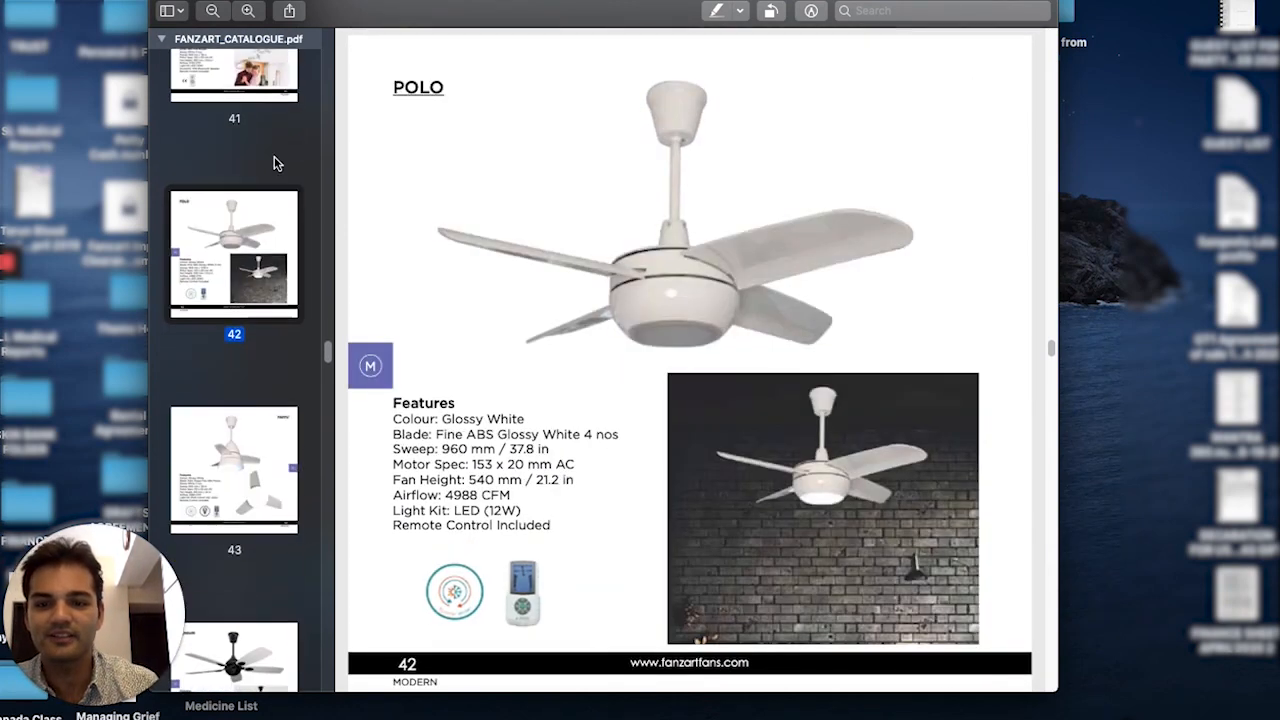
scroll("down", 3)
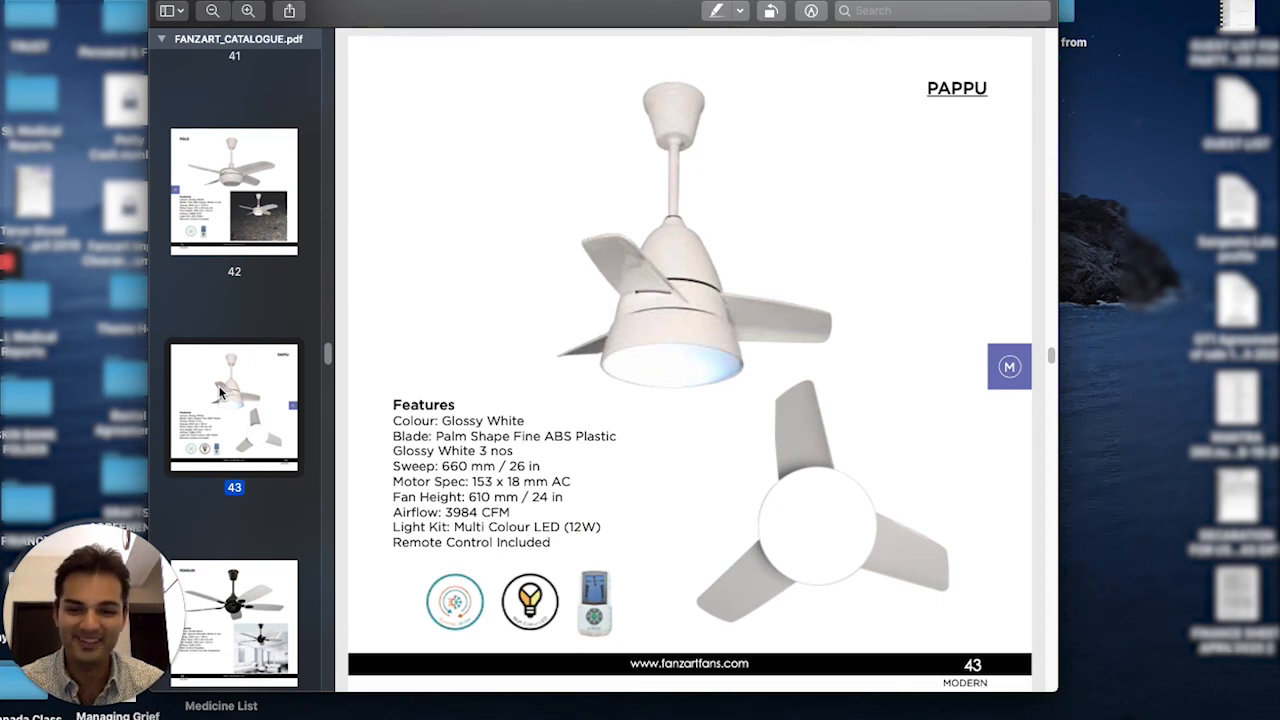
Step: Scroll the thumbnail sidebar toward page 45, the Pluto fan
scroll("down", 3)
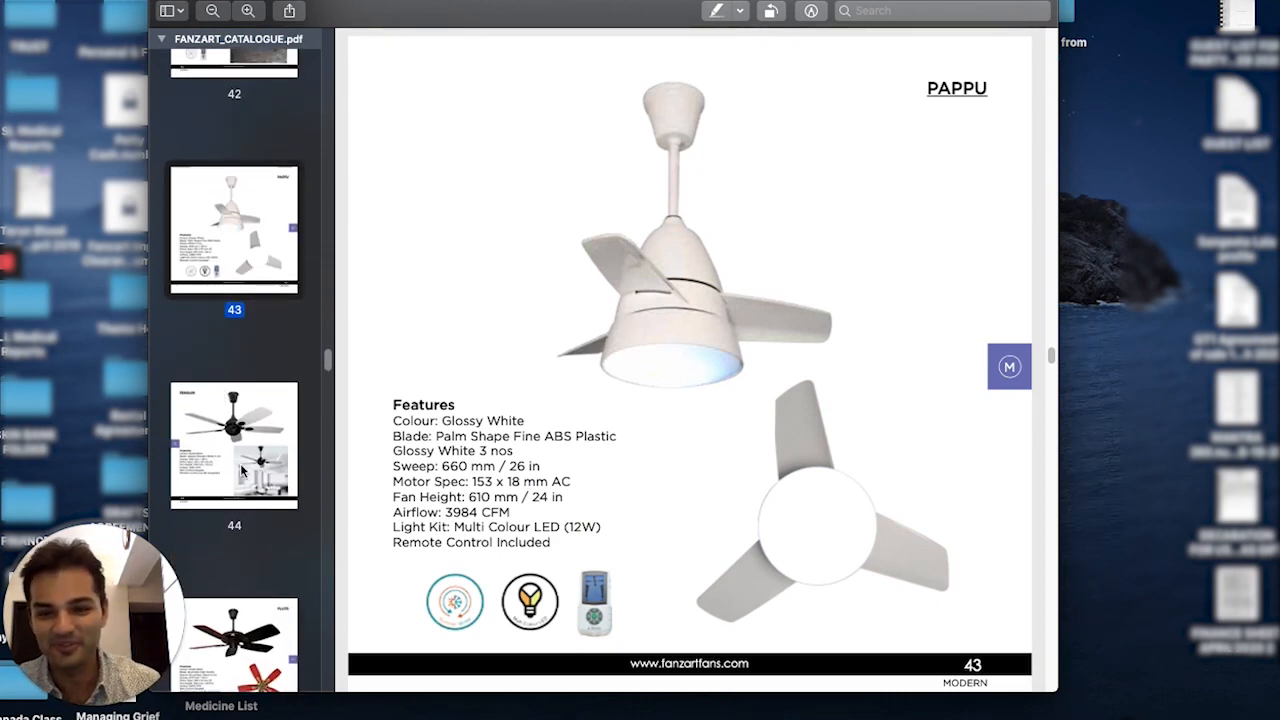
mouse_move(278, 598)
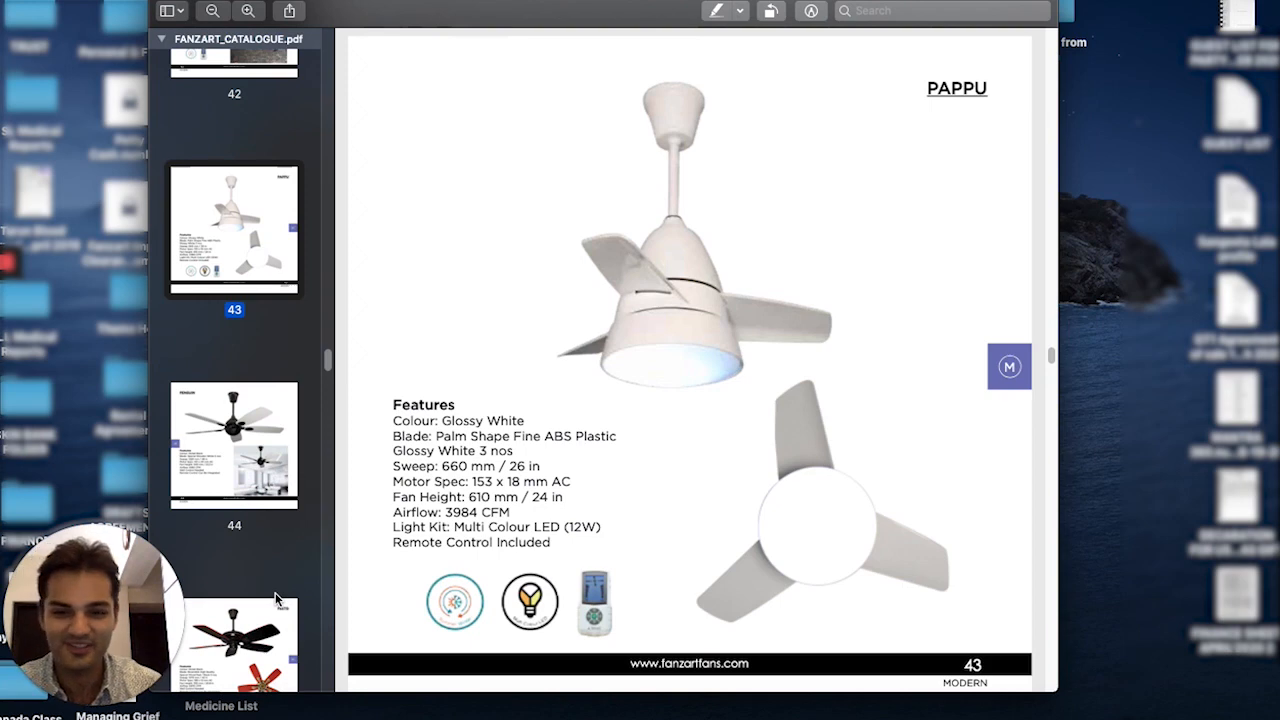
mouse_move(258, 566)
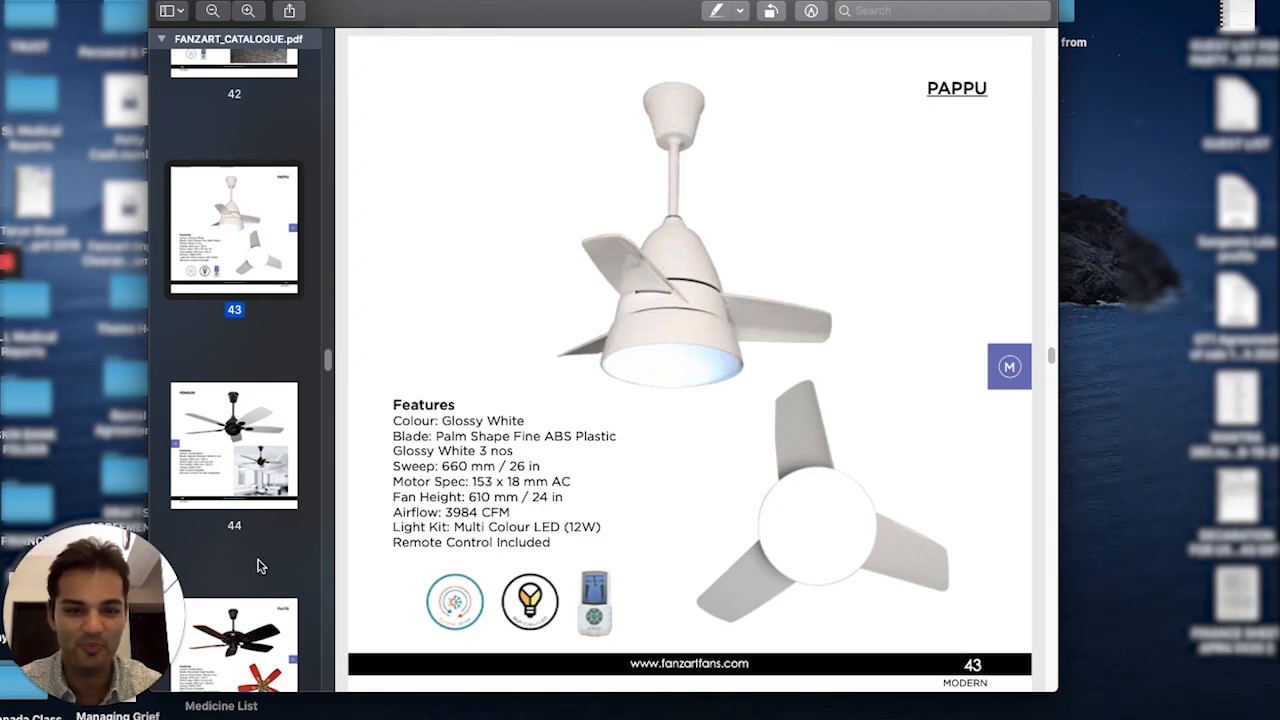
mouse_move(577, 566)
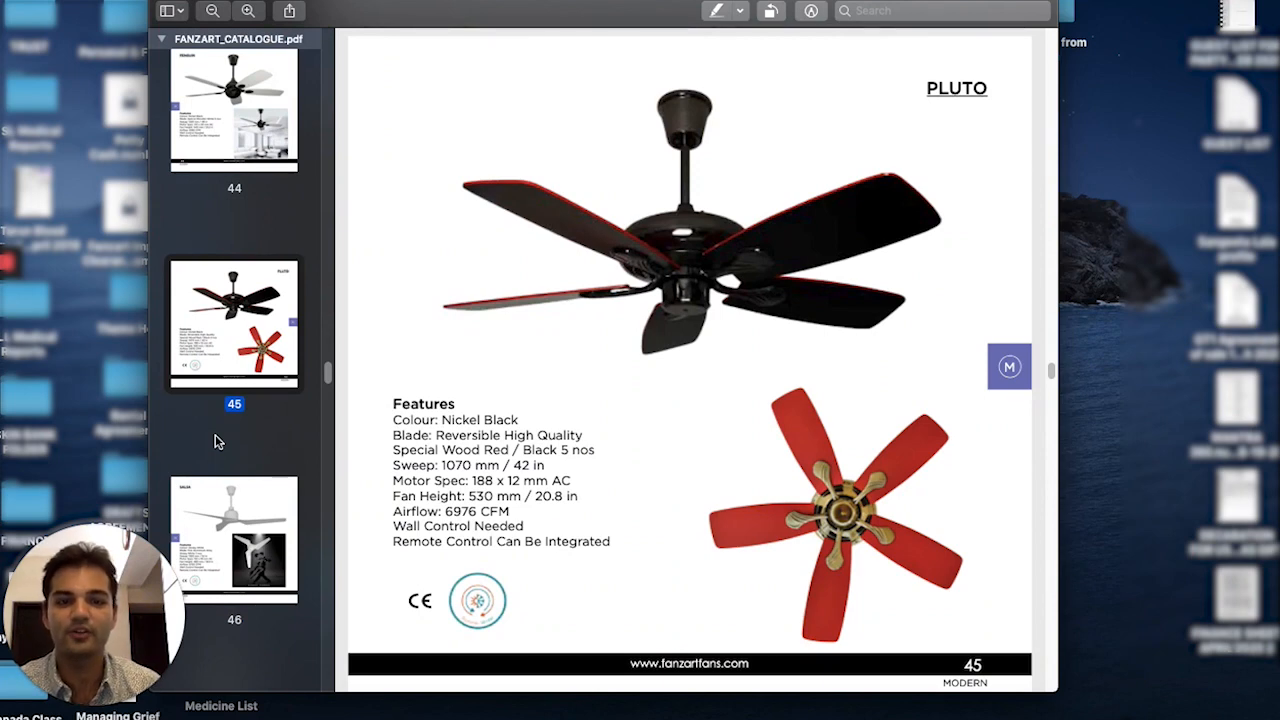
Step: Page through Salsa and Swing to the Turbine page 48, then on to Jumble page 49
scroll("down", 3)
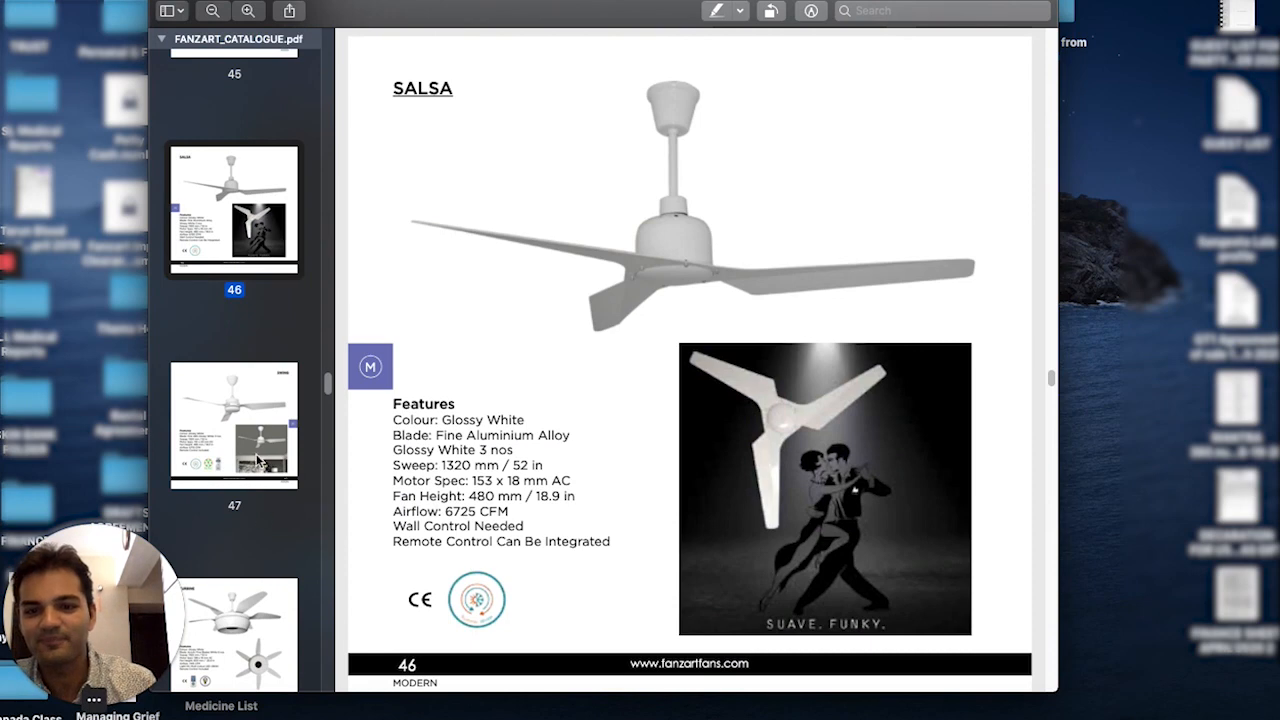
scroll("down", 3)
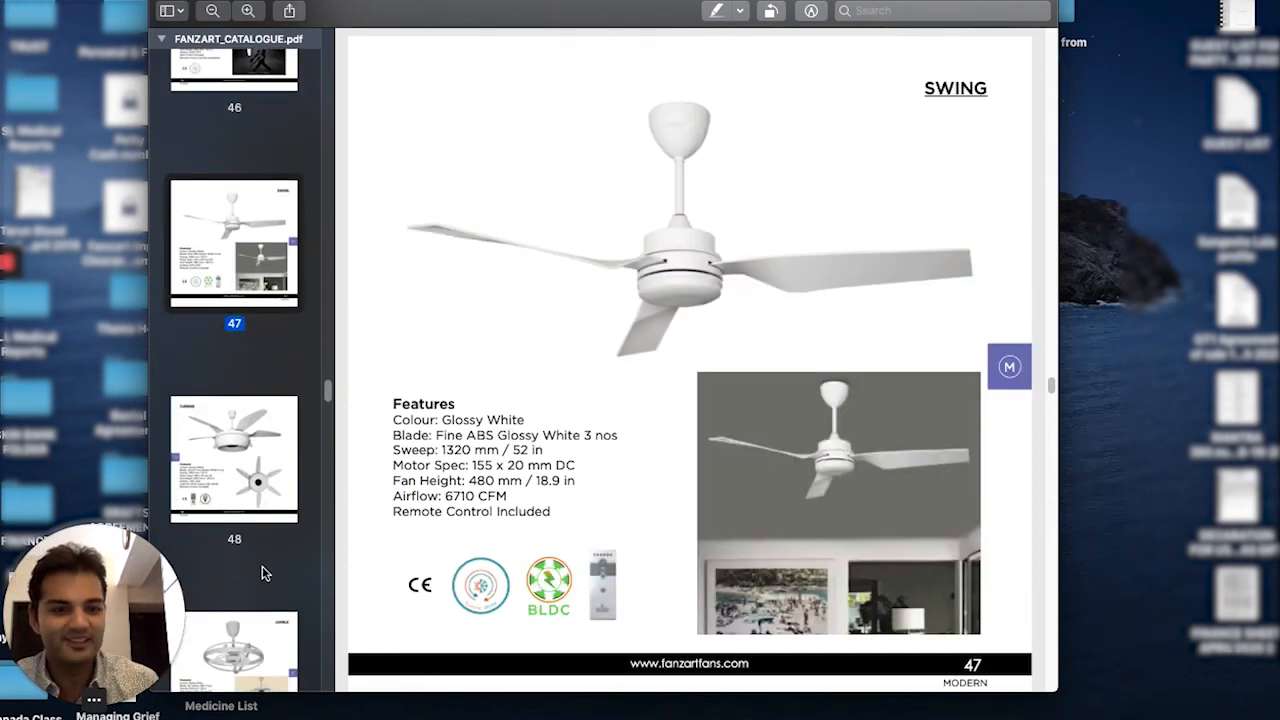
scroll("down", 3)
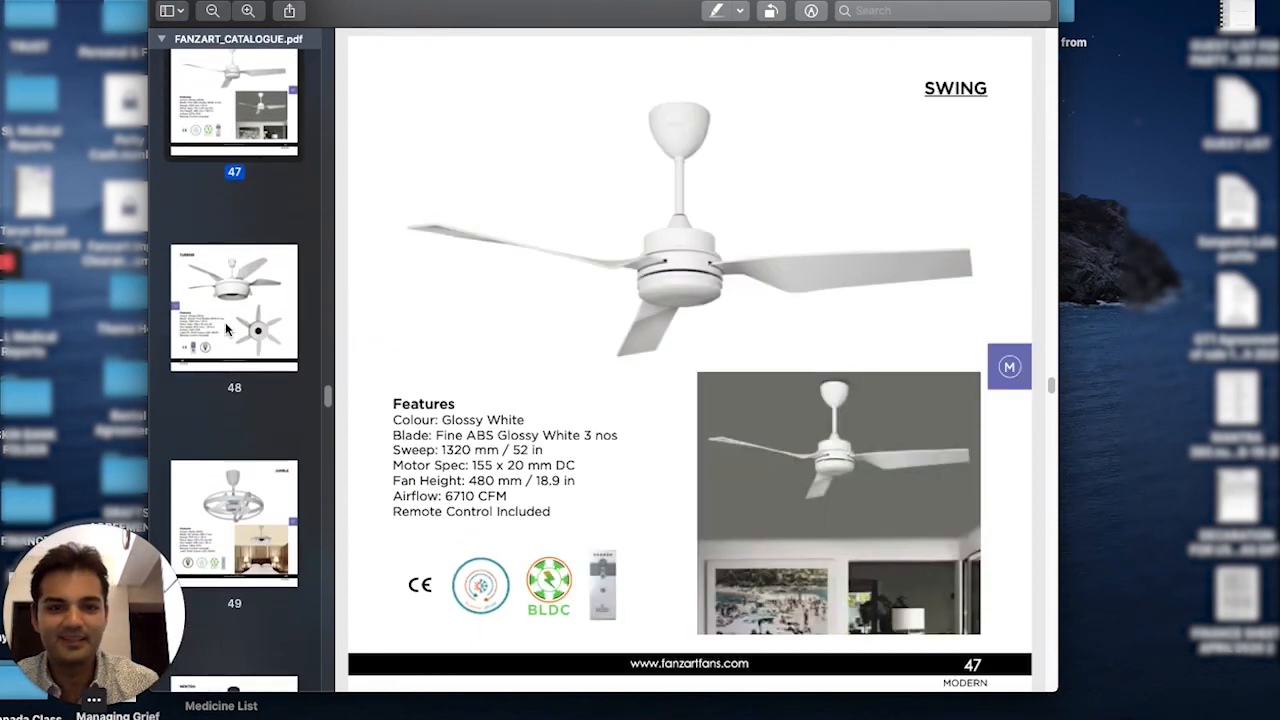
left_click(233, 305)
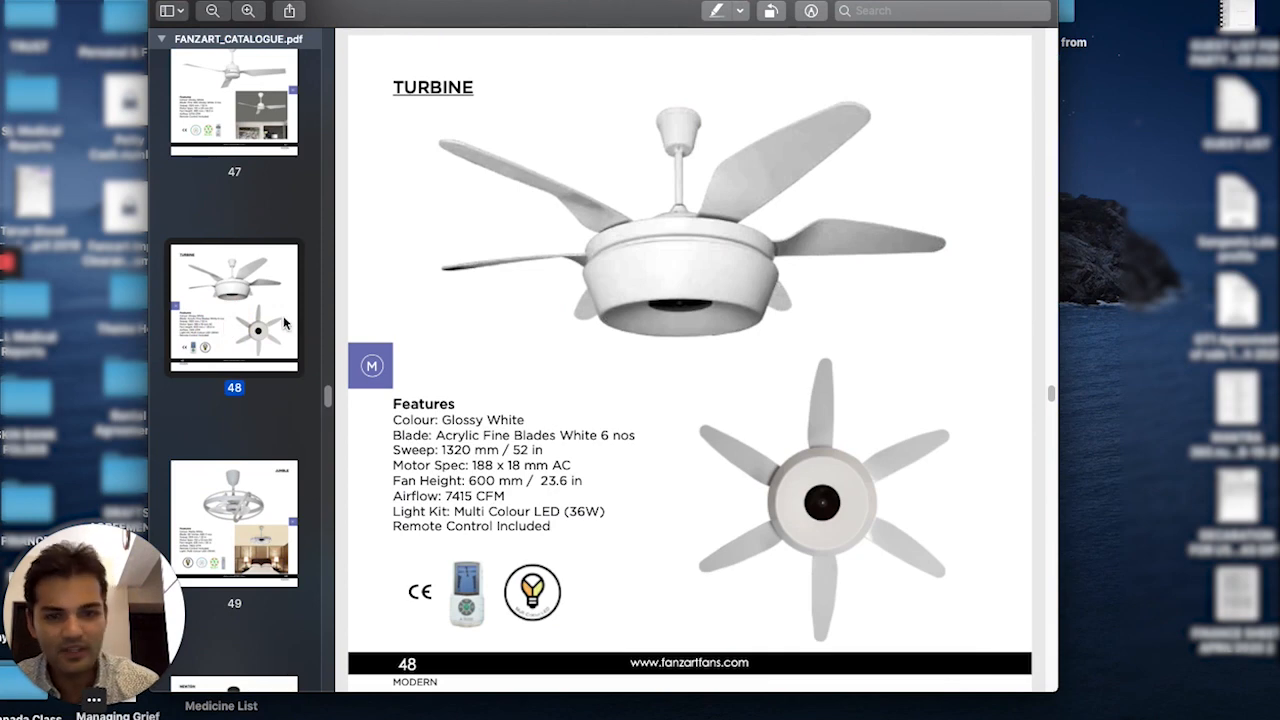
mouse_move(793, 348)
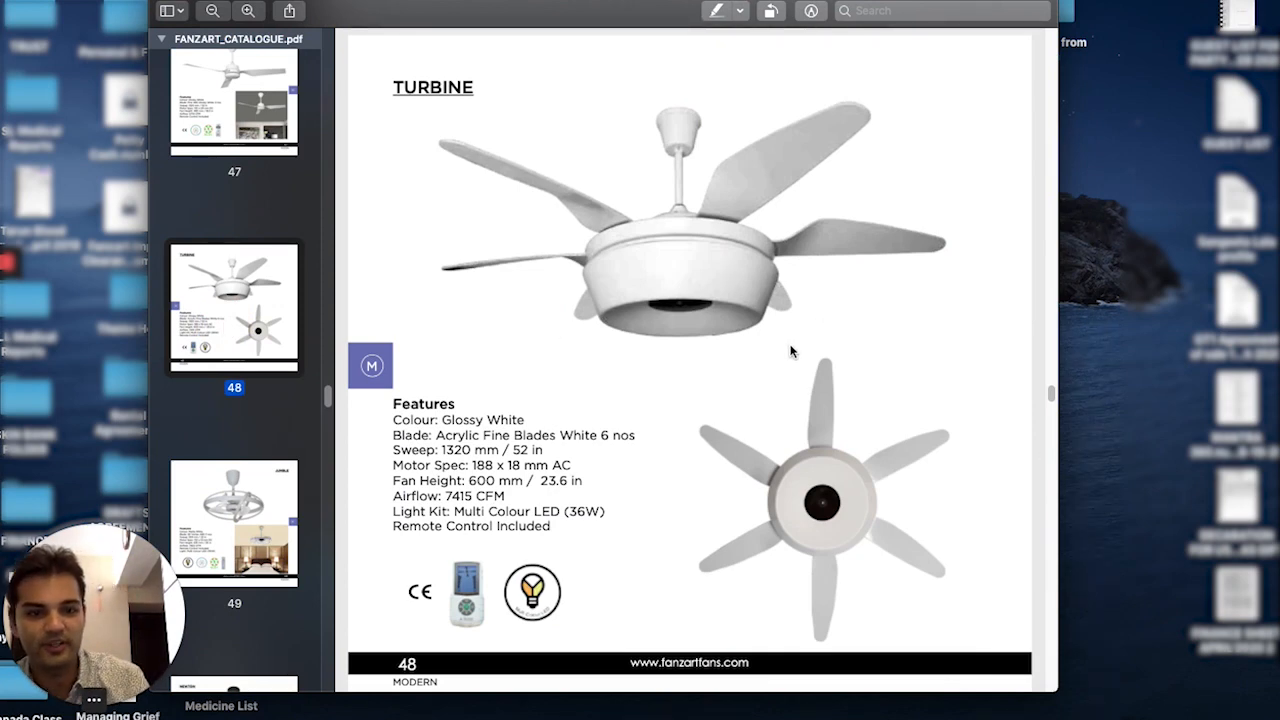
mouse_move(740, 423)
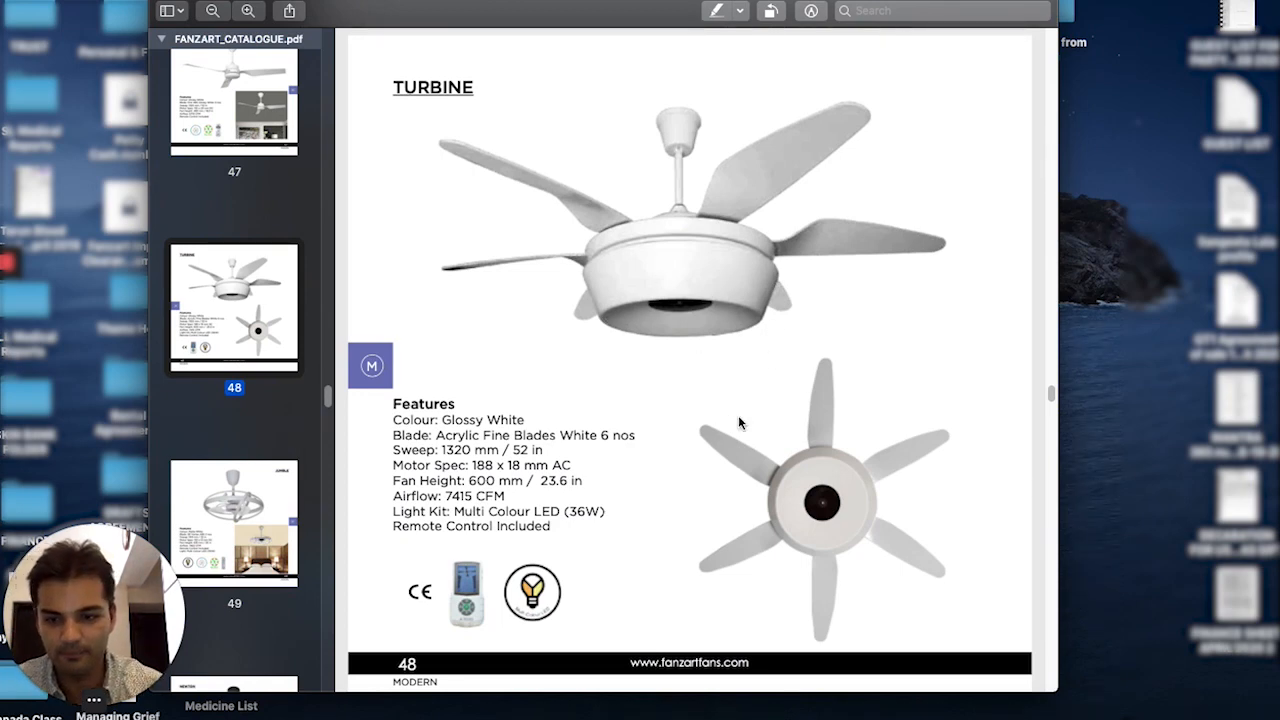
scroll("down", 3)
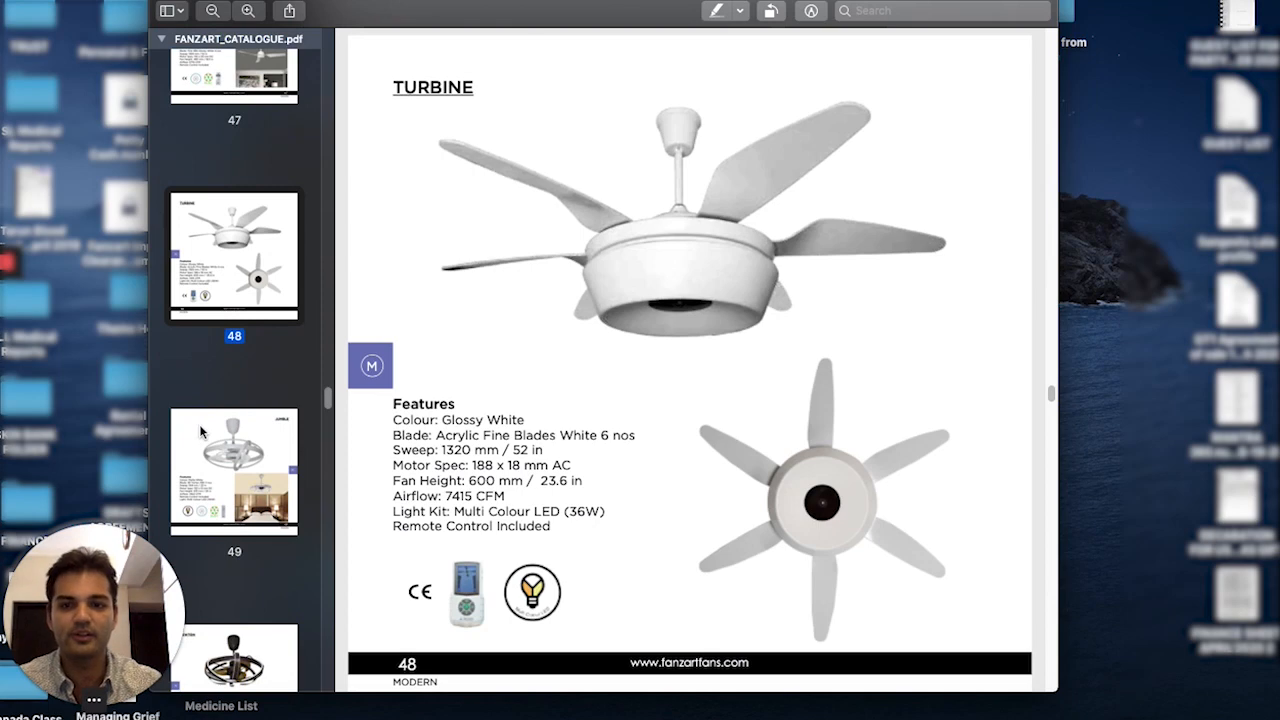
scroll("down", 3)
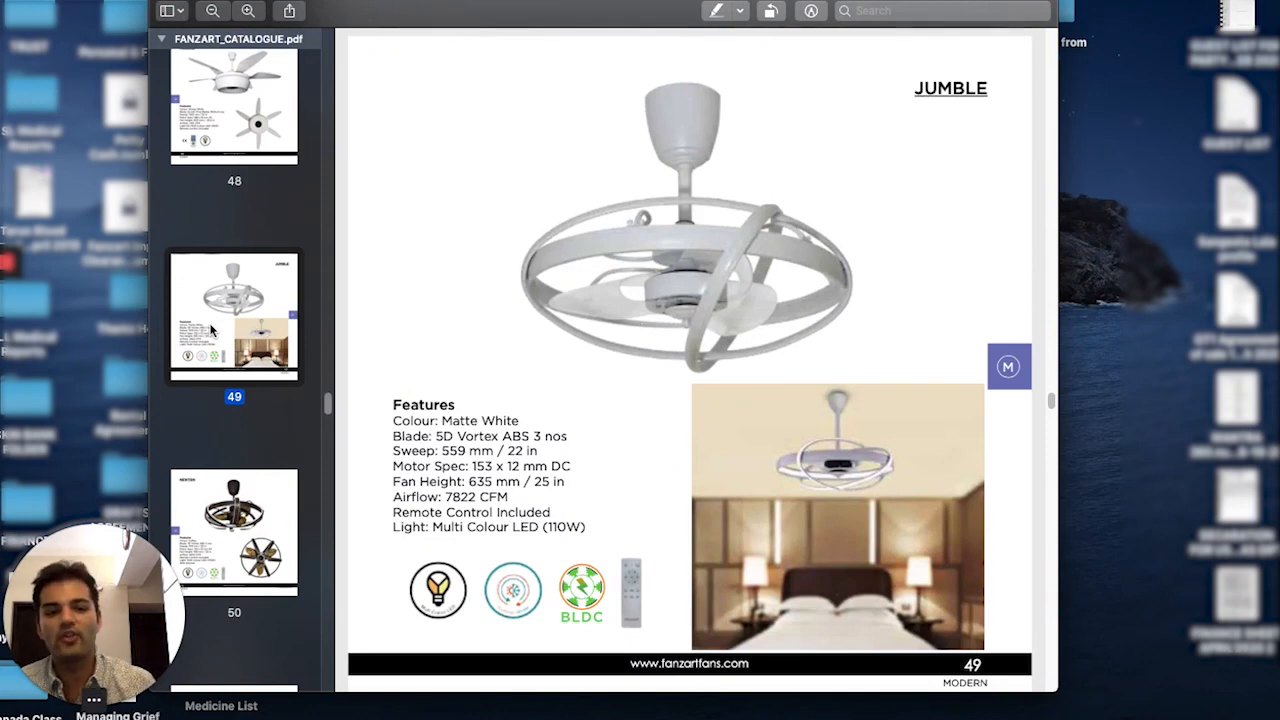
mouse_move(617, 307)
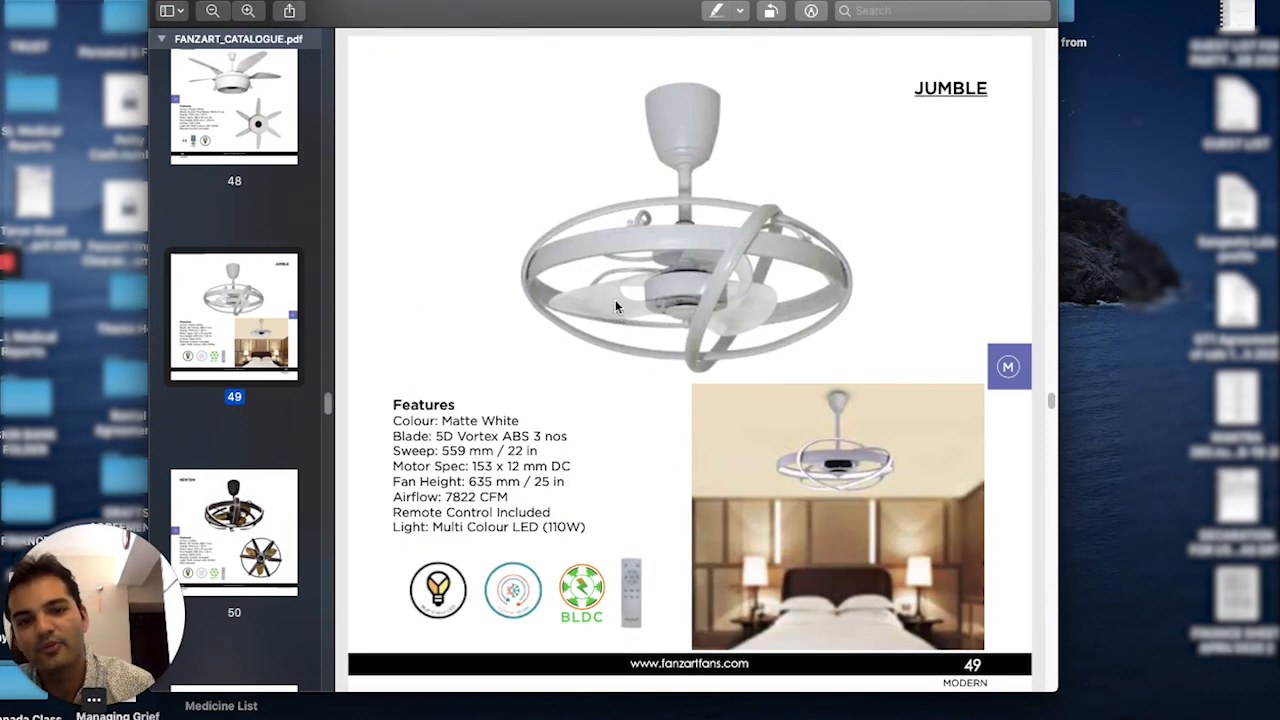
mouse_move(632, 330)
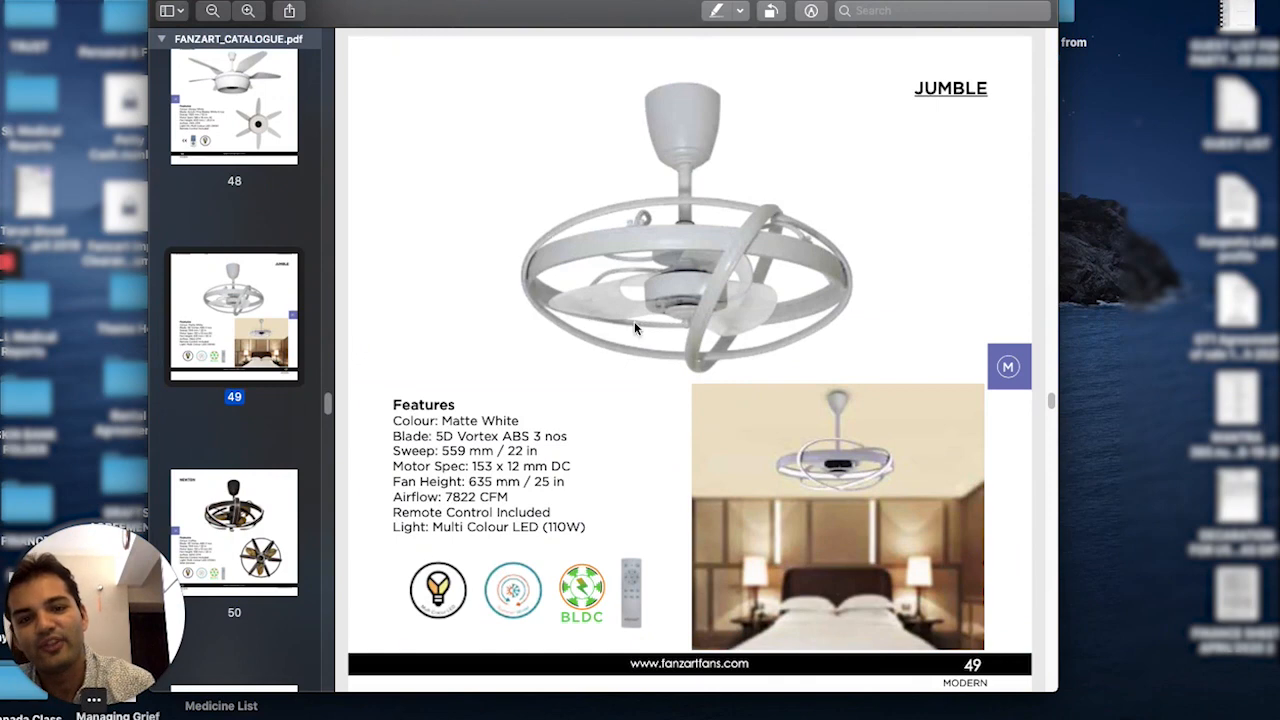
mouse_move(687, 324)
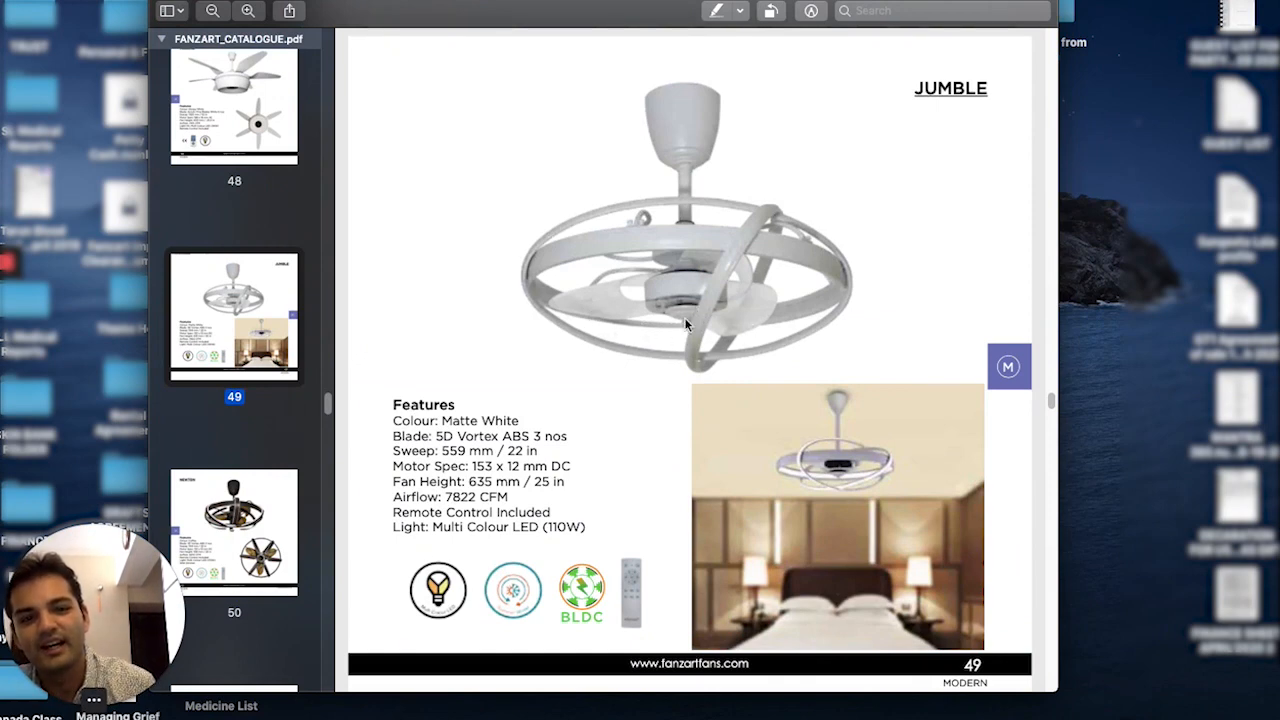
mouse_move(670, 342)
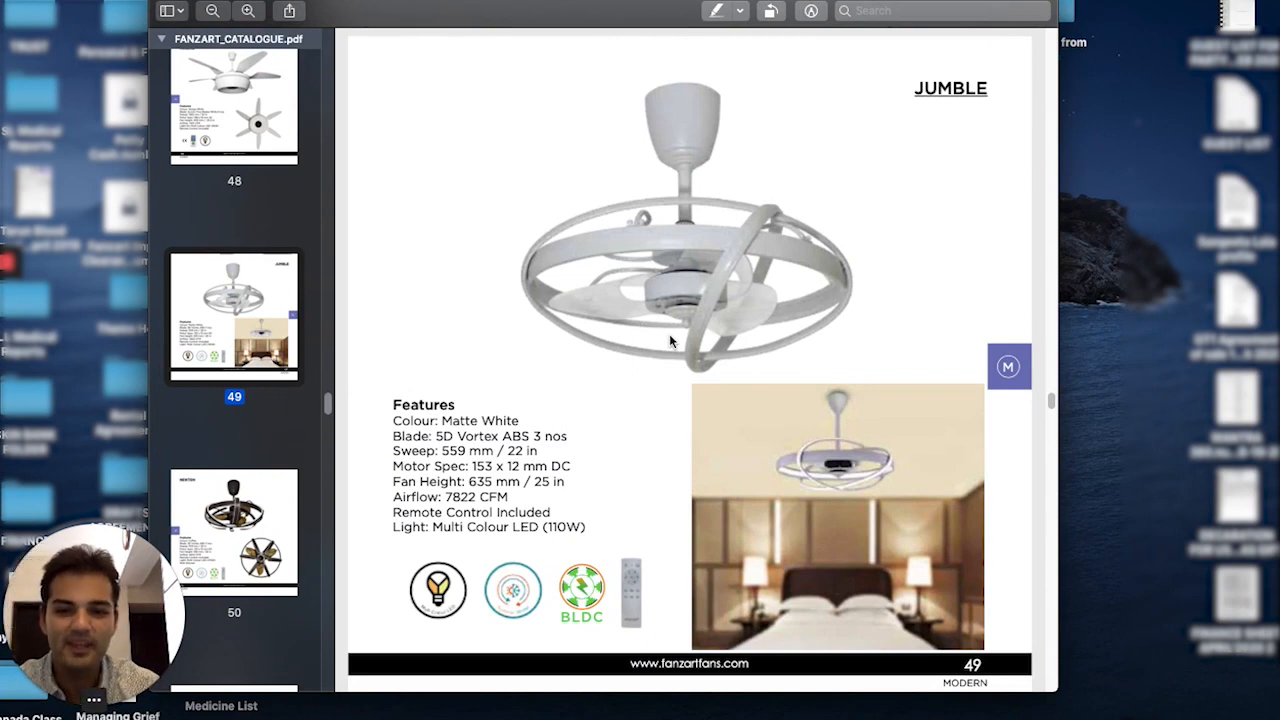
mouse_move(770, 360)
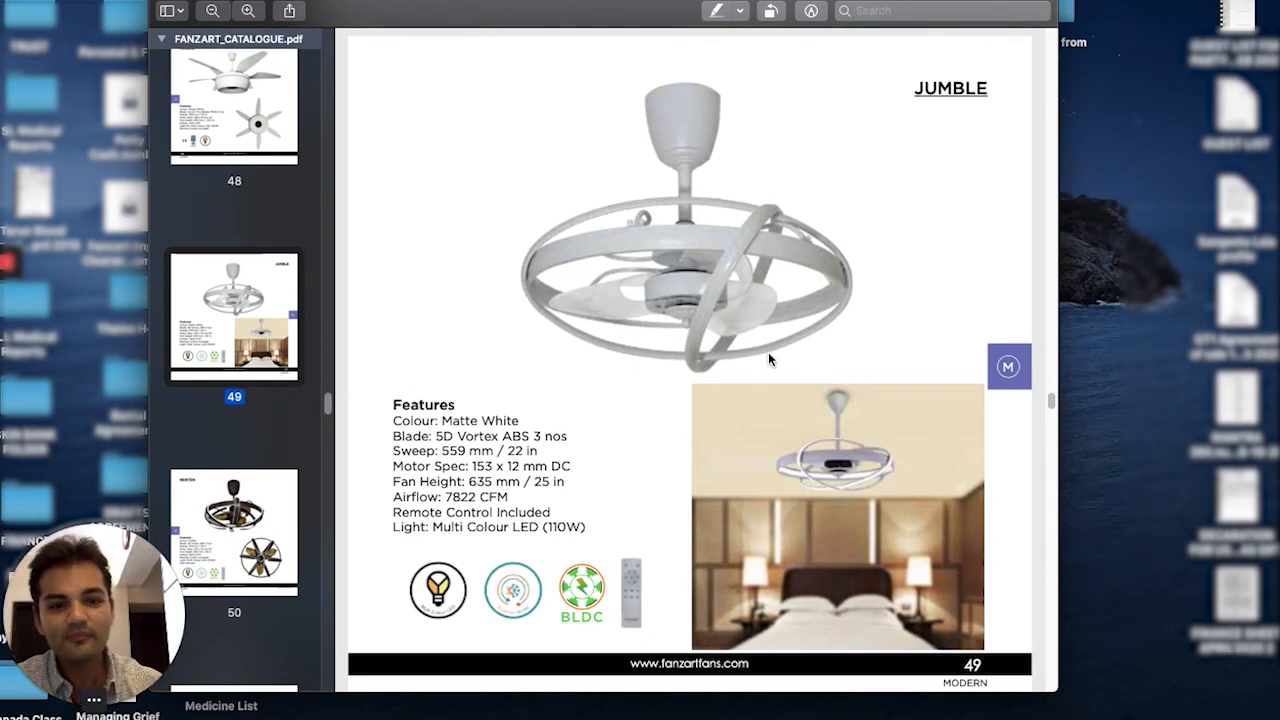
mouse_move(875, 373)
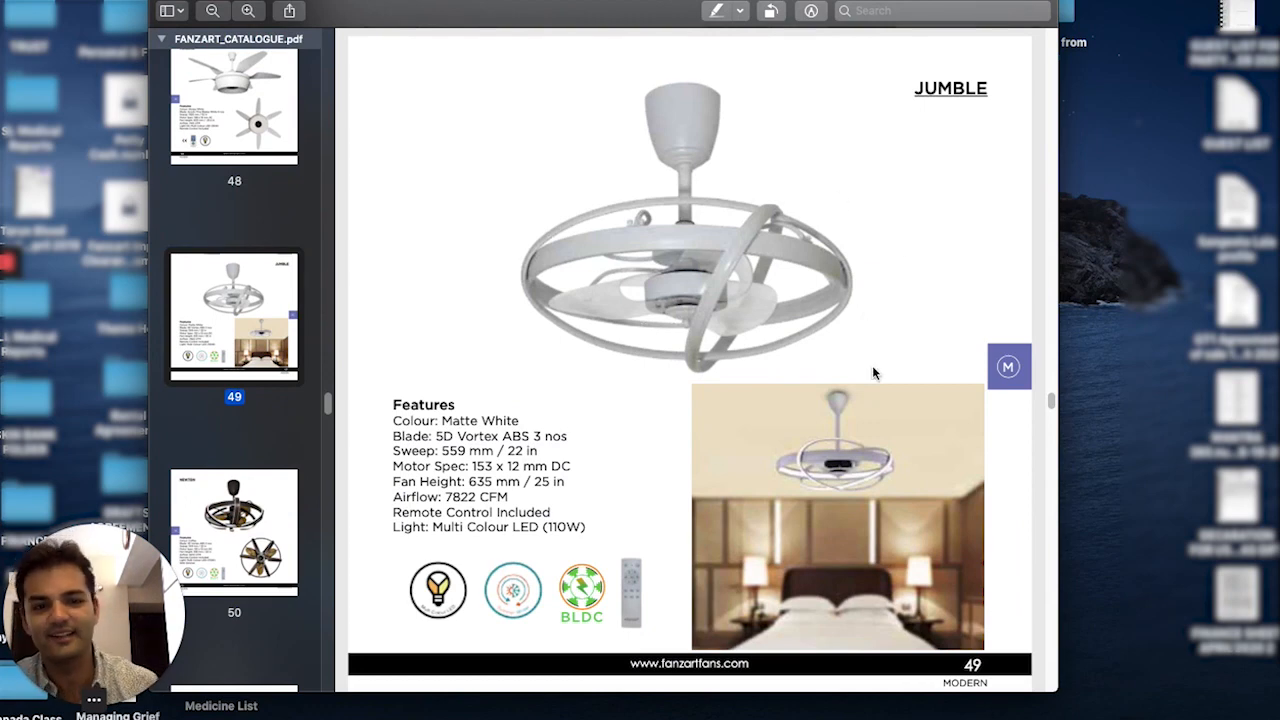
mouse_move(567, 502)
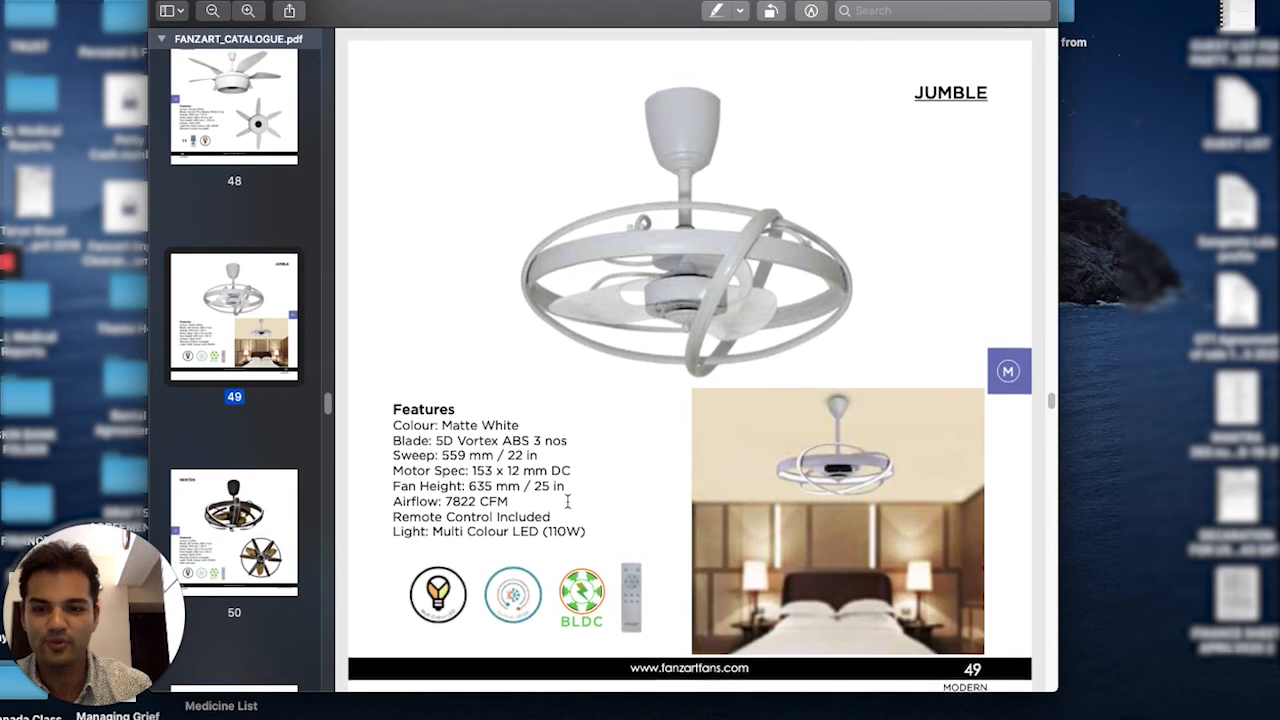
Step: Scroll the thumbnail sidebar down past the Jumble page toward page 51
scroll("down", 3)
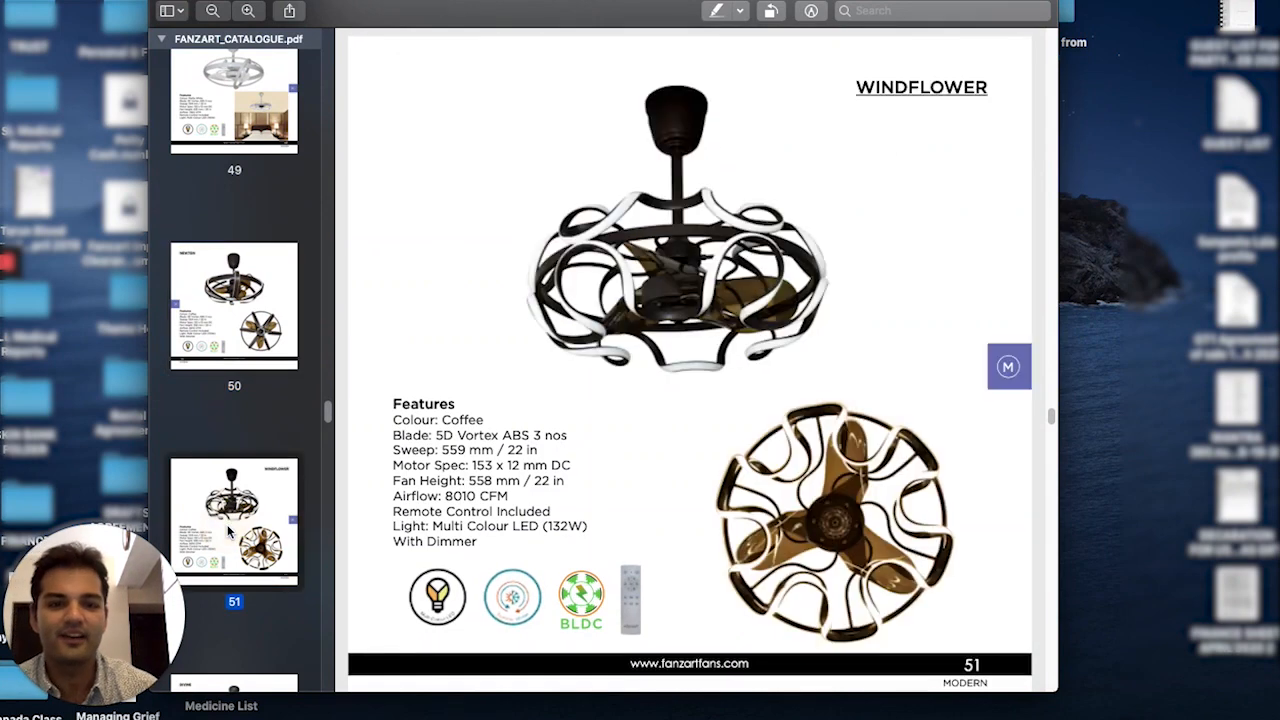
Step: Refocus the Fanzart catalogue and scroll around the Windflower page 51 and Divine page 52
scroll("down", 3)
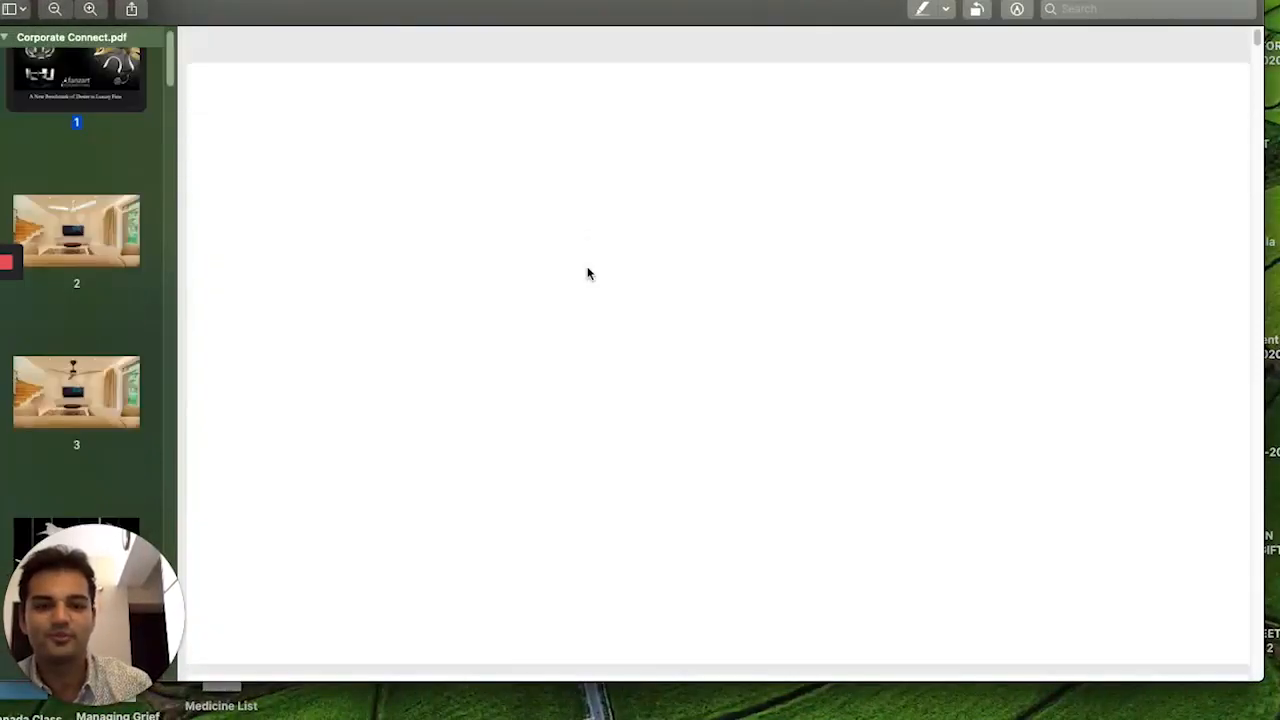
left_click(76, 80)
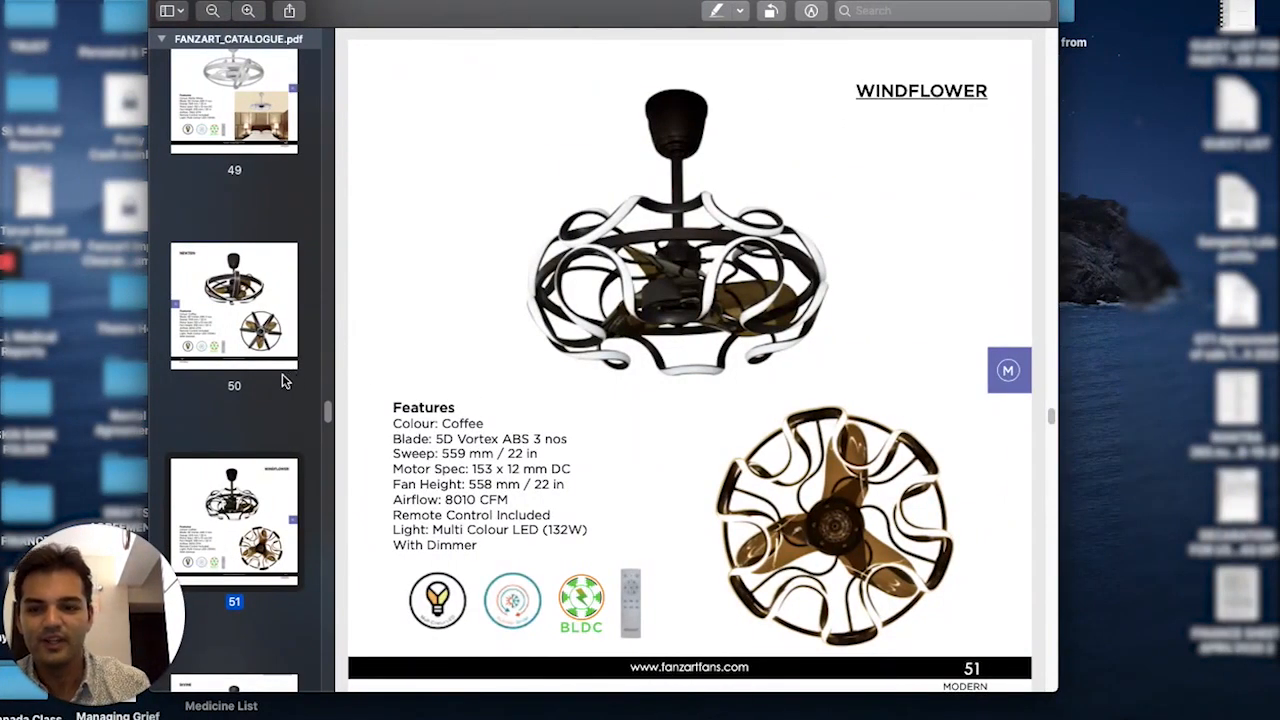
scroll("down", 3)
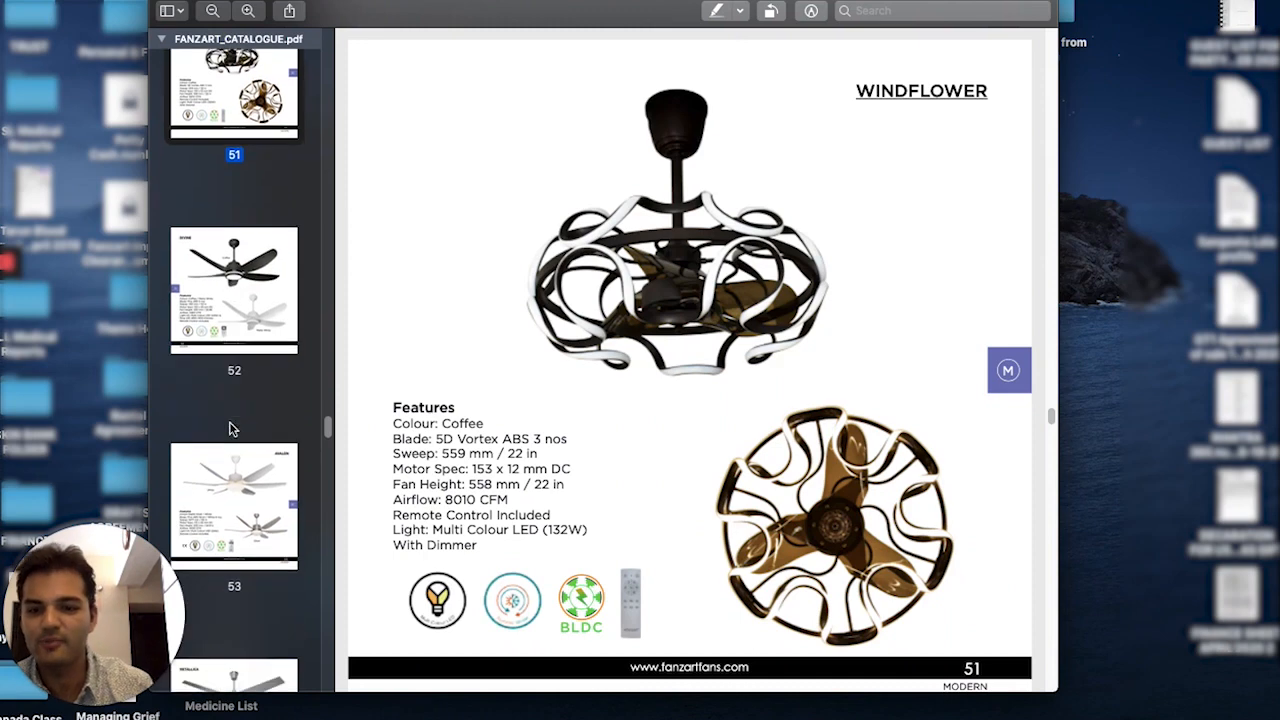
scroll("up", 3)
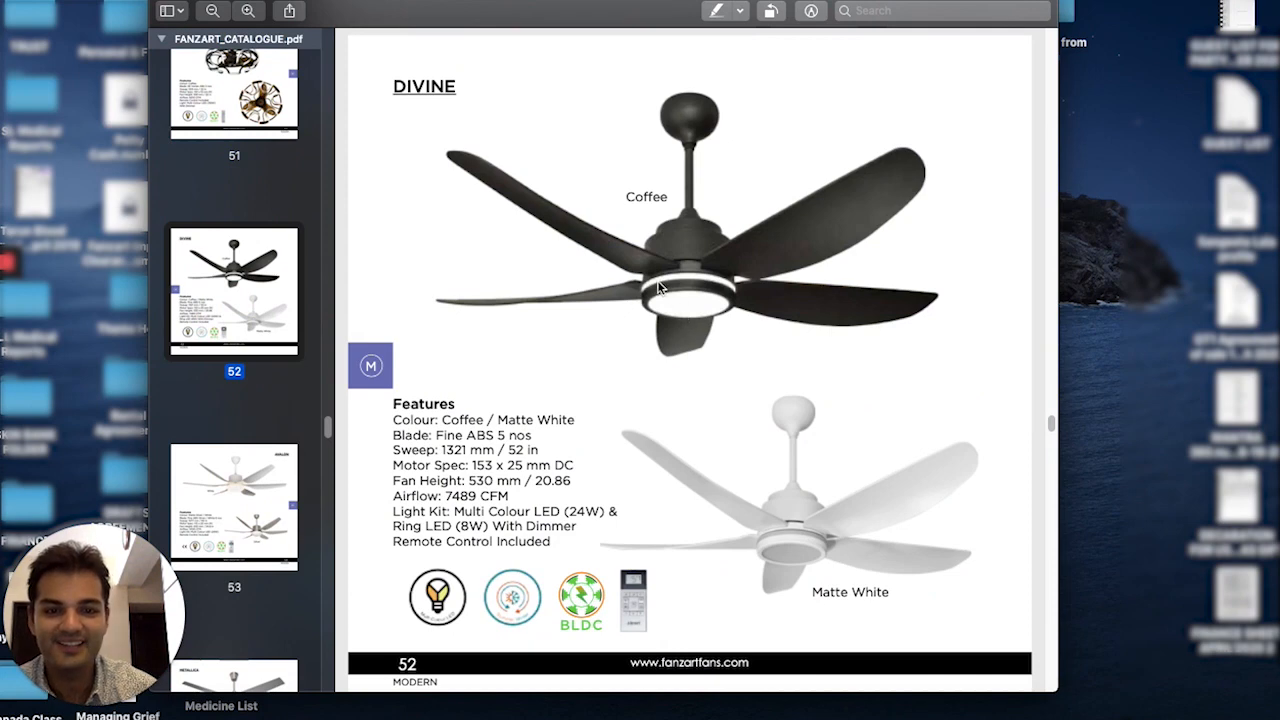
mouse_move(660, 315)
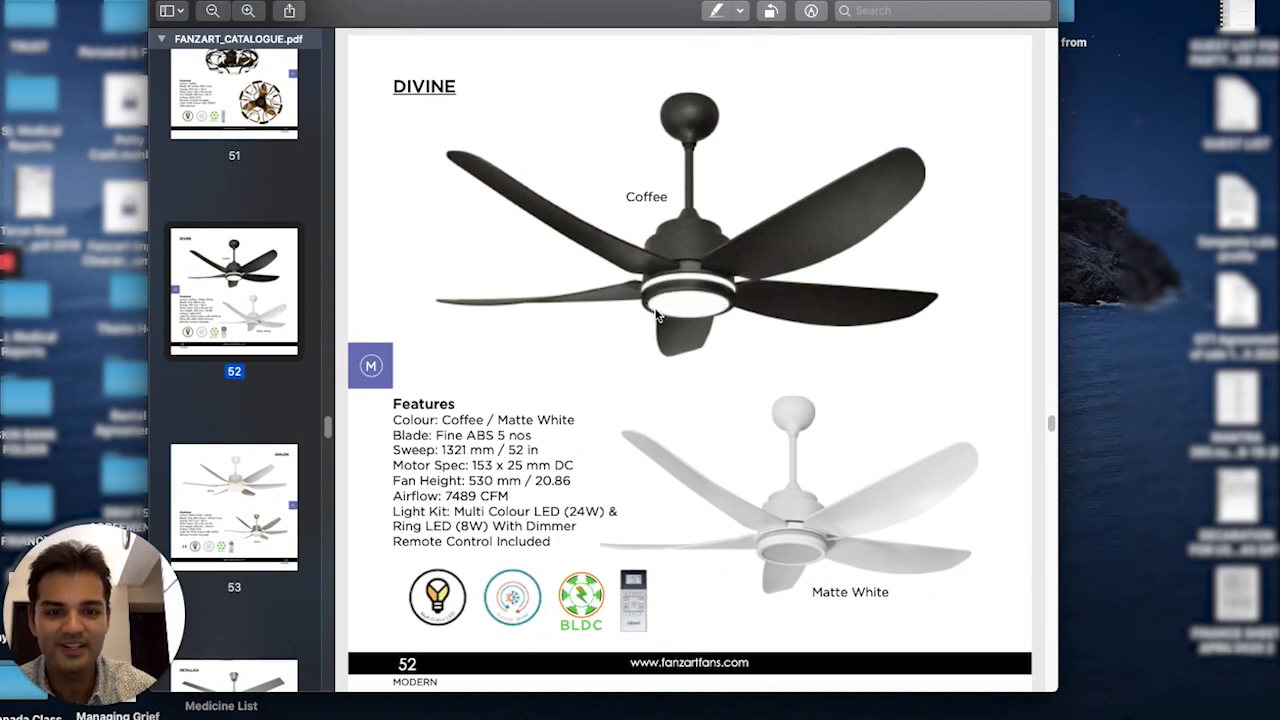
mouse_move(672, 312)
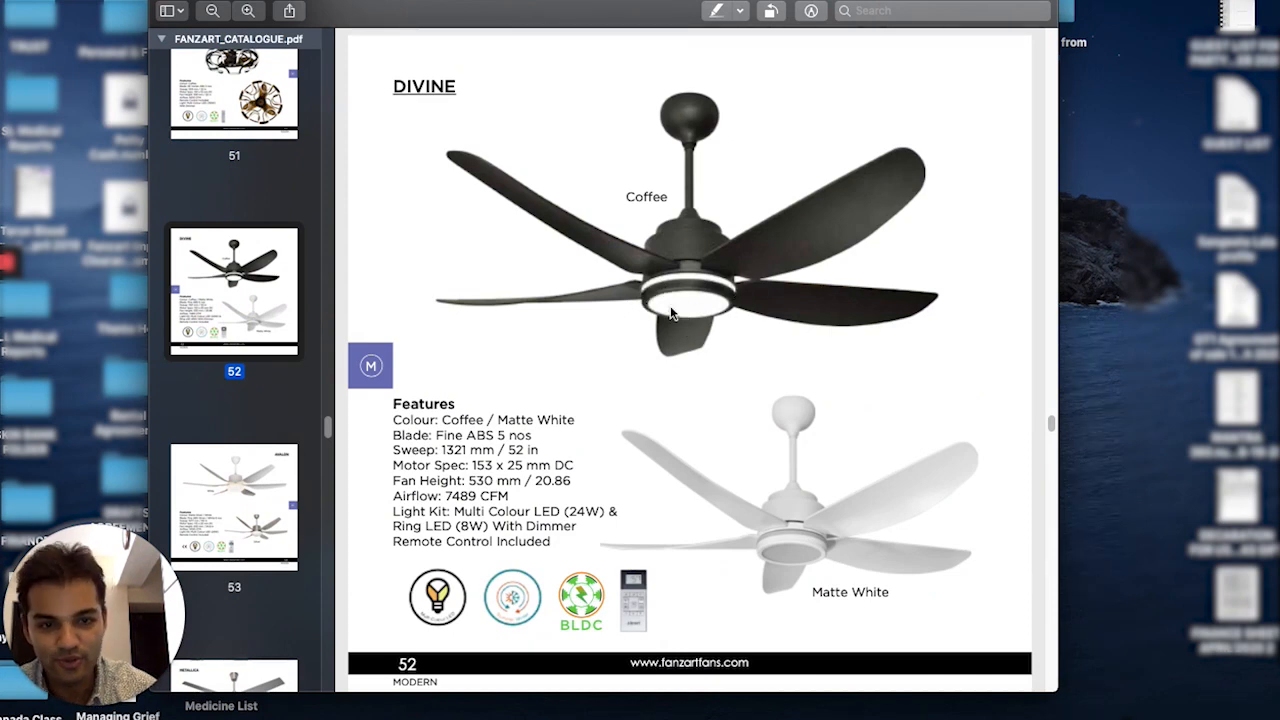
mouse_move(690, 315)
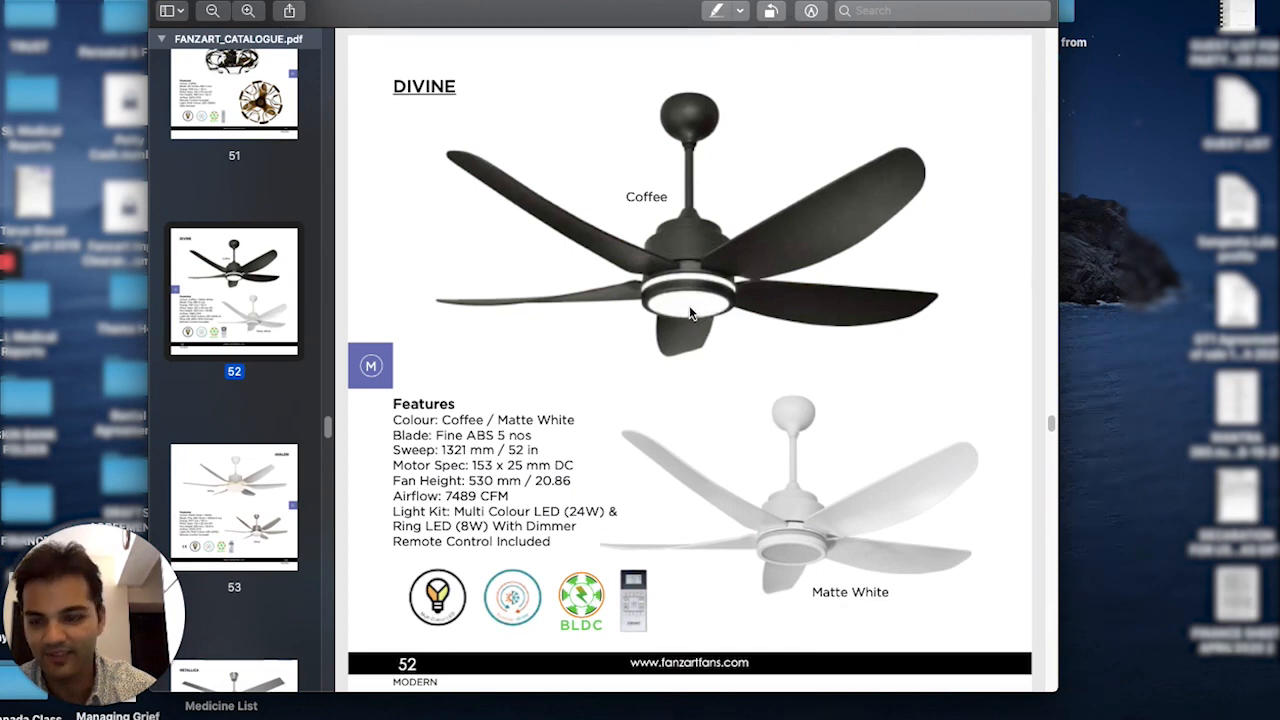
mouse_move(733, 328)
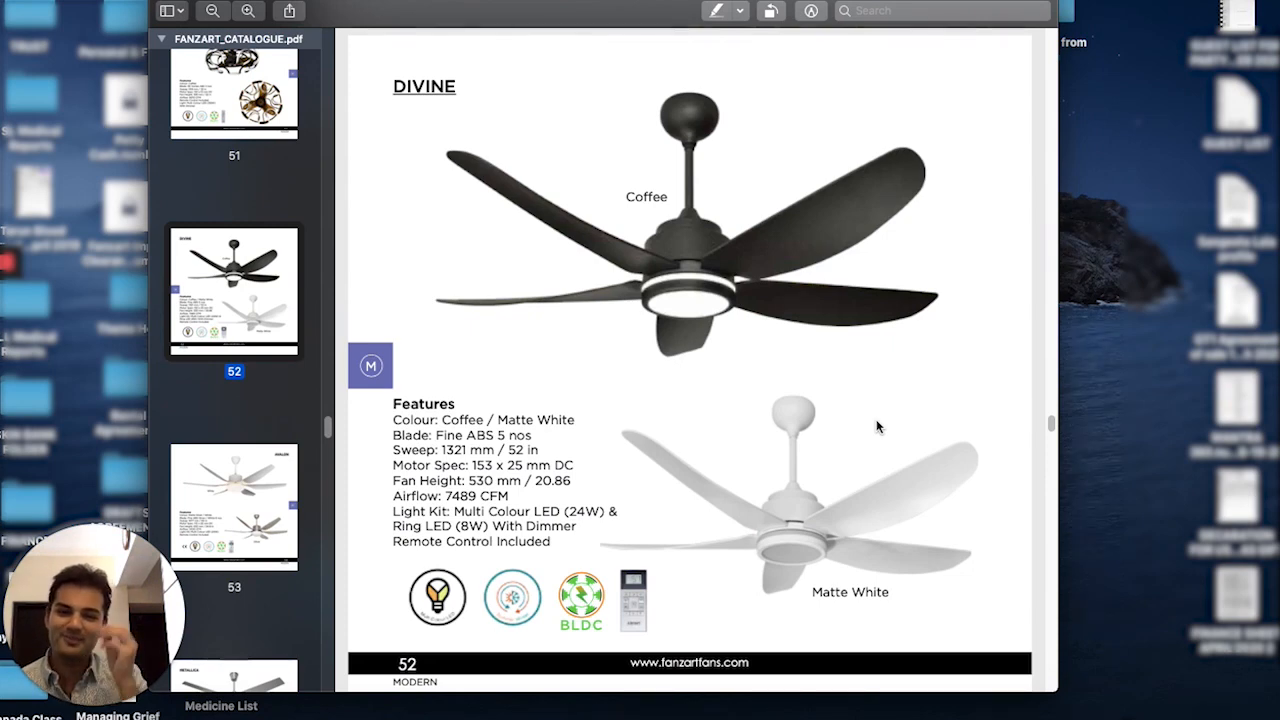
mouse_move(287, 415)
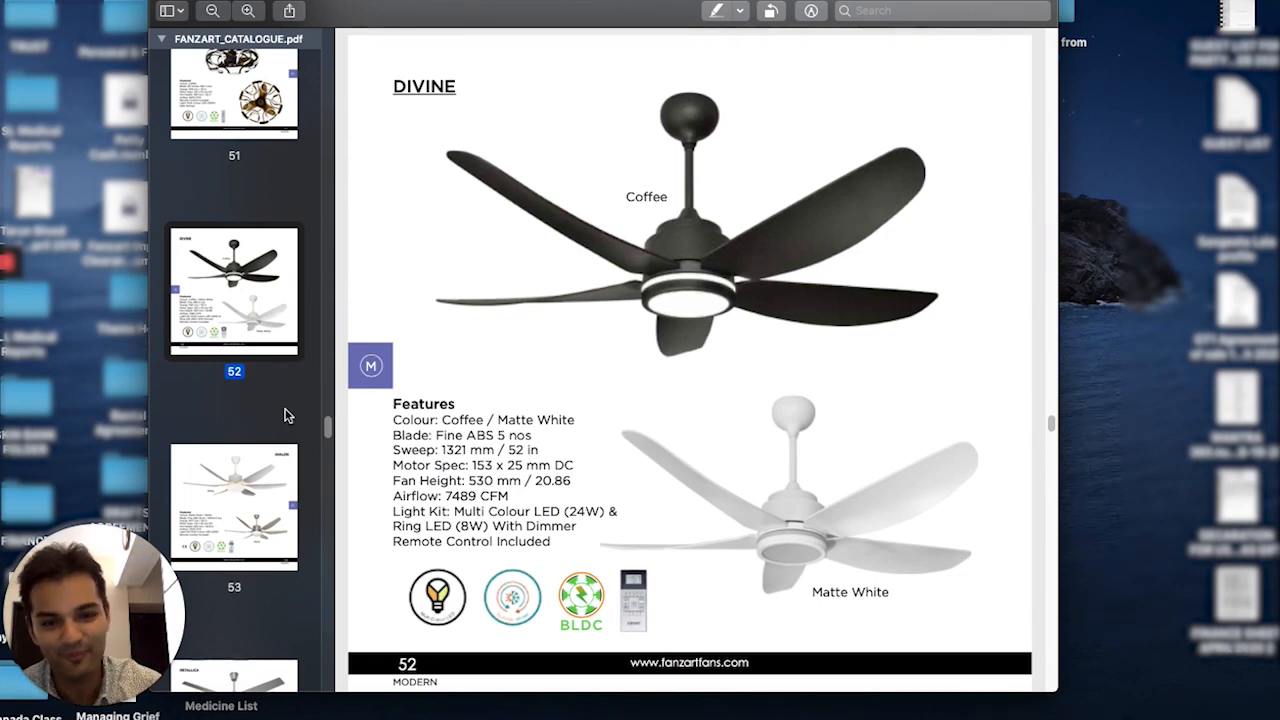
Step: Scroll down through the Divine page 52 with its 1321 mm sweep and 7489 CFM airflow
scroll("down", 3)
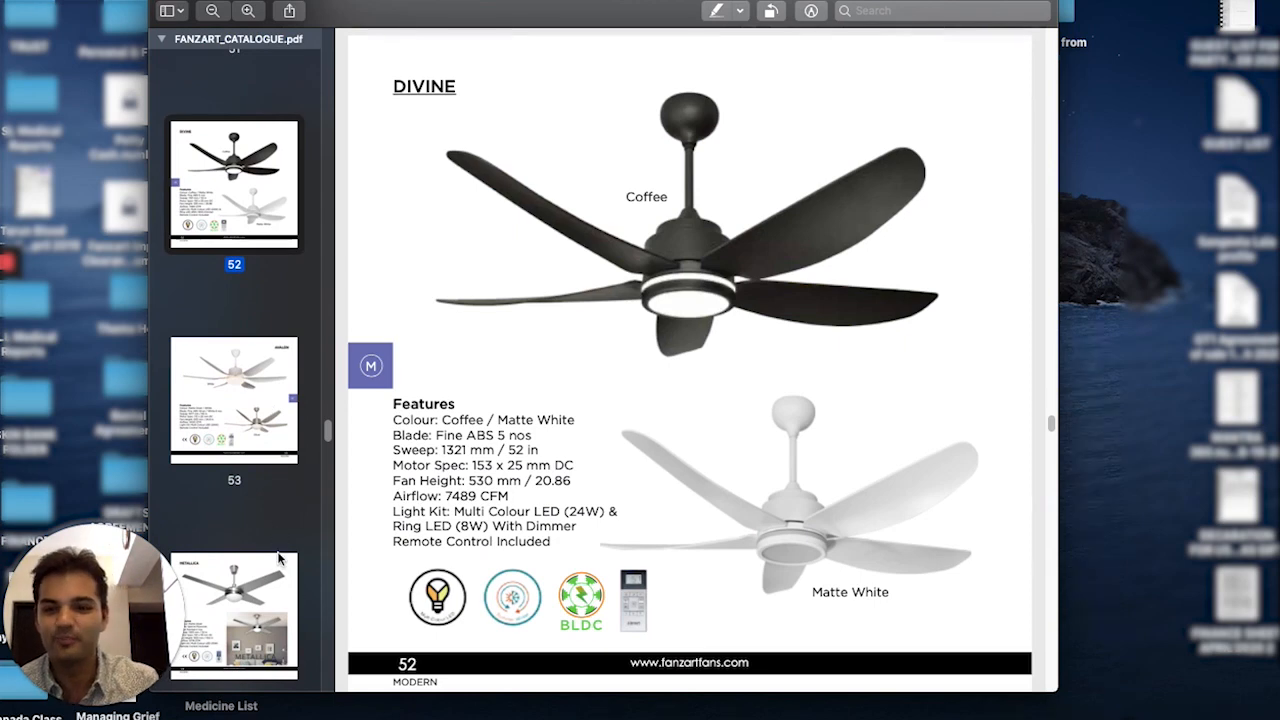
mouse_move(280, 530)
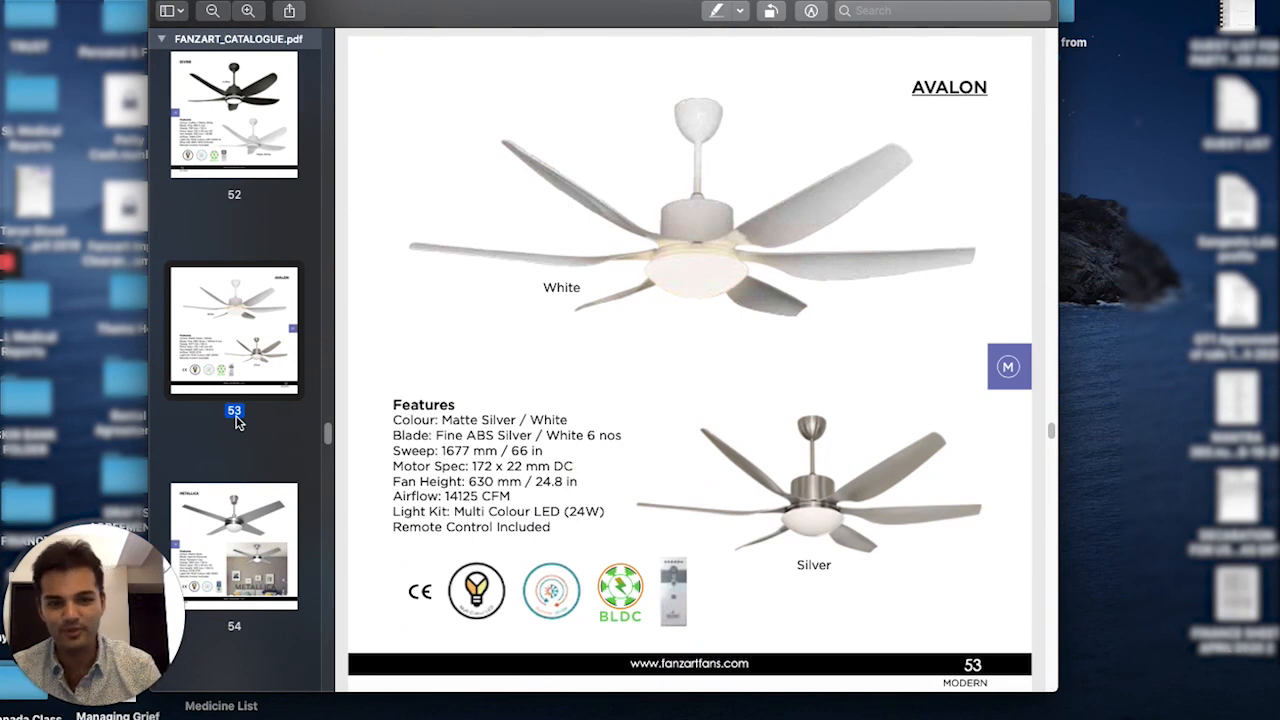
mouse_move(258, 468)
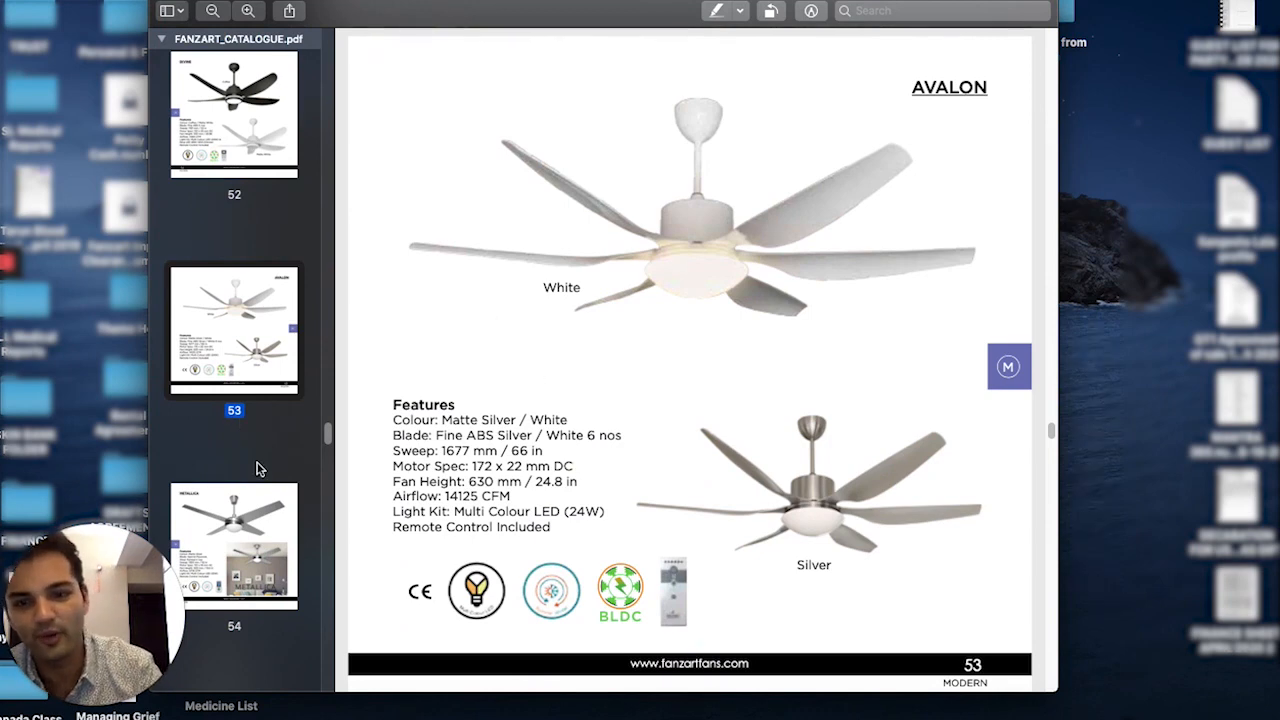
Step: Scroll past the Avalon page 53 and open the Metallica fan page 54
scroll("down", 3)
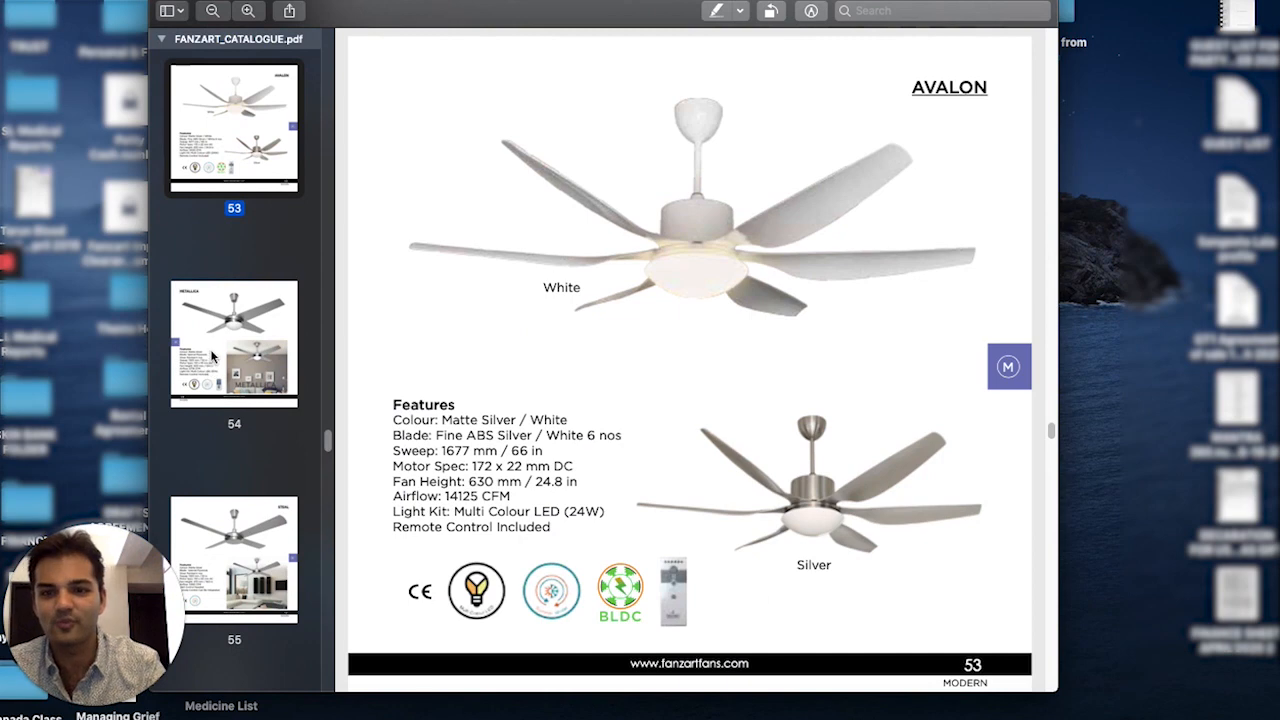
left_click(233, 343)
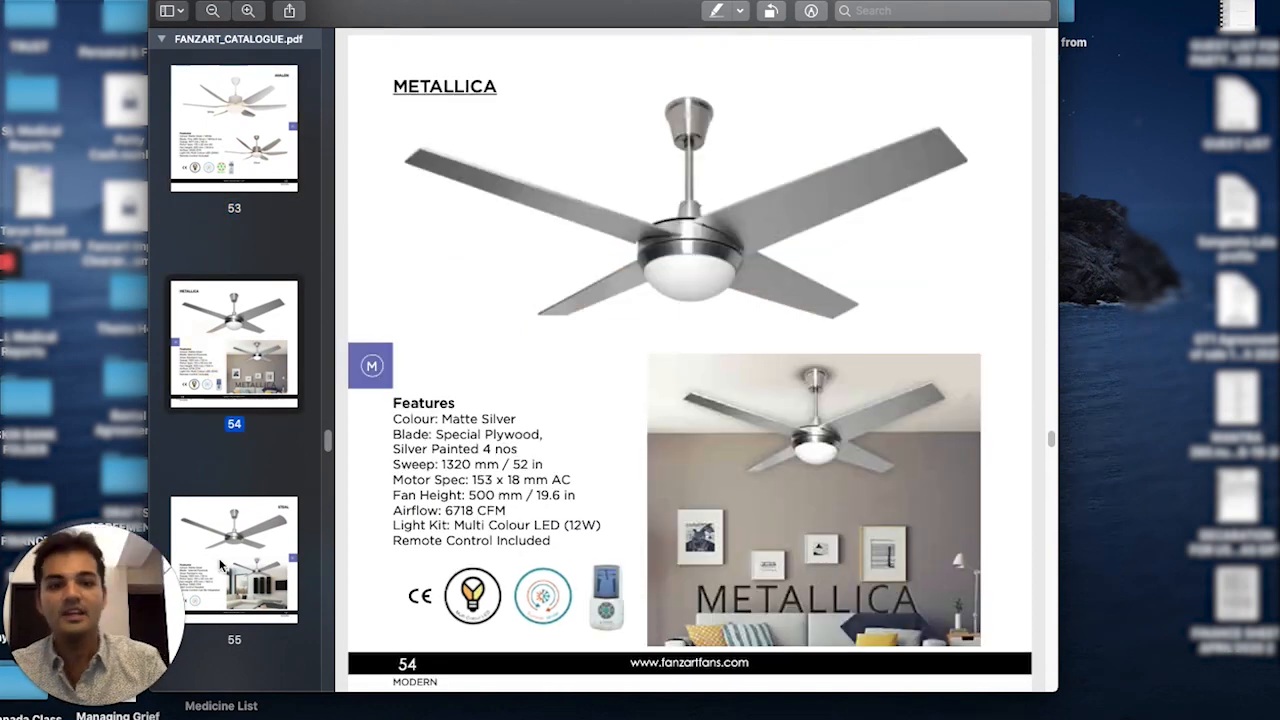
Step: Scroll back briefly to Metallica, then open the Steal fan page 55
scroll("down", 3)
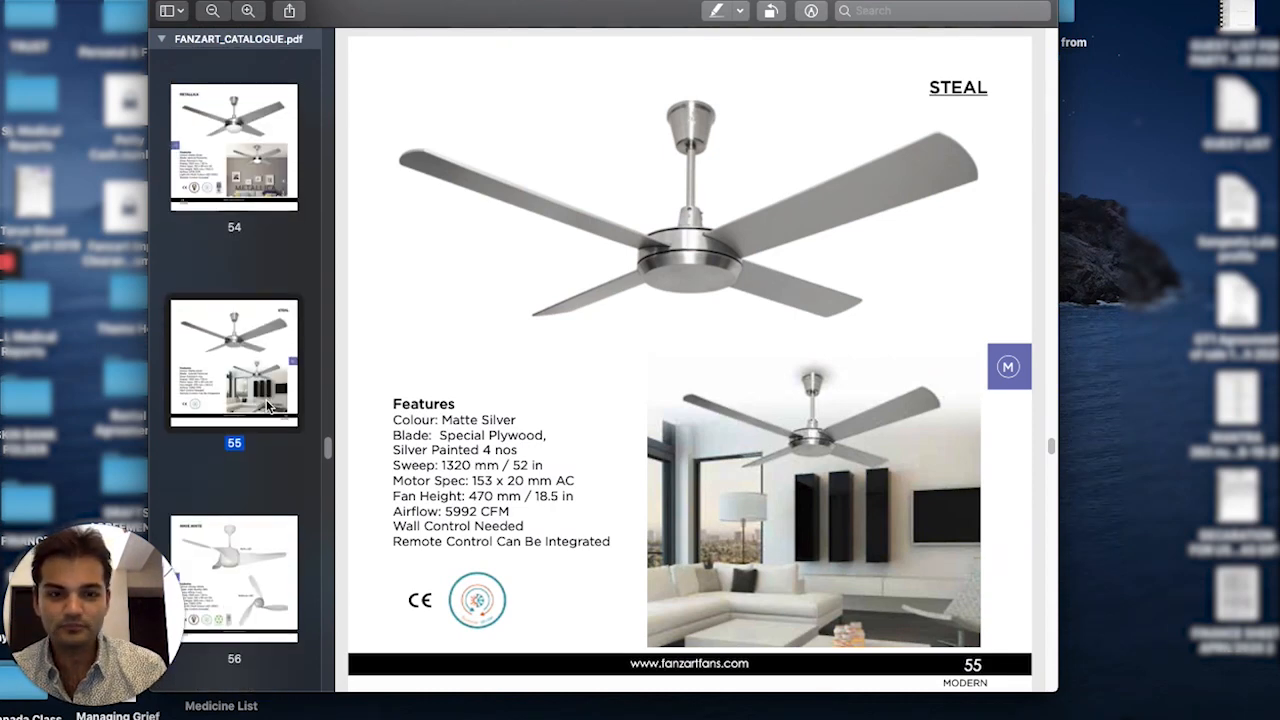
scroll("up", 3)
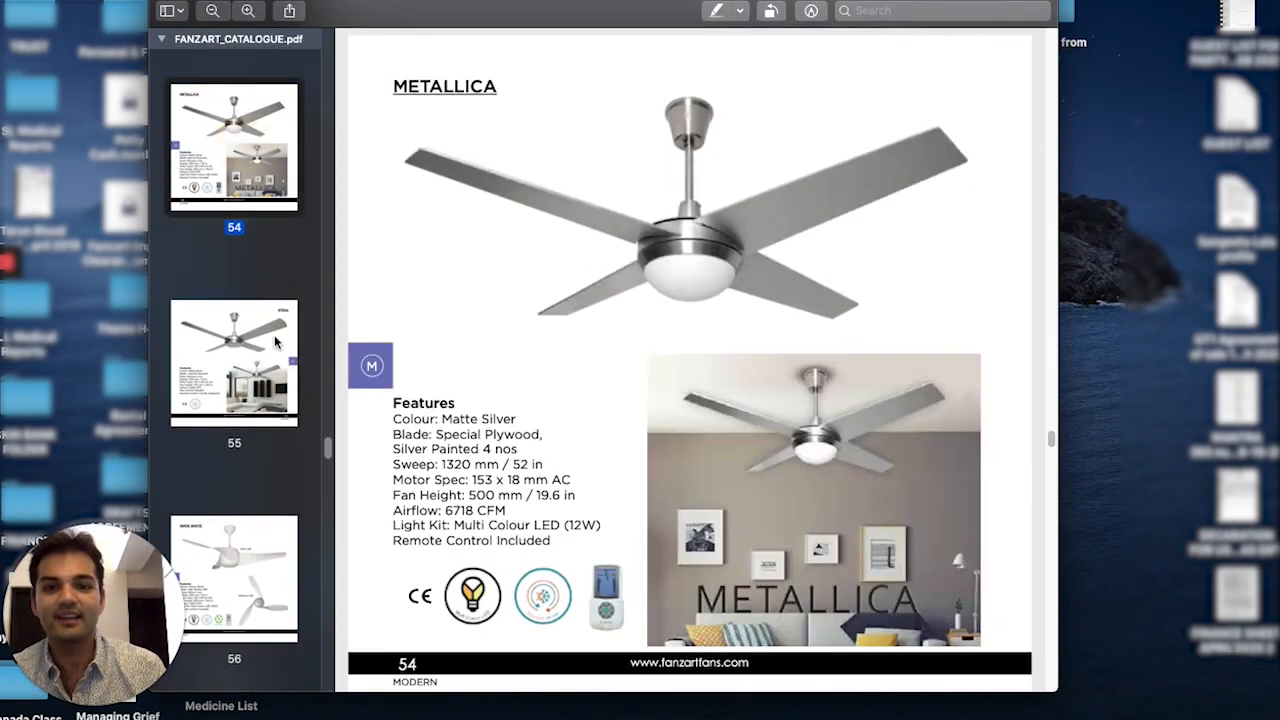
left_click(234, 360)
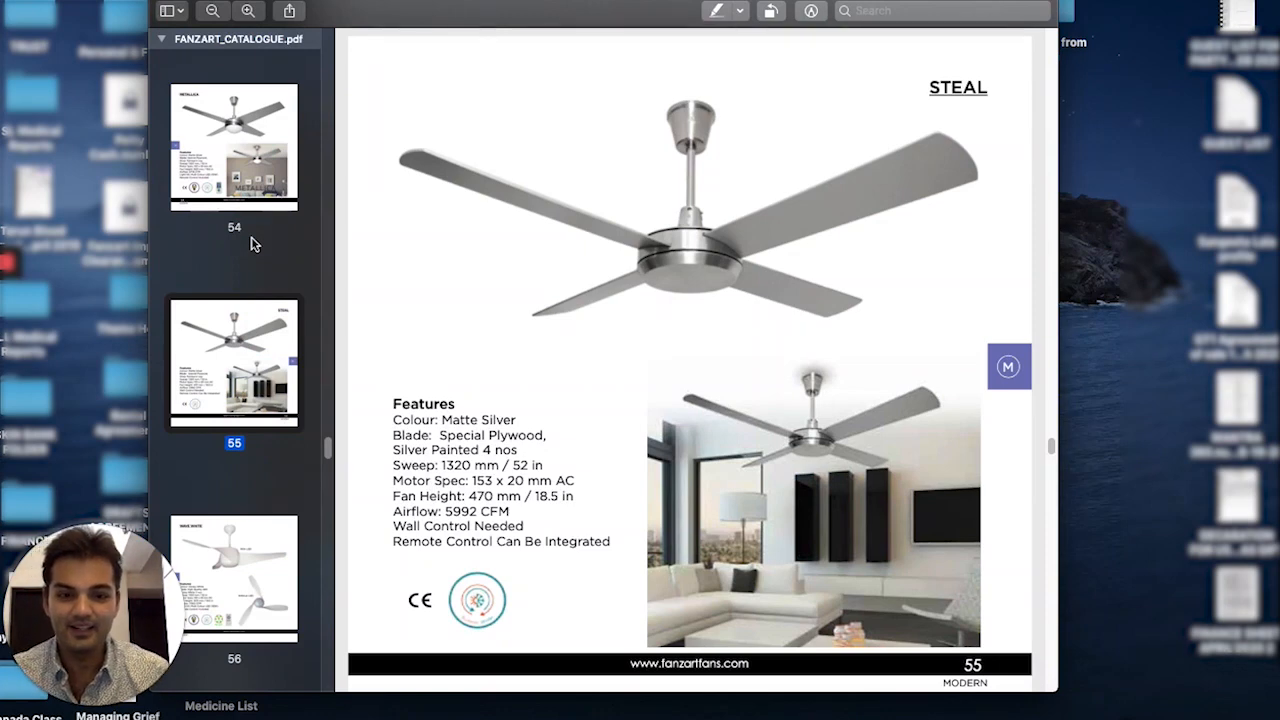
scroll("down", 3)
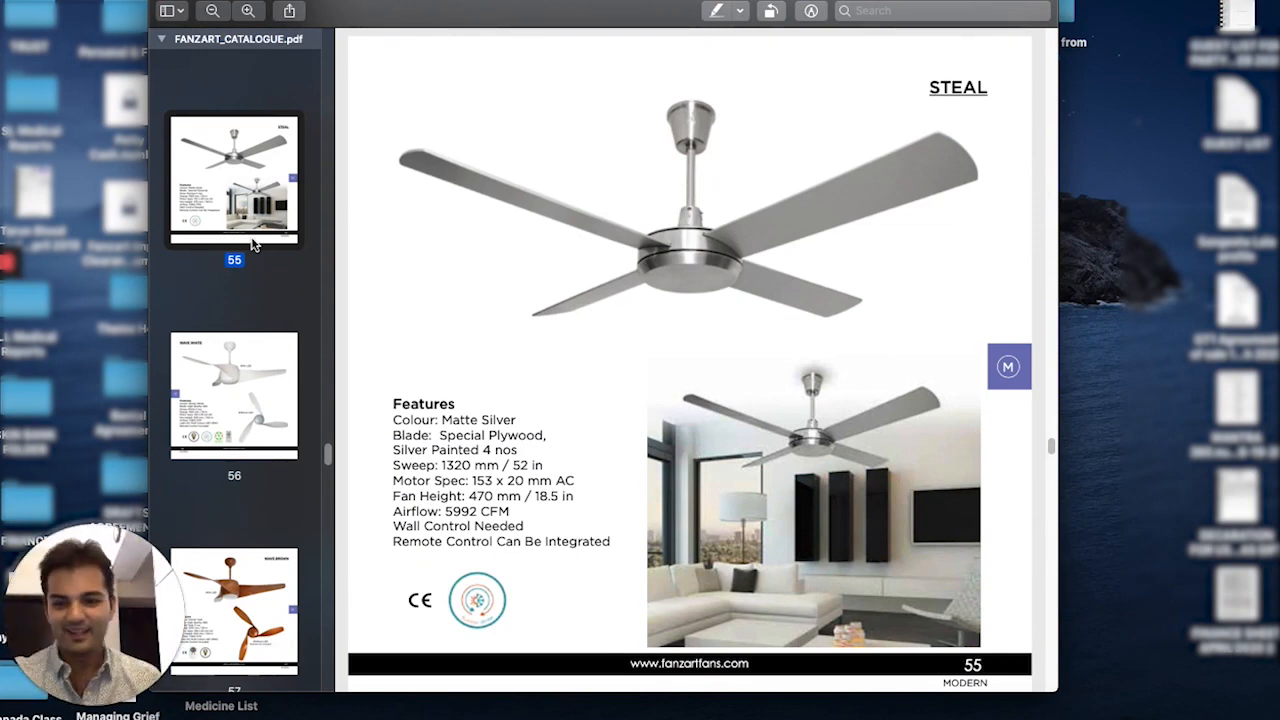
mouse_move(225, 388)
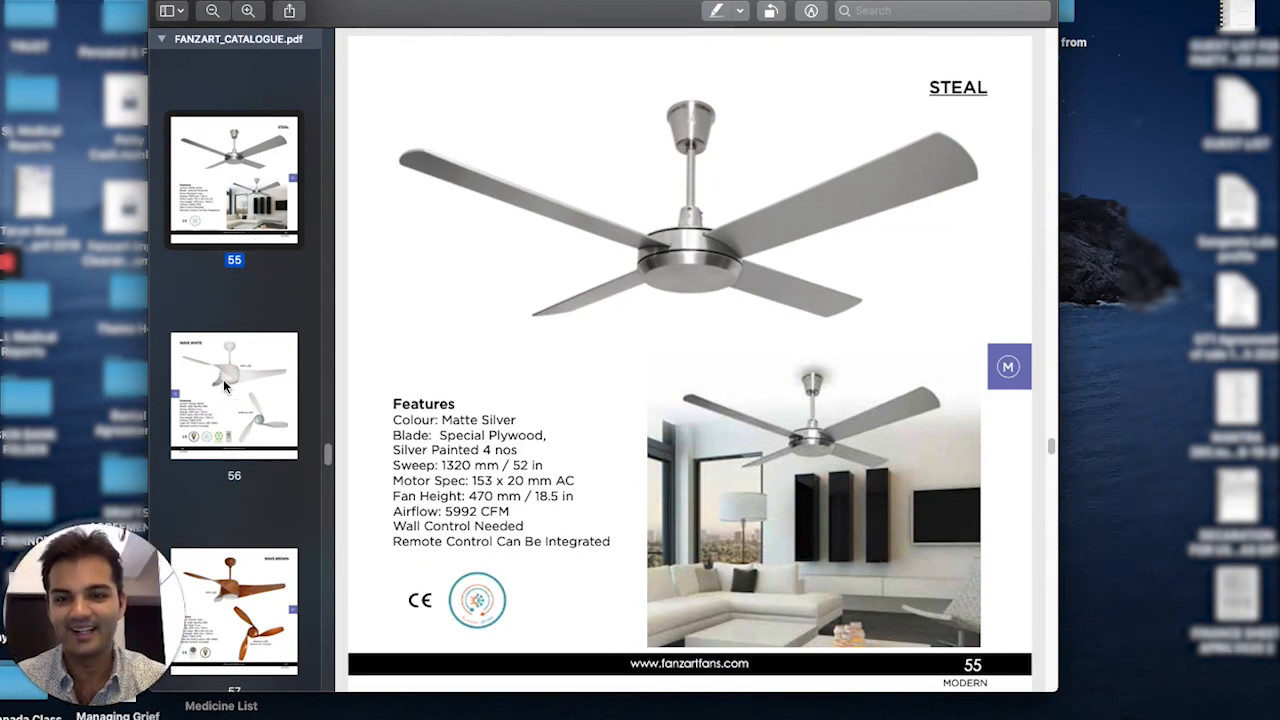
Step: Open the Wave Plus page 58, then scroll the sidebar toward the Shadow page 59
scroll("down", 3)
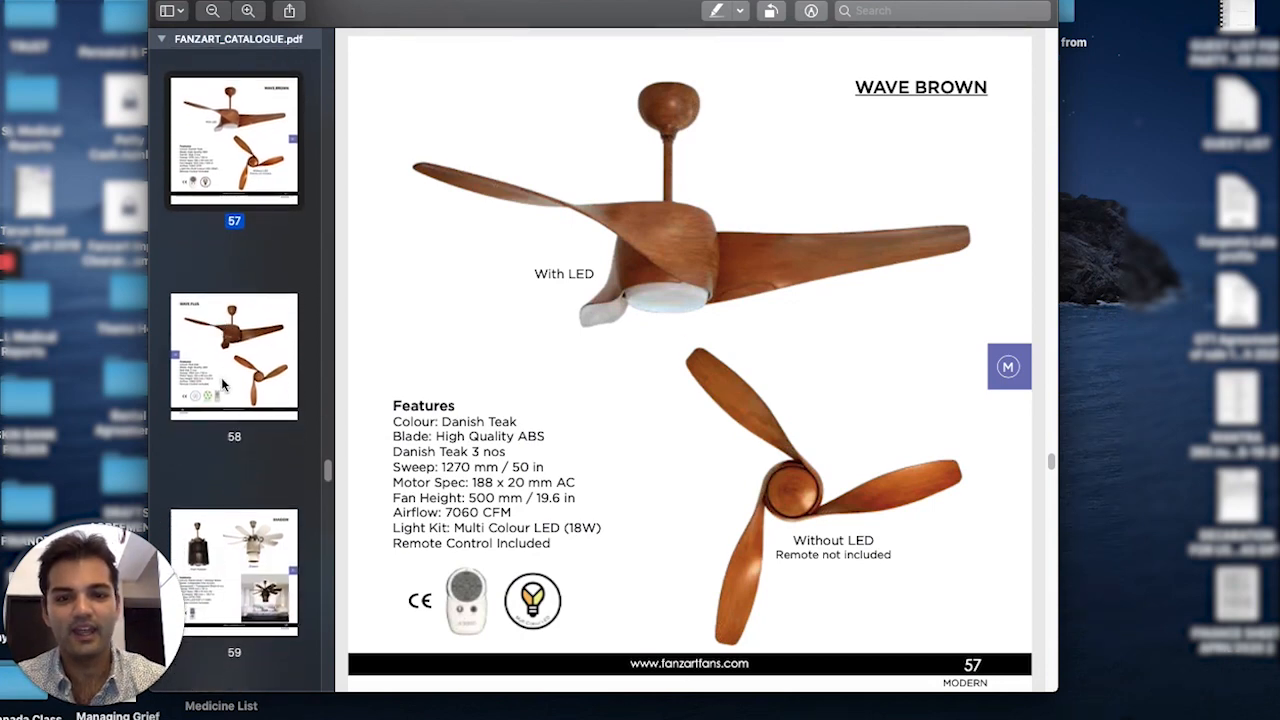
left_click(234, 355)
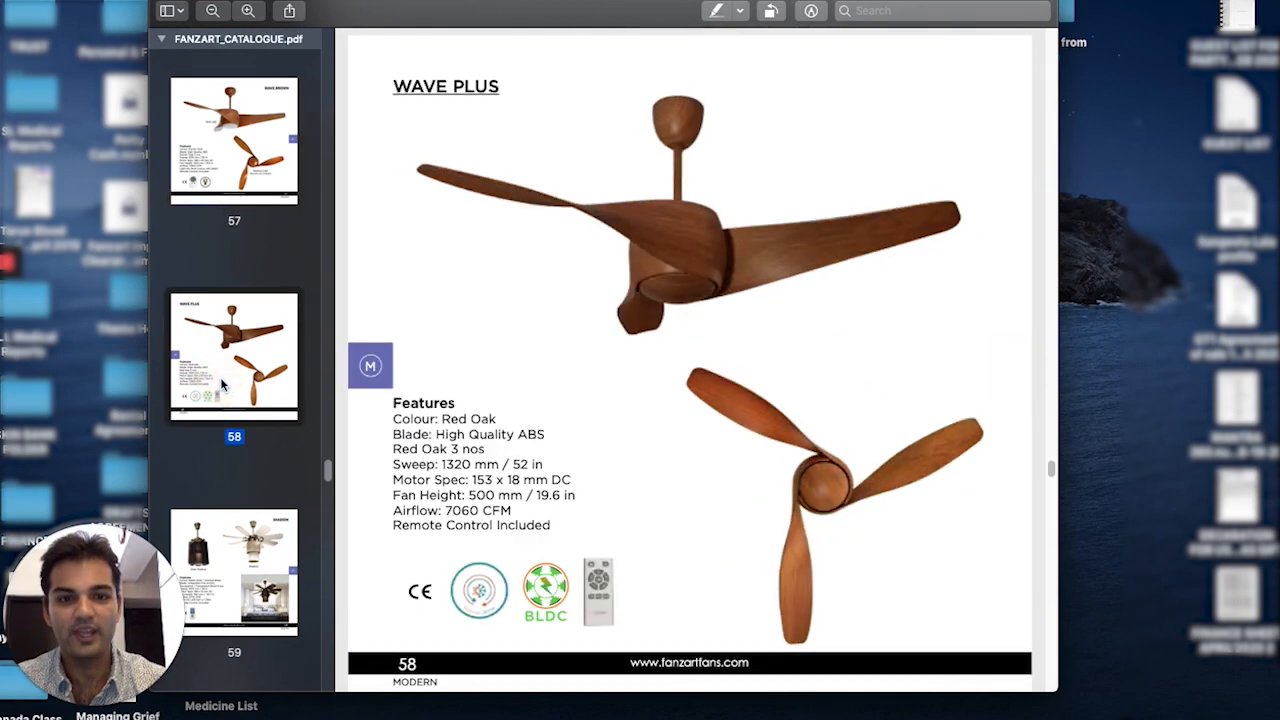
mouse_move(728, 318)
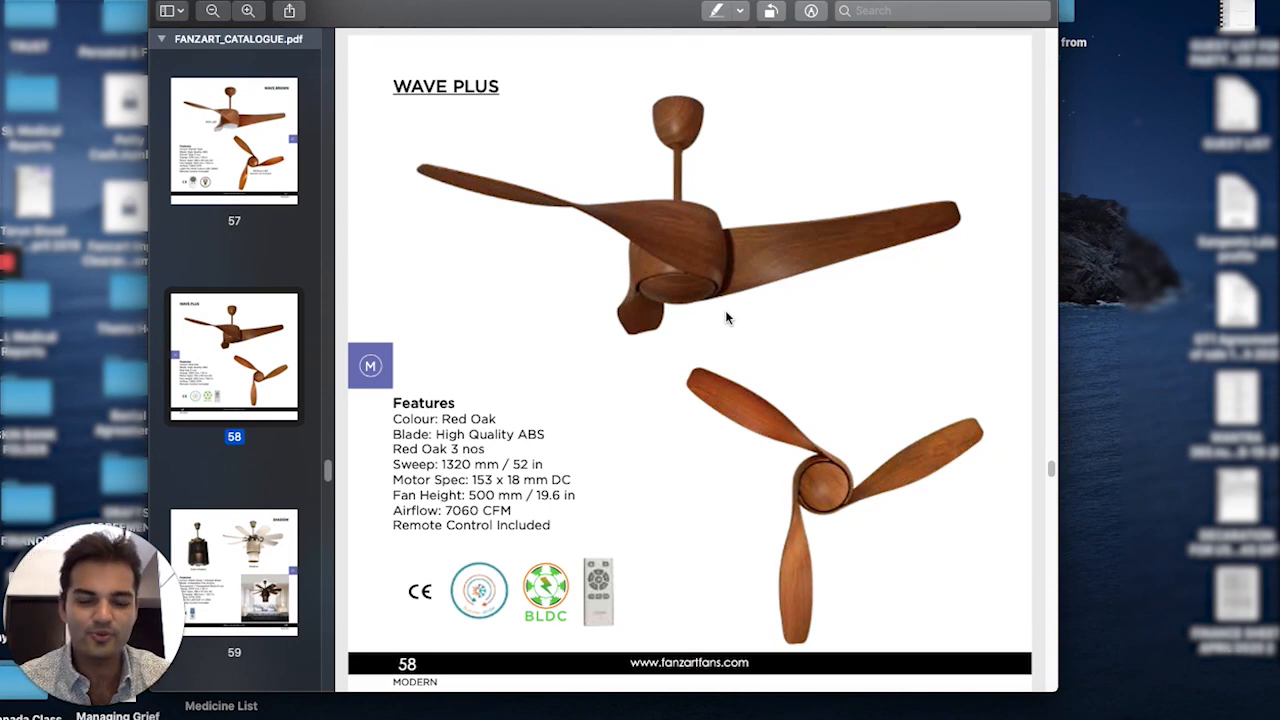
scroll("down", 3)
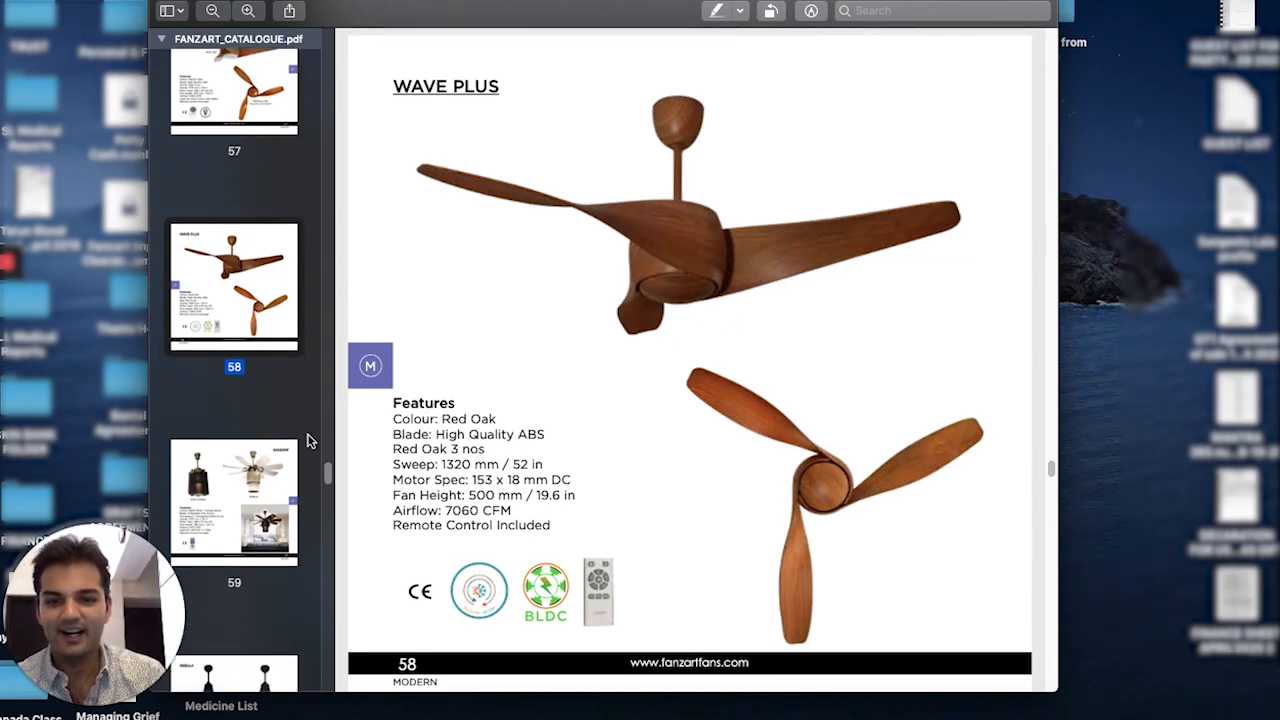
scroll("down", 3)
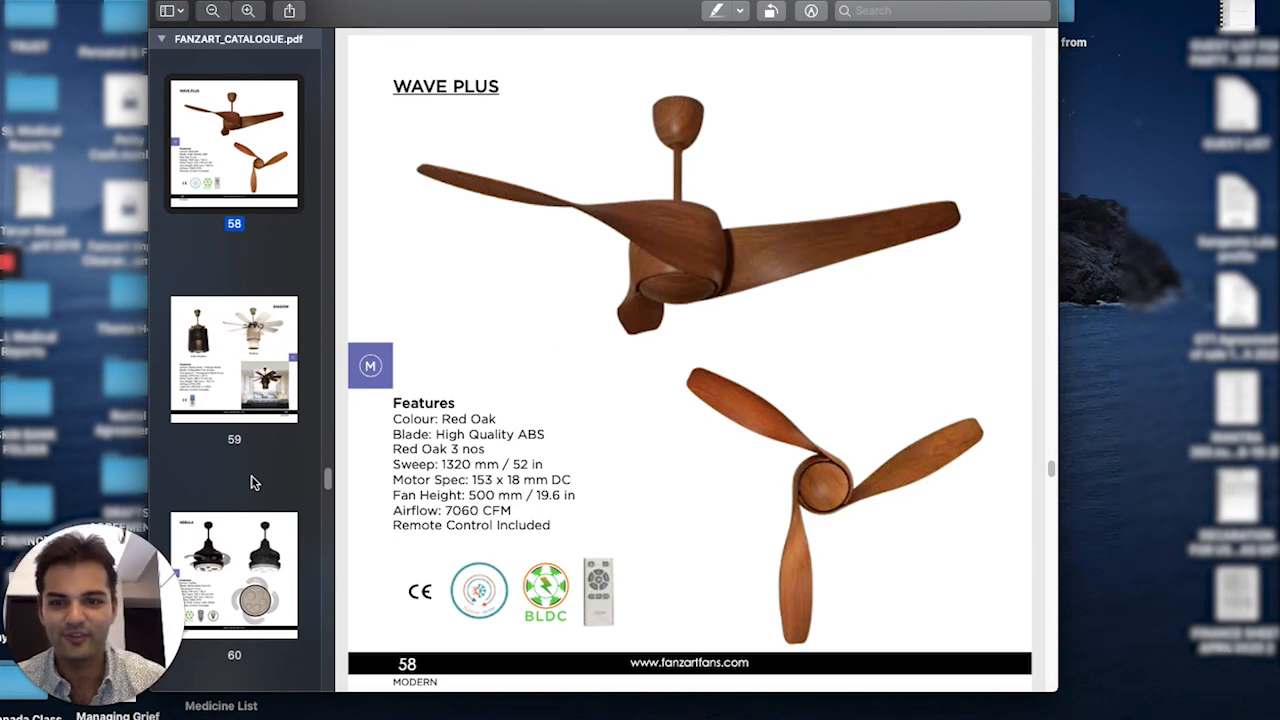
scroll("down", 3)
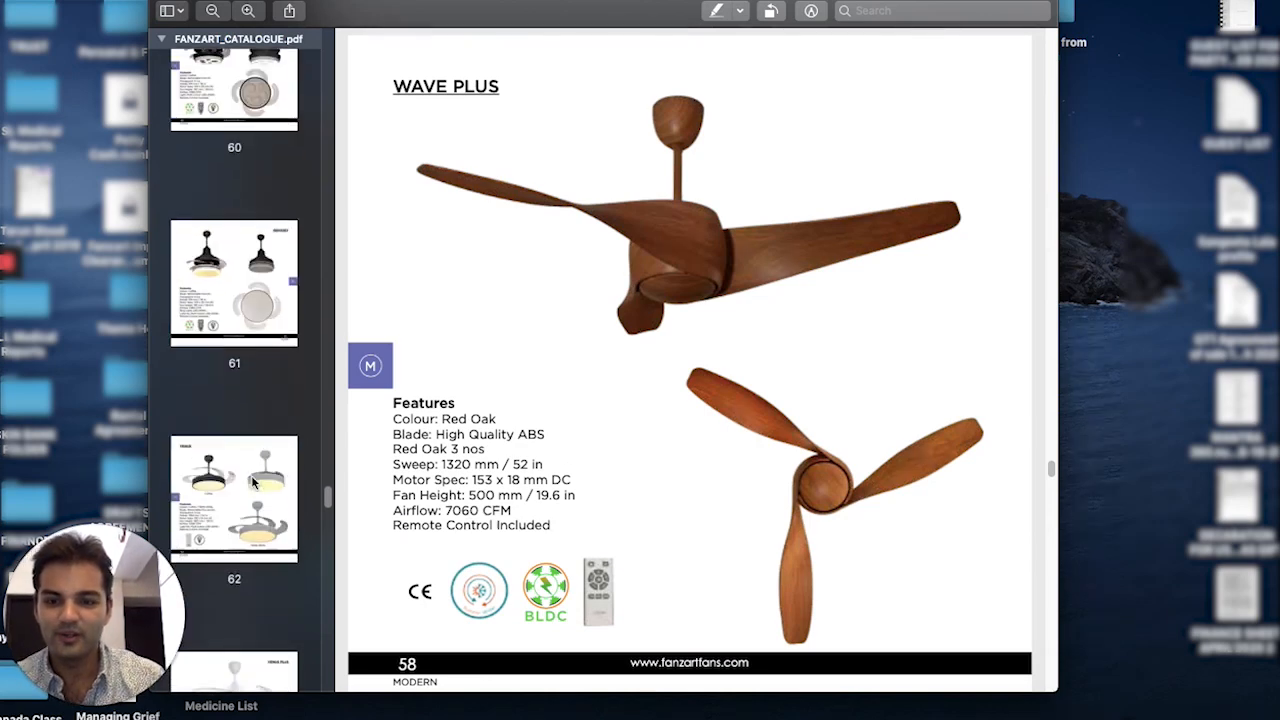
scroll("up", 3)
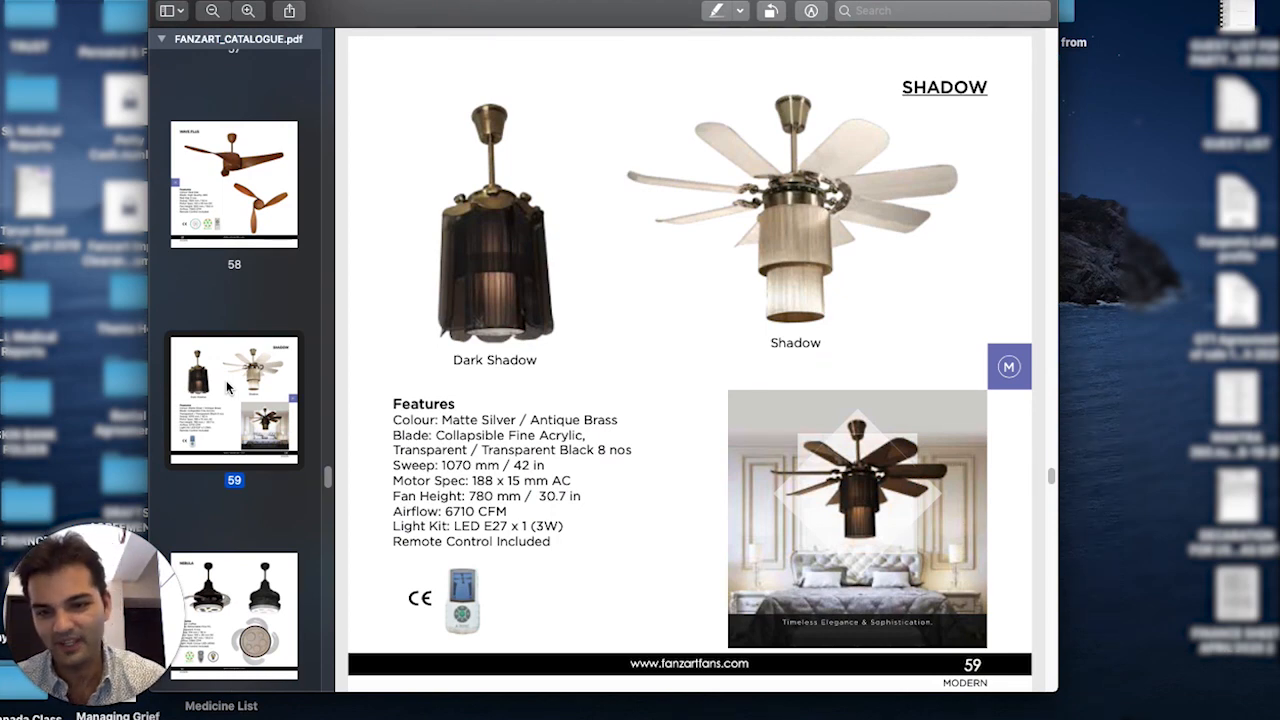
Step: Scroll the sidebar down and open the Nebula fan page 60
scroll("down", 3)
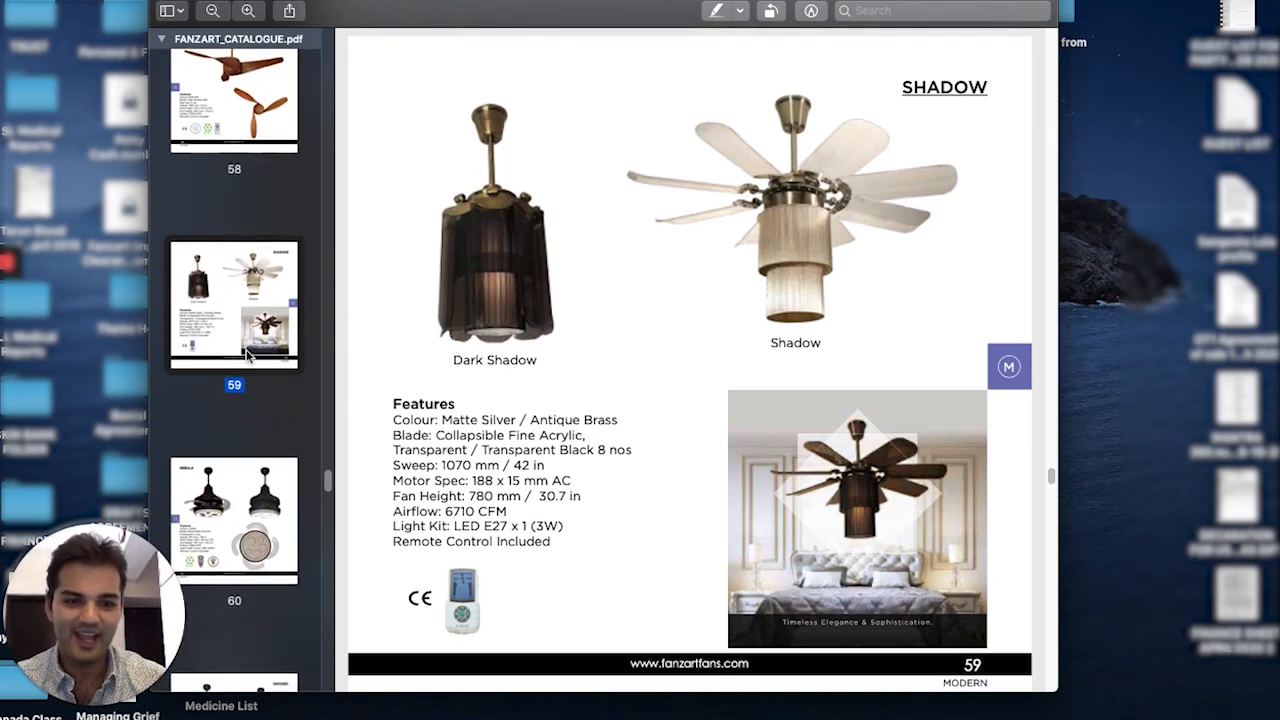
scroll("down", 3)
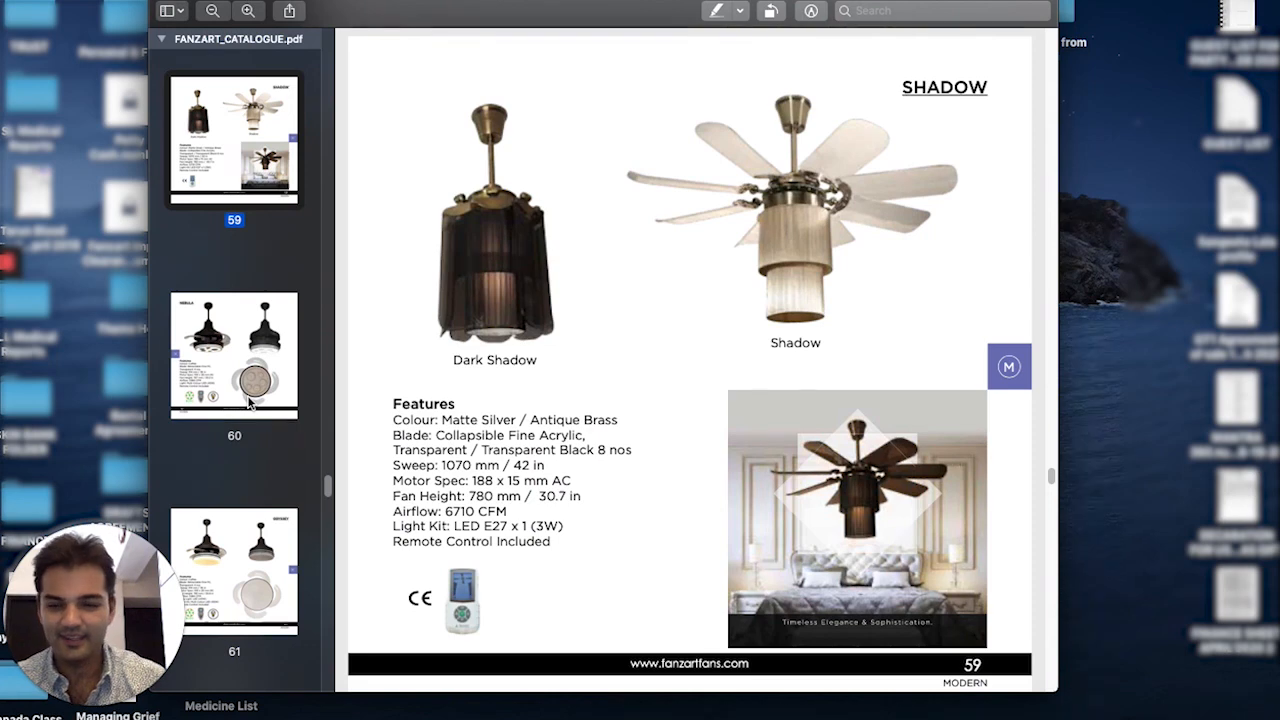
left_click(234, 355)
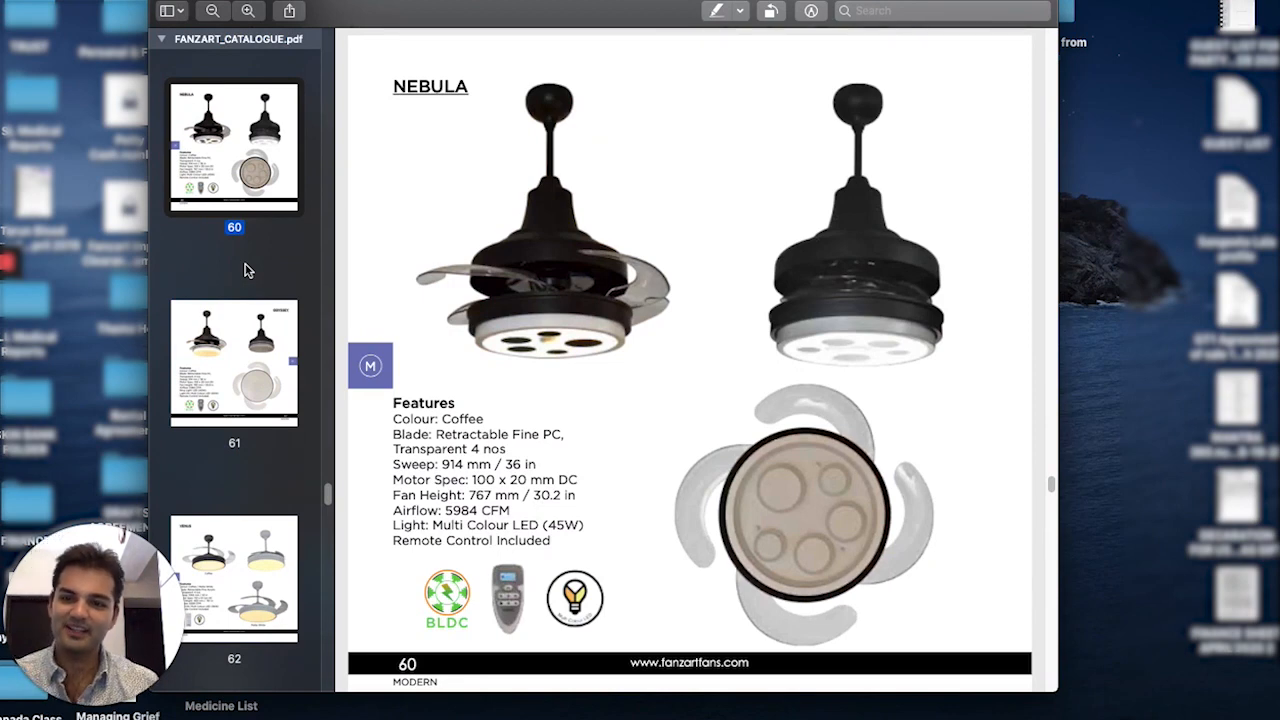
Step: View the Odyssey page 61 with its 40W ring light, then scroll back to Nebula page 60
left_click(234, 360)
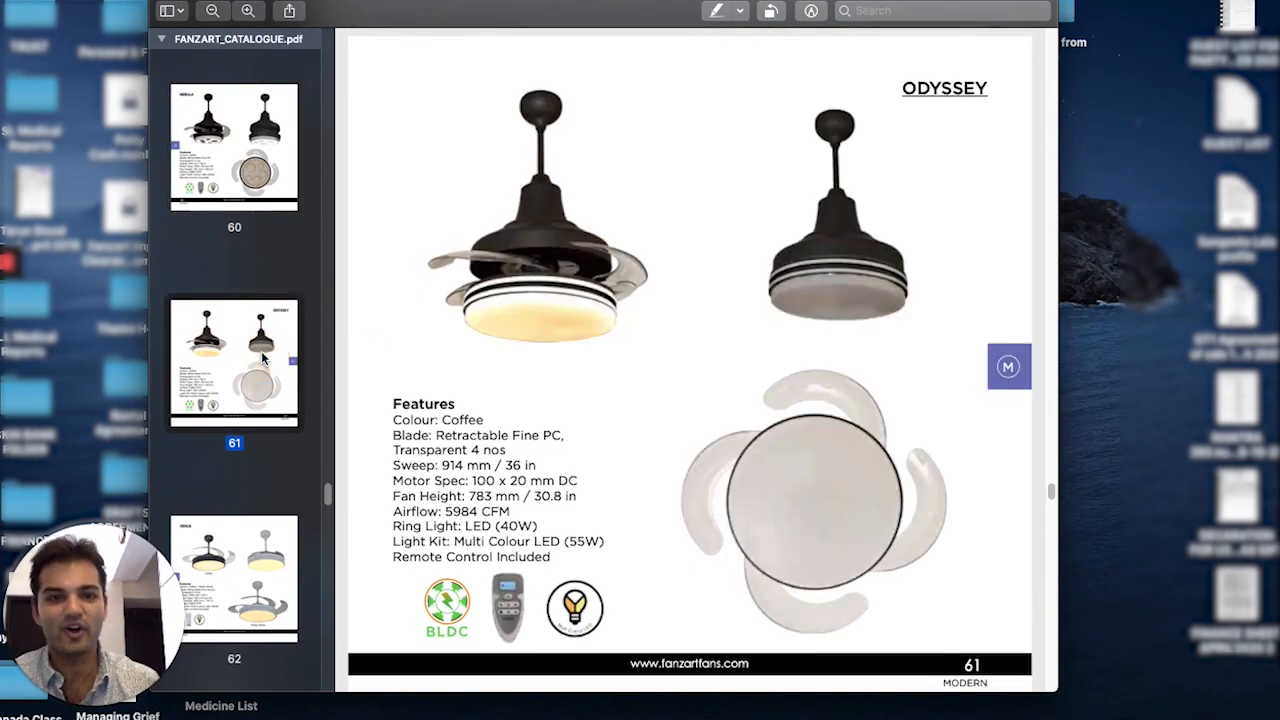
mouse_move(895, 204)
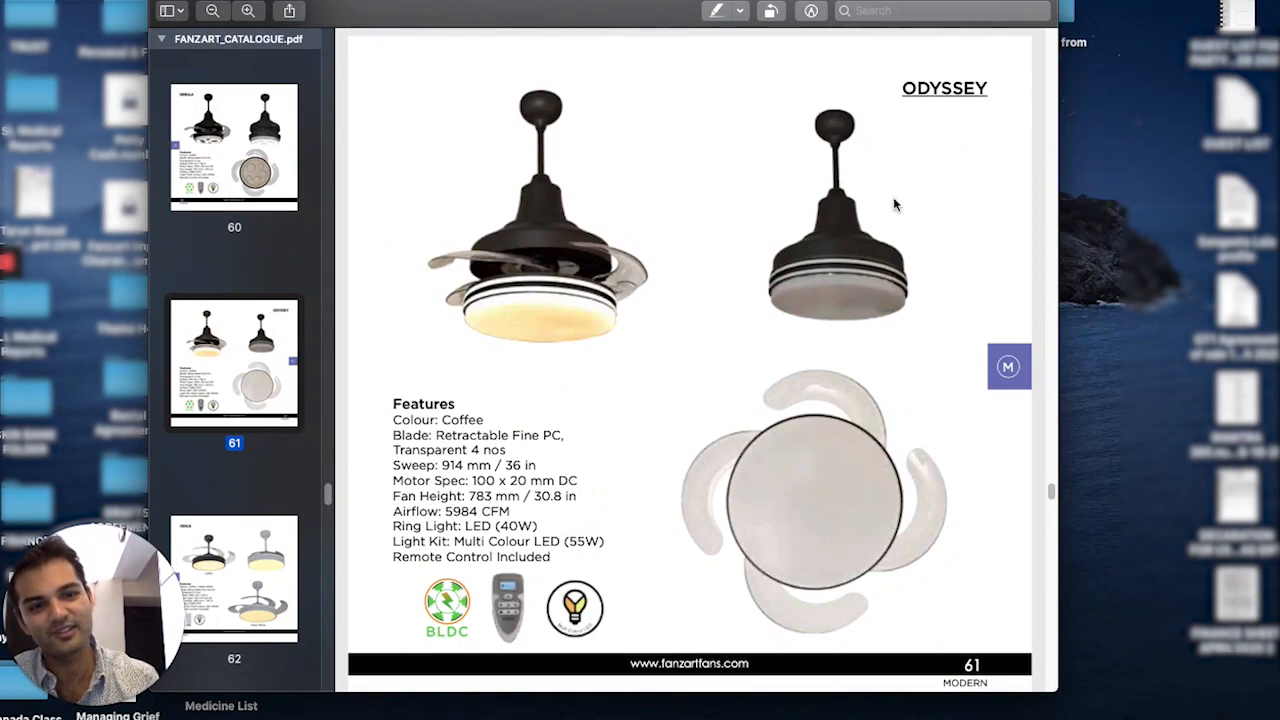
scroll("up", 3)
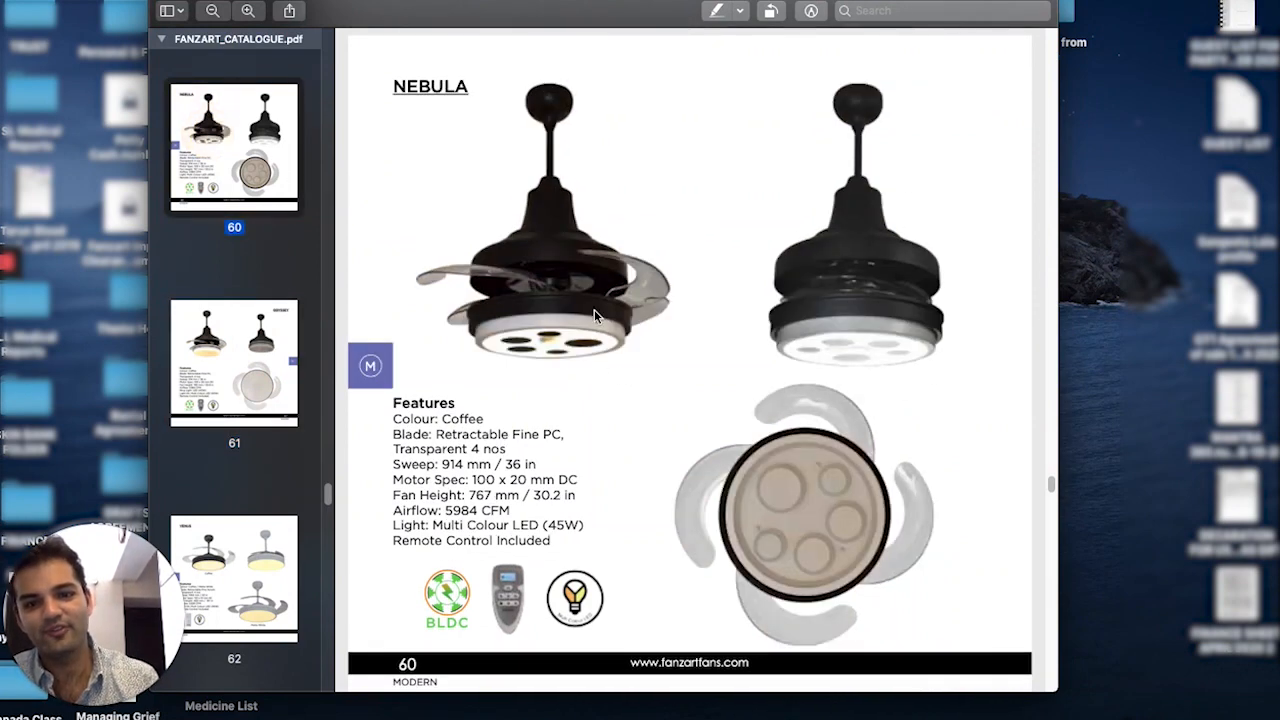
mouse_move(552, 330)
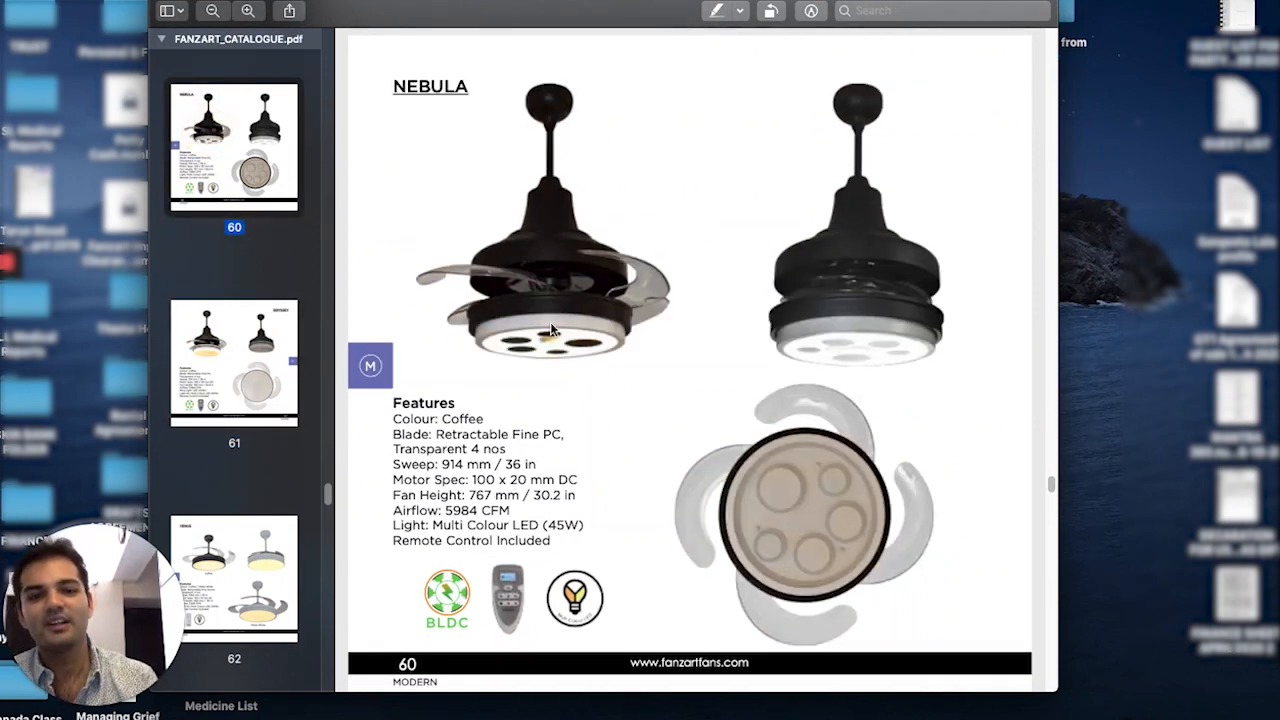
mouse_move(705, 228)
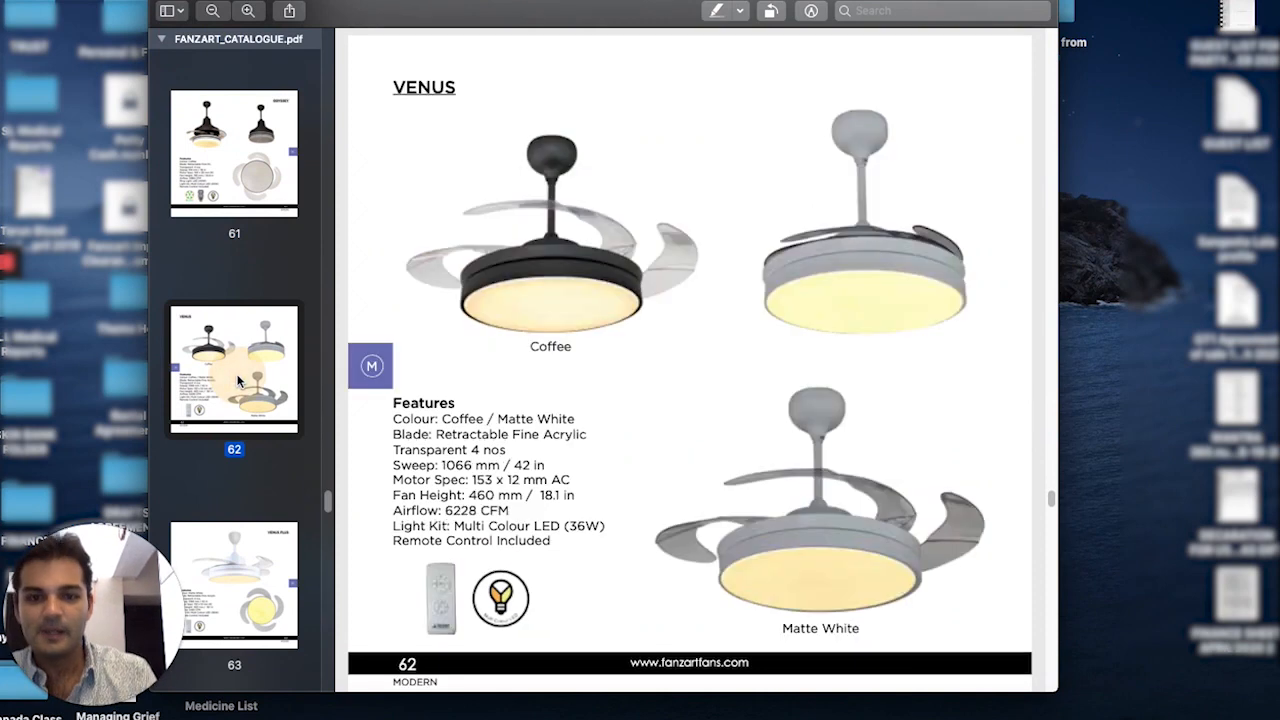
Step: View Venus Plus page 63, scroll back to Venus page 62, then down to Neptune page 64
scroll("up", 3)
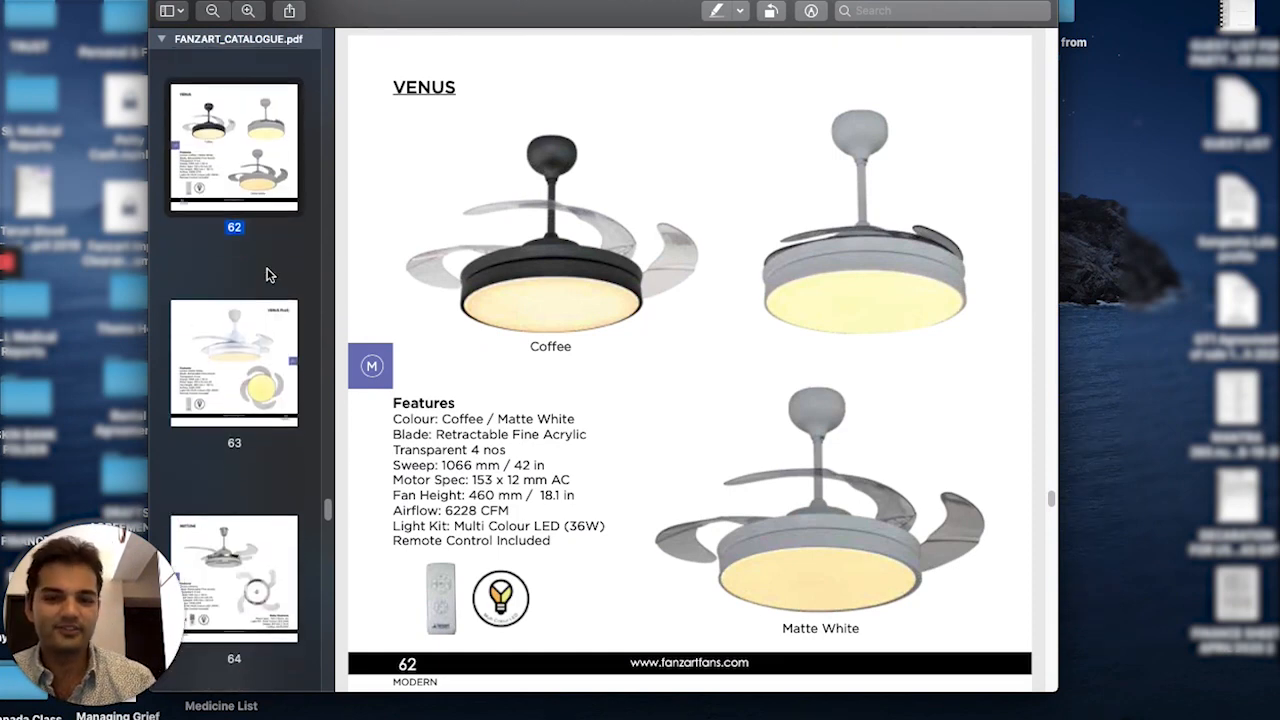
left_click(234, 360)
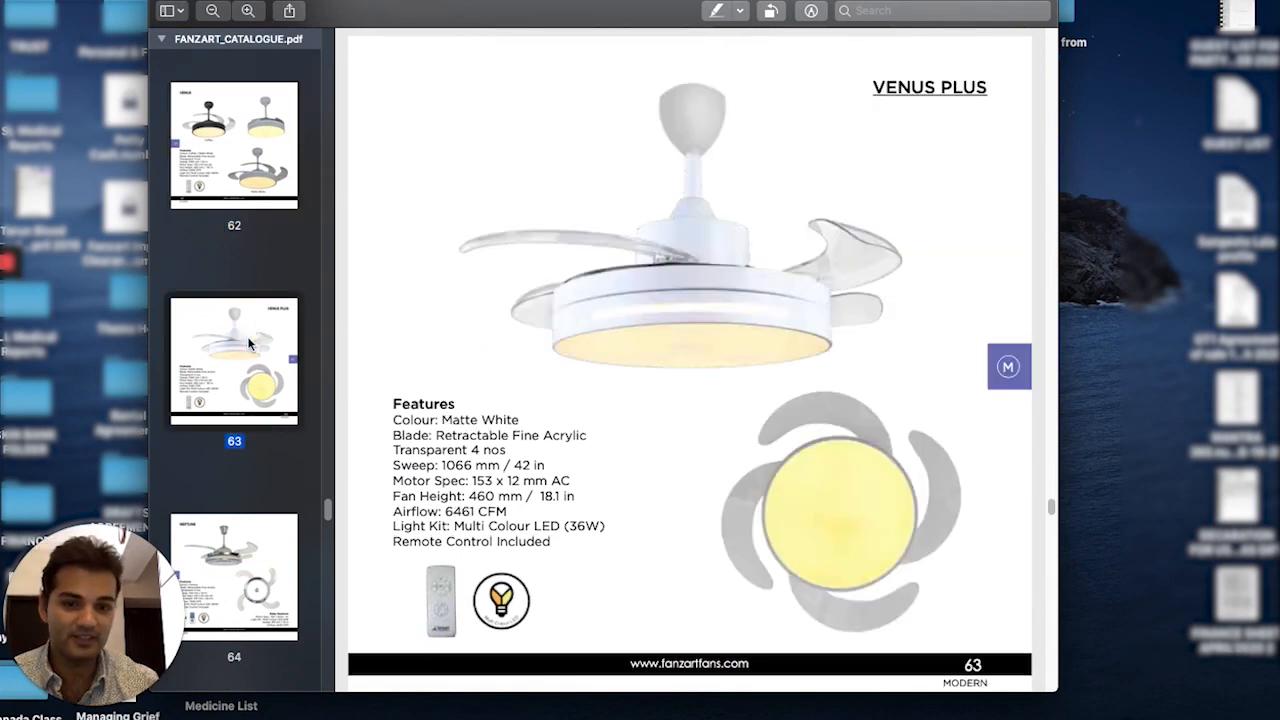
scroll("up", 3)
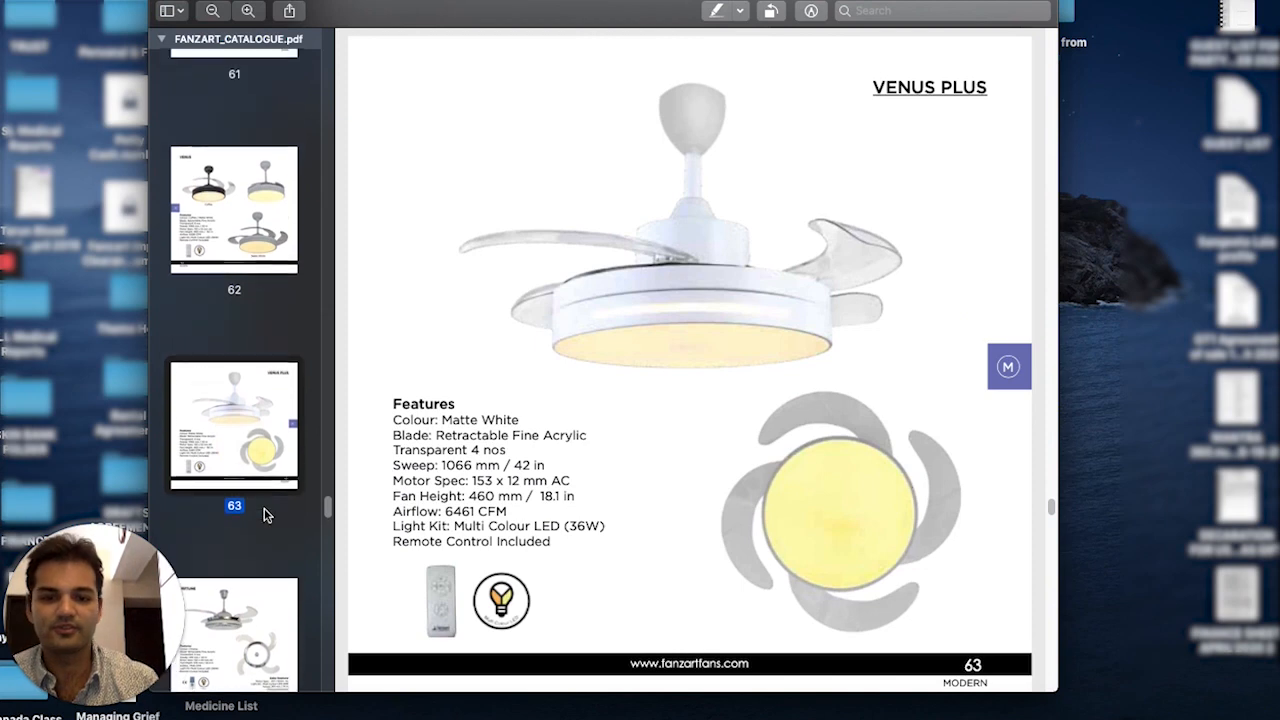
scroll("up", 3)
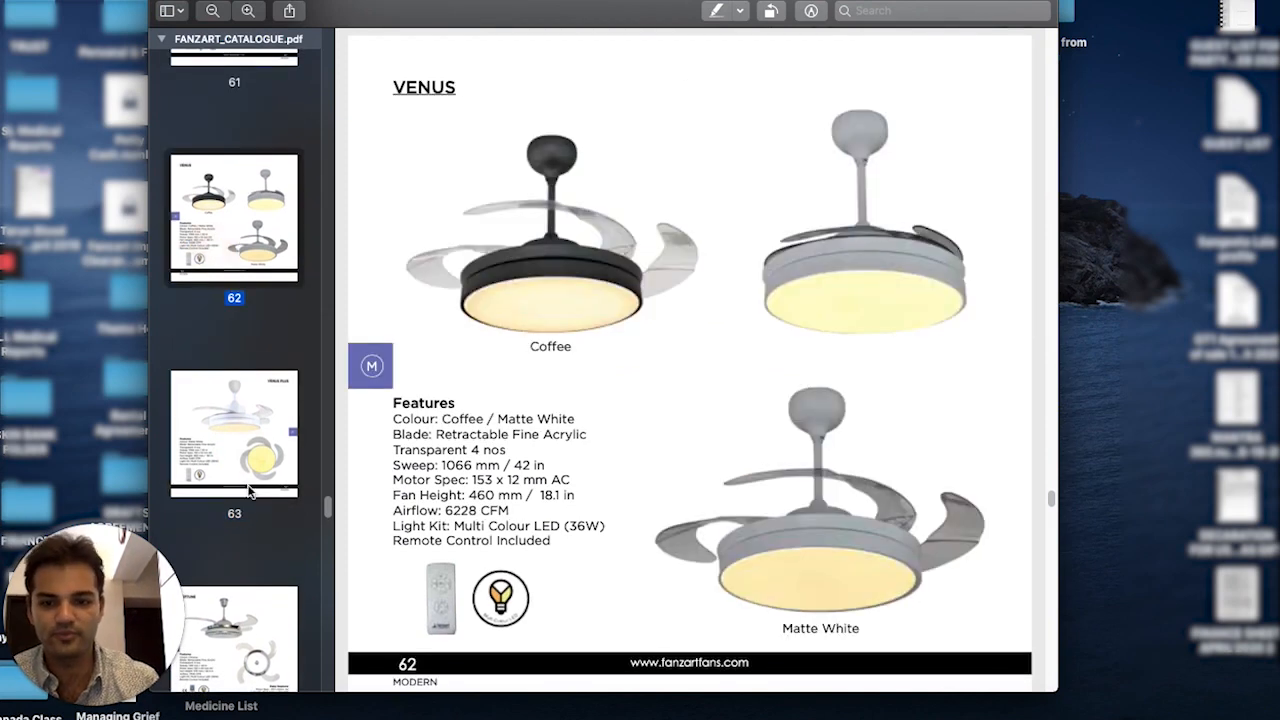
scroll("down", 3)
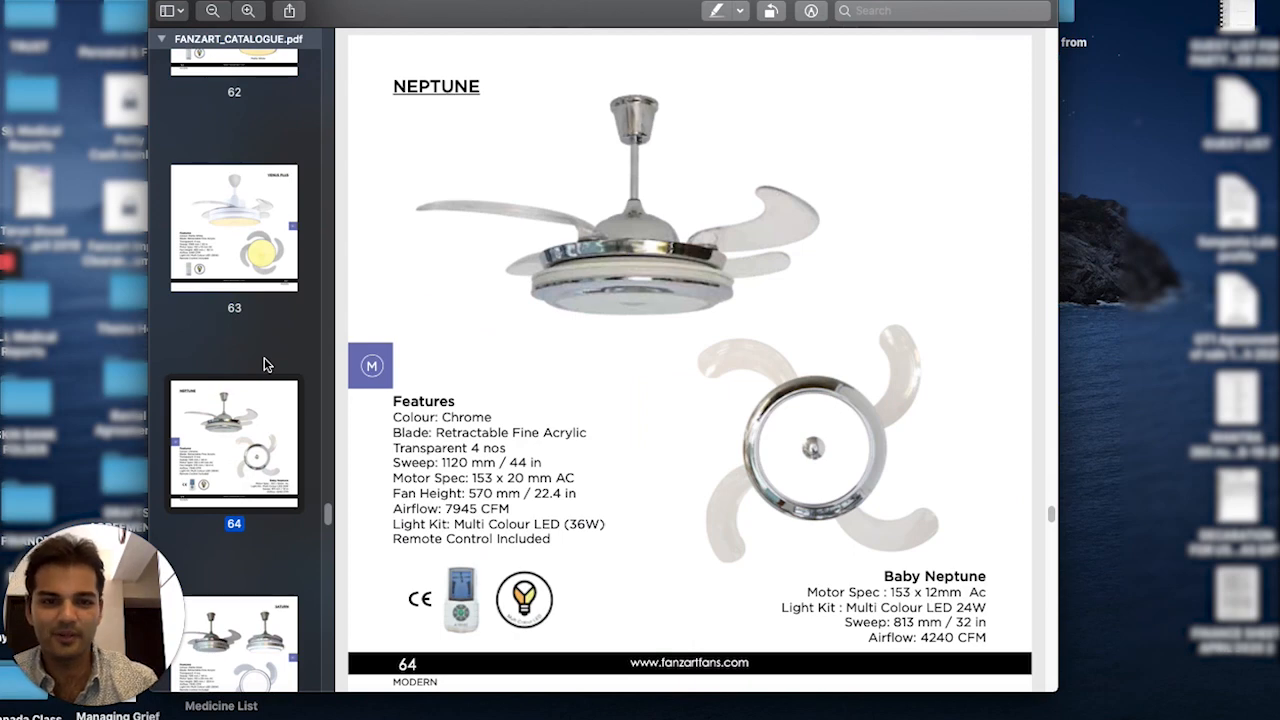
Step: Scroll past the Saturn fan on page 65 to the six-blade white Bolt fan page
scroll("down", 3)
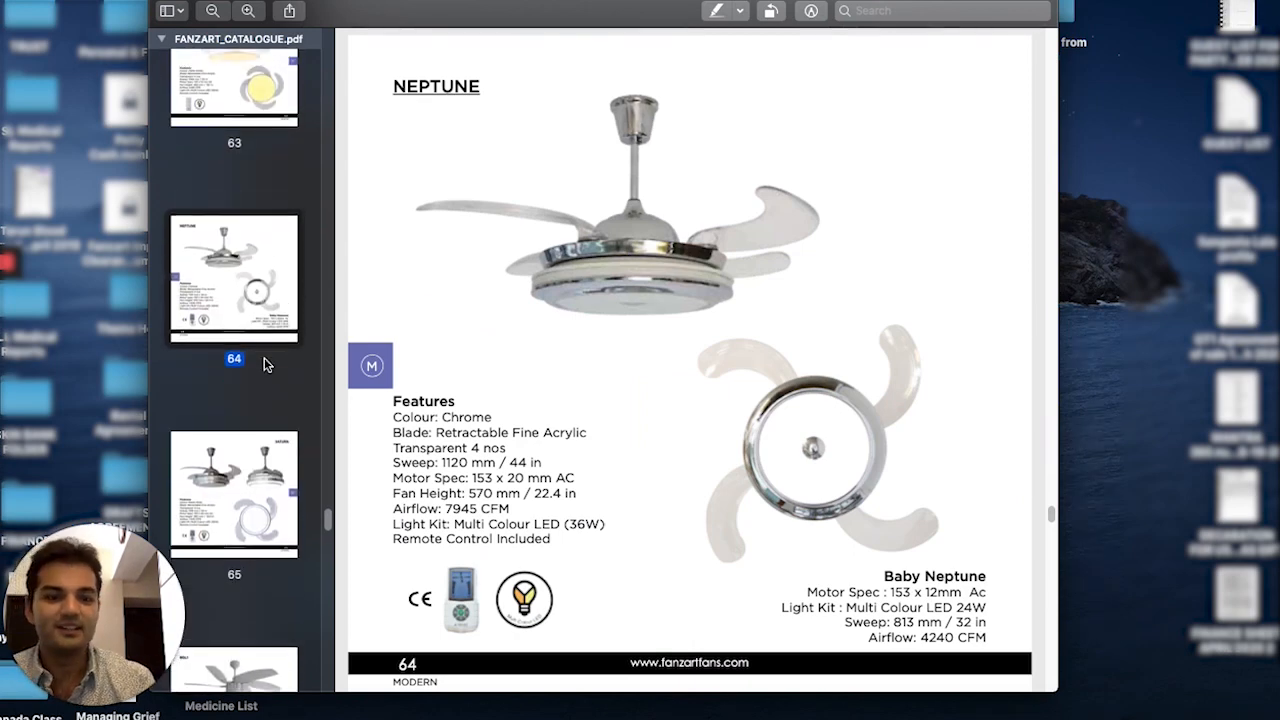
mouse_move(310, 470)
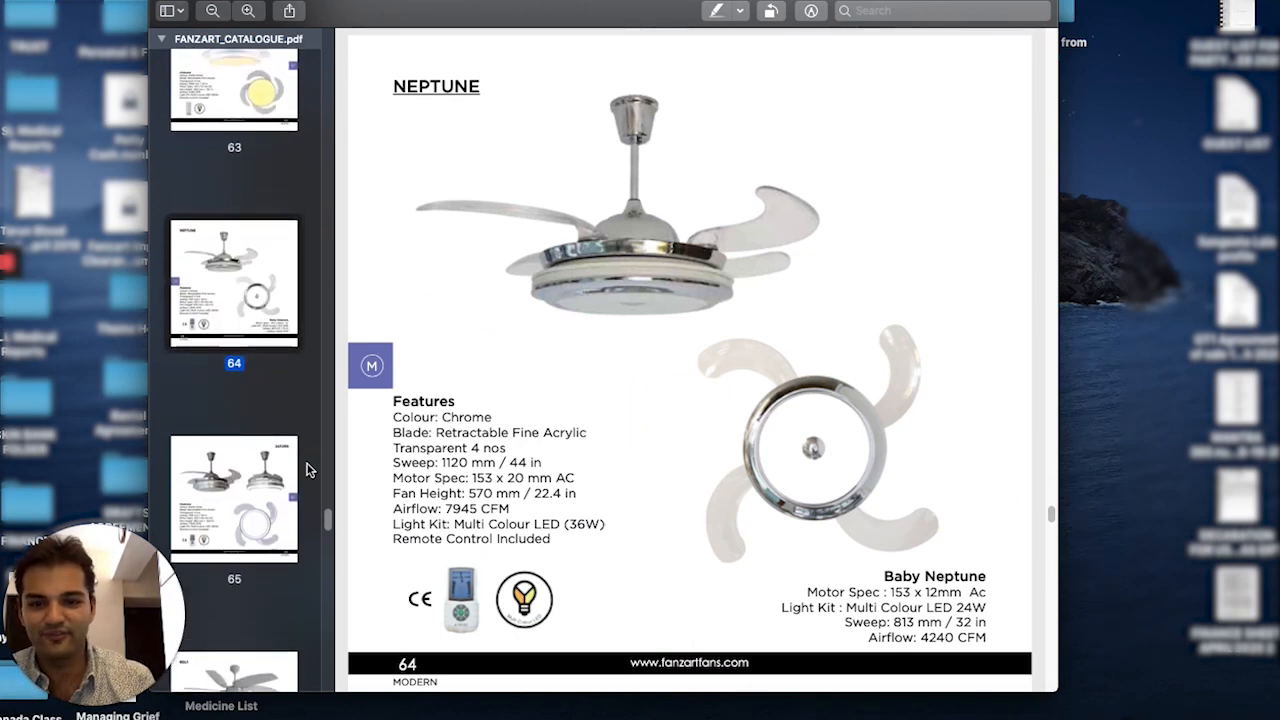
scroll("down", 3)
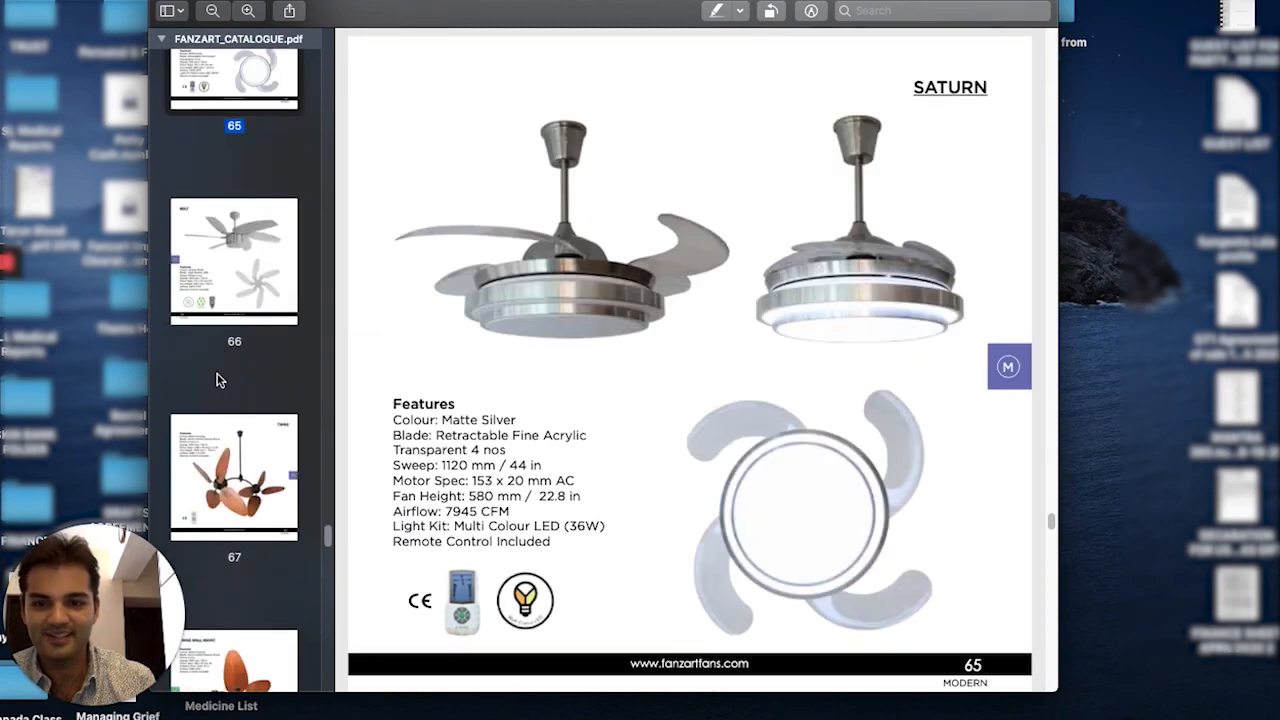
scroll("down", 3)
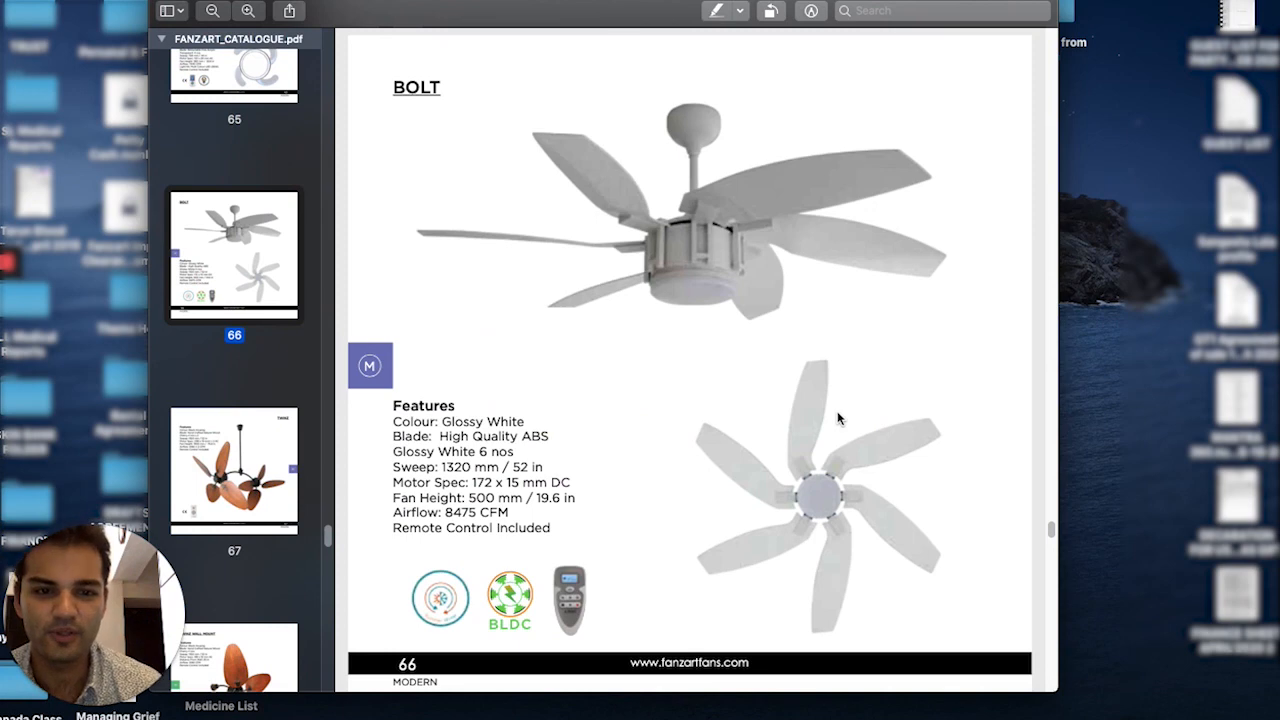
mouse_move(703, 260)
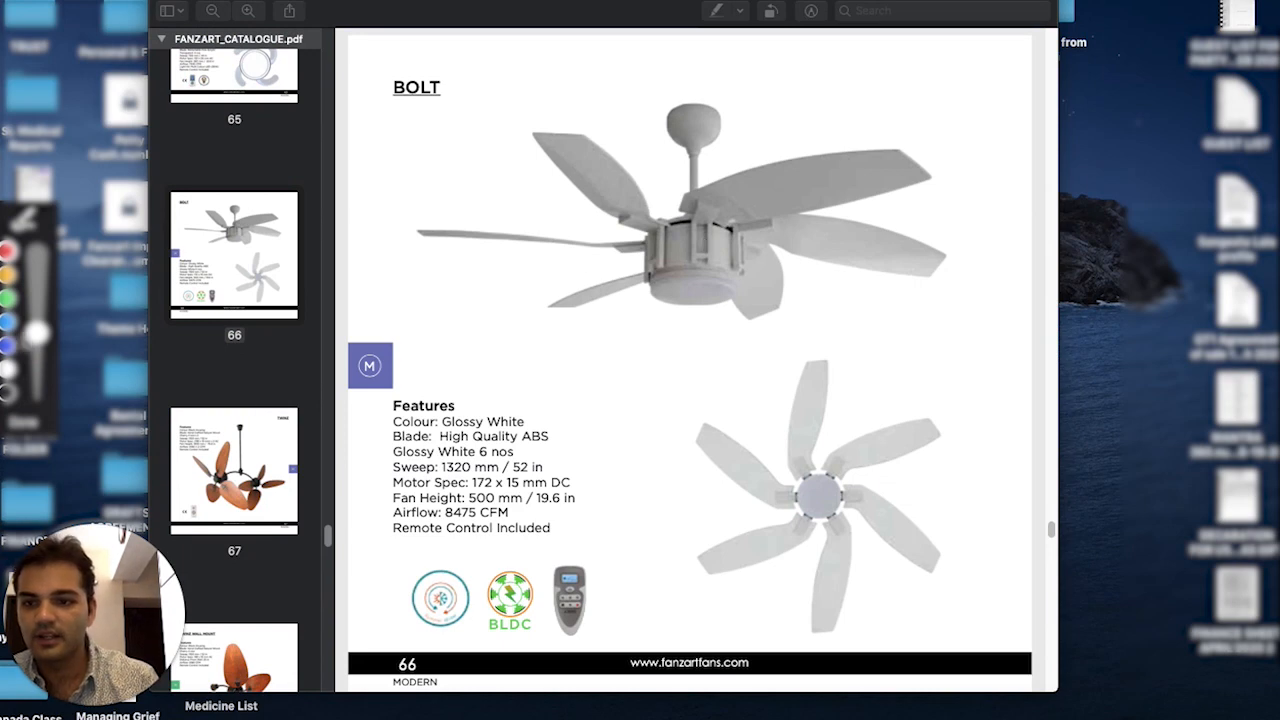
mouse_move(658, 308)
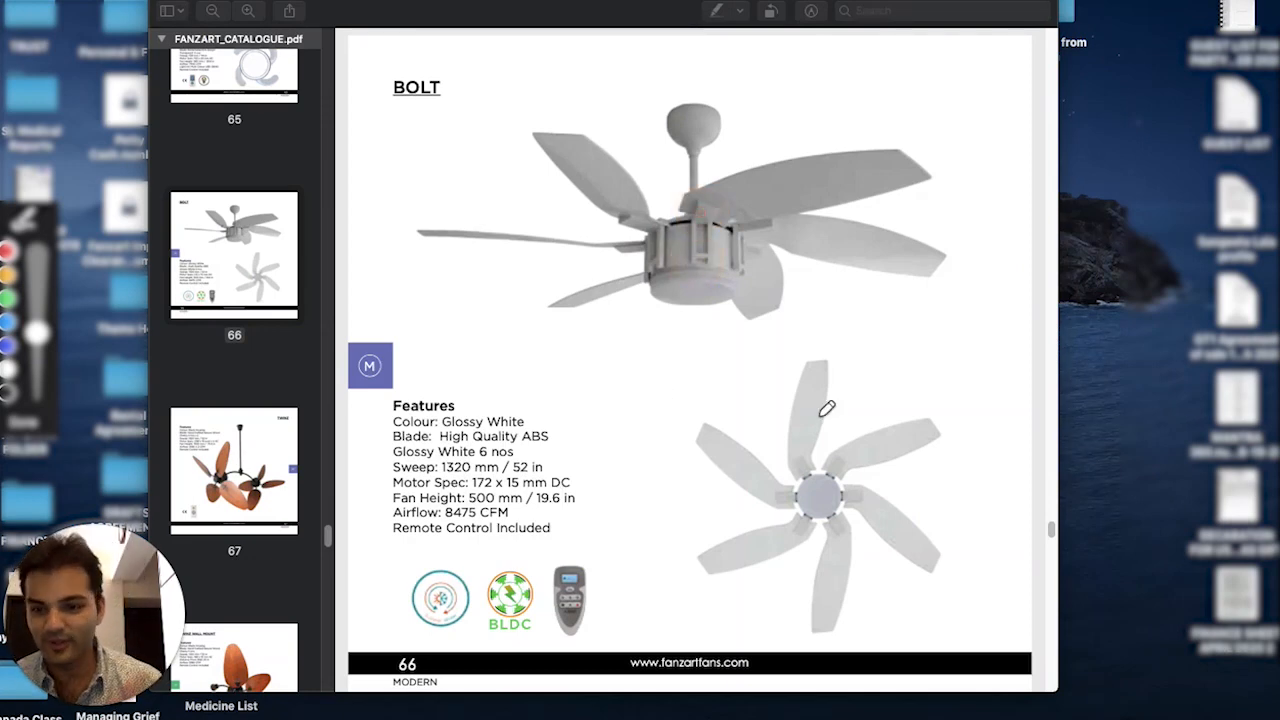
mouse_move(666, 461)
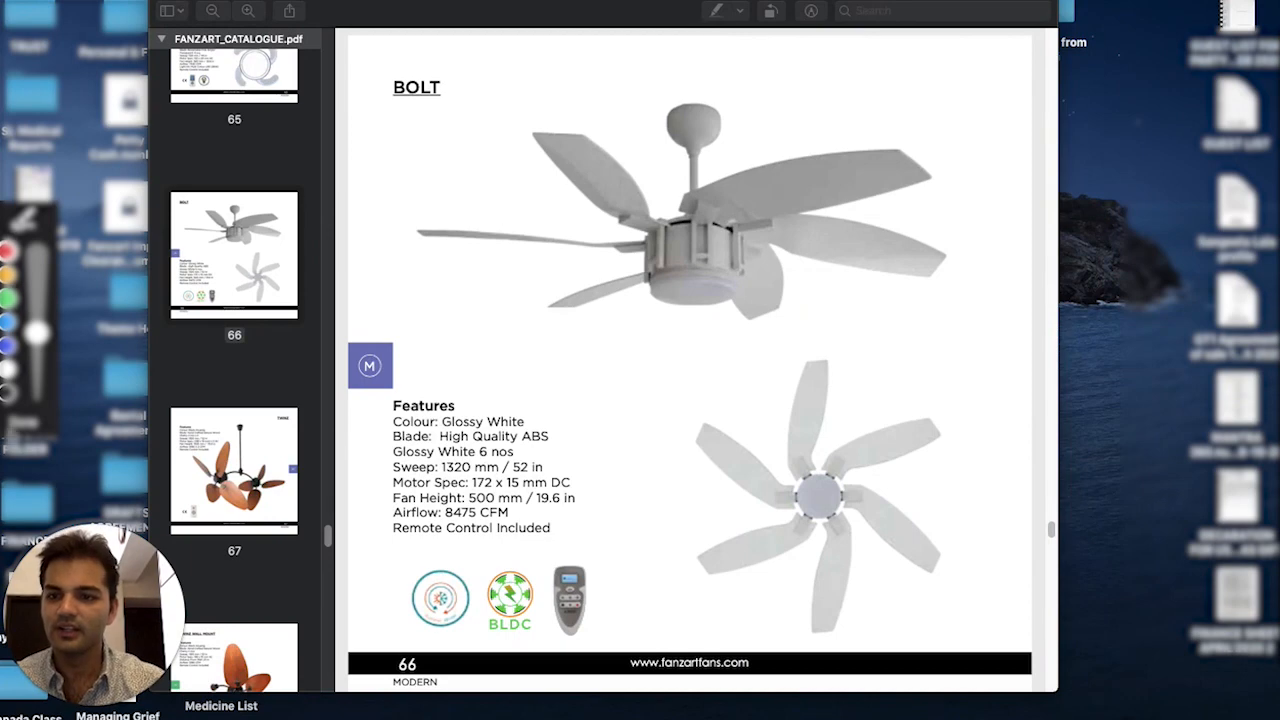
scroll("down", 3)
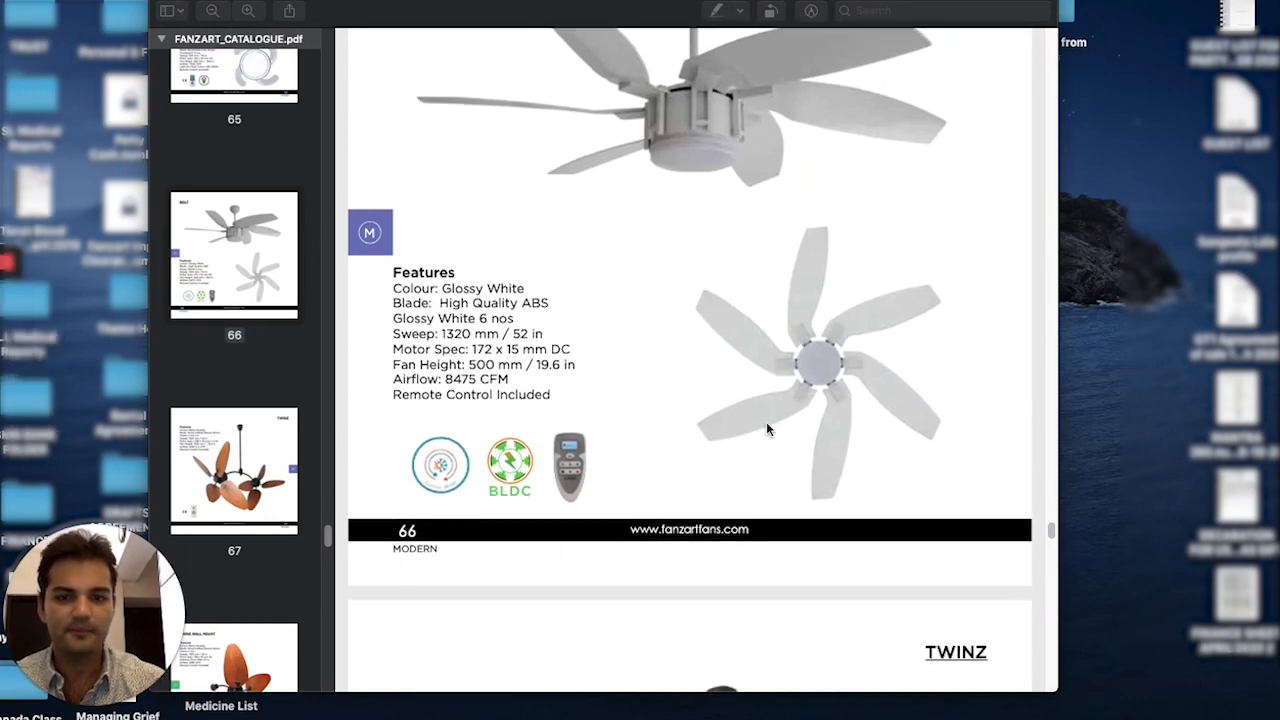
scroll("up", 3)
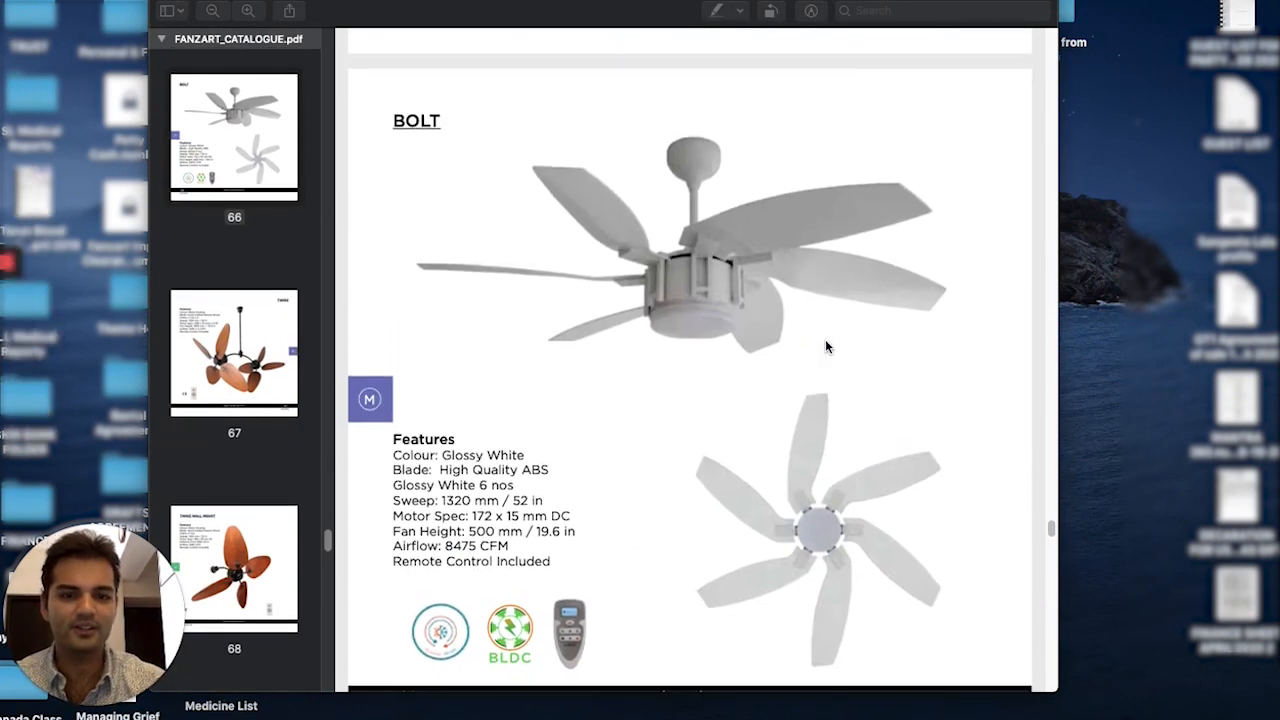
Step: Scroll down to page 67, the Twinz double fan with cherry wood blades
scroll("down", 3)
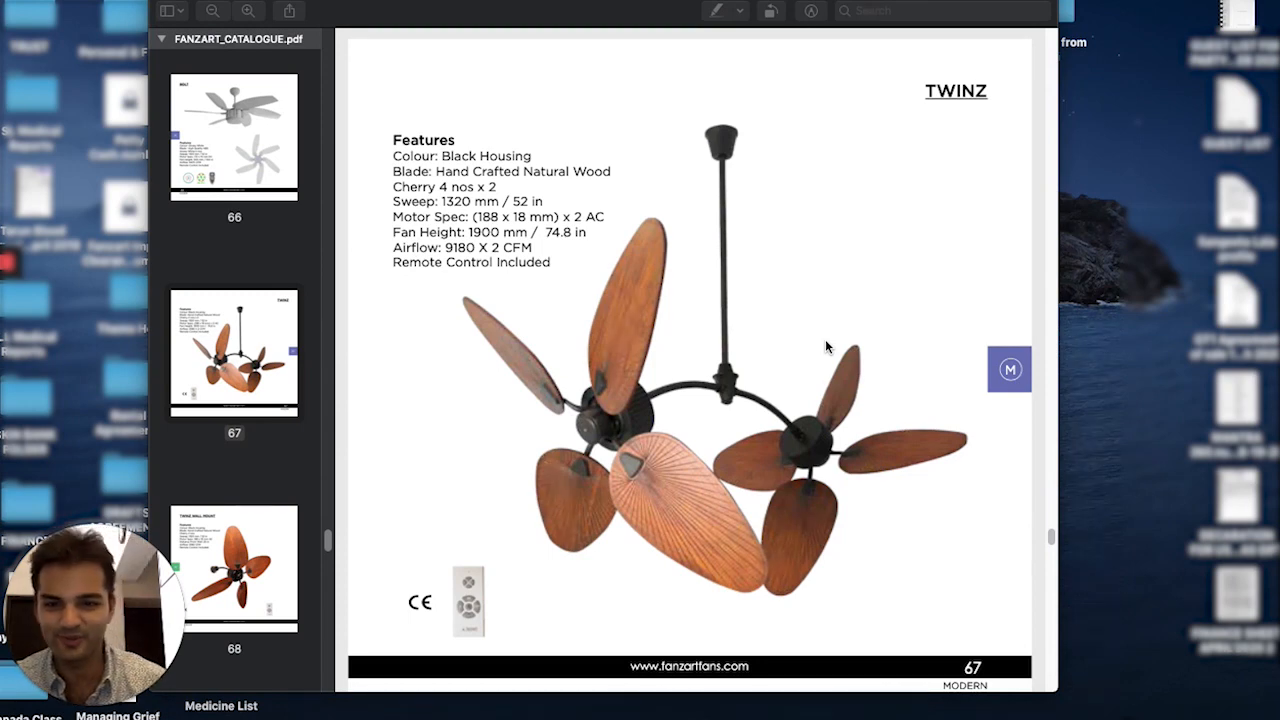
scroll("down", 3)
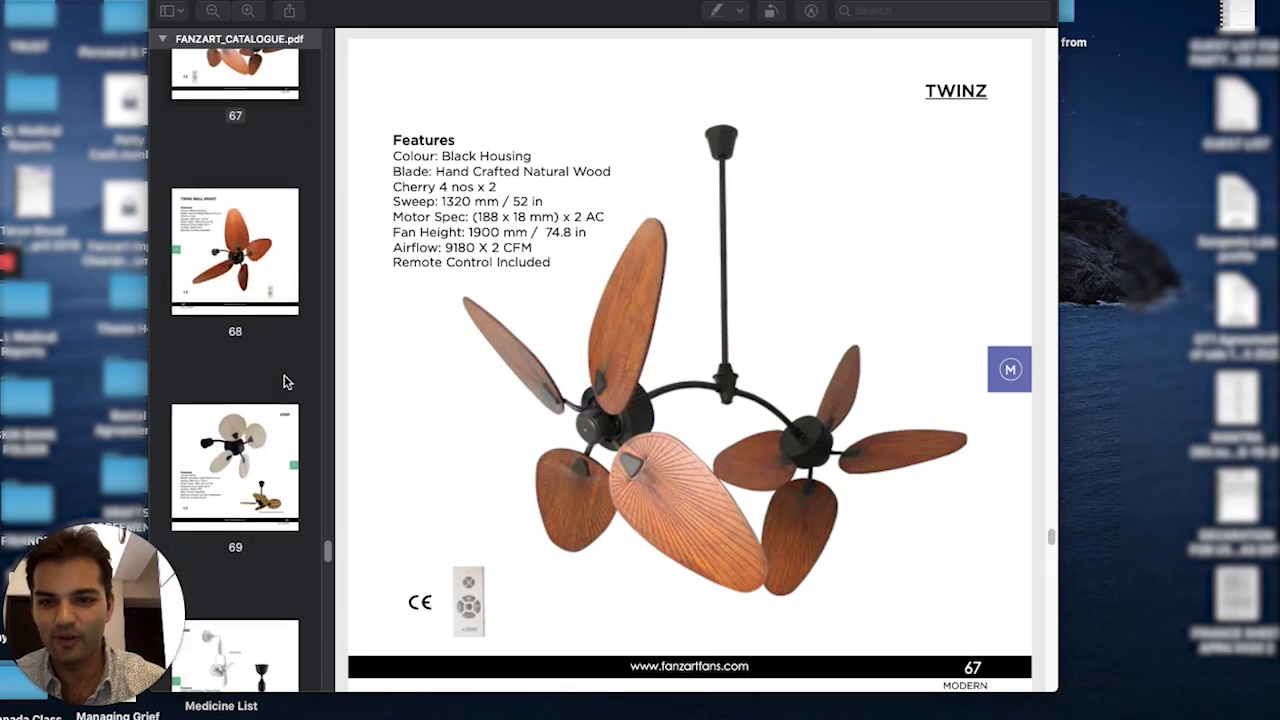
Step: Select the page 68 thumbnail to show the Twinz Wall Mount fan, then scroll the thumbnails
left_click(234, 248)
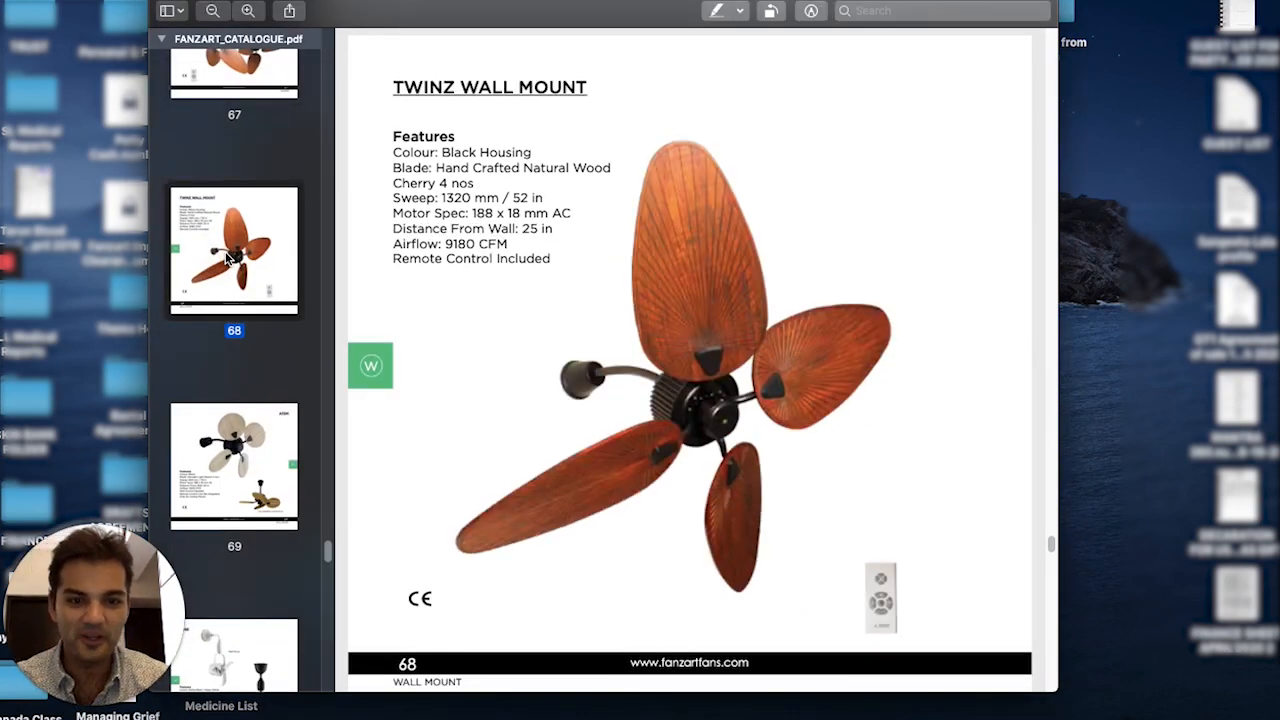
scroll("down", 3)
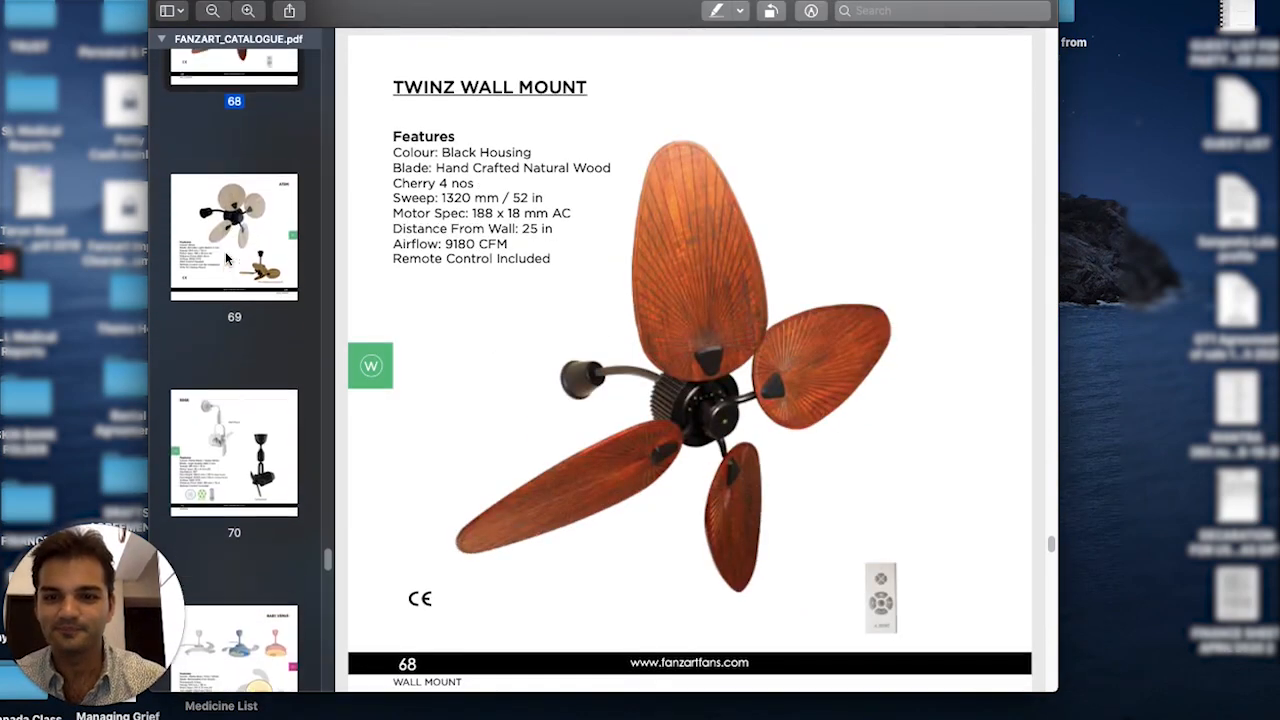
scroll("up", 3)
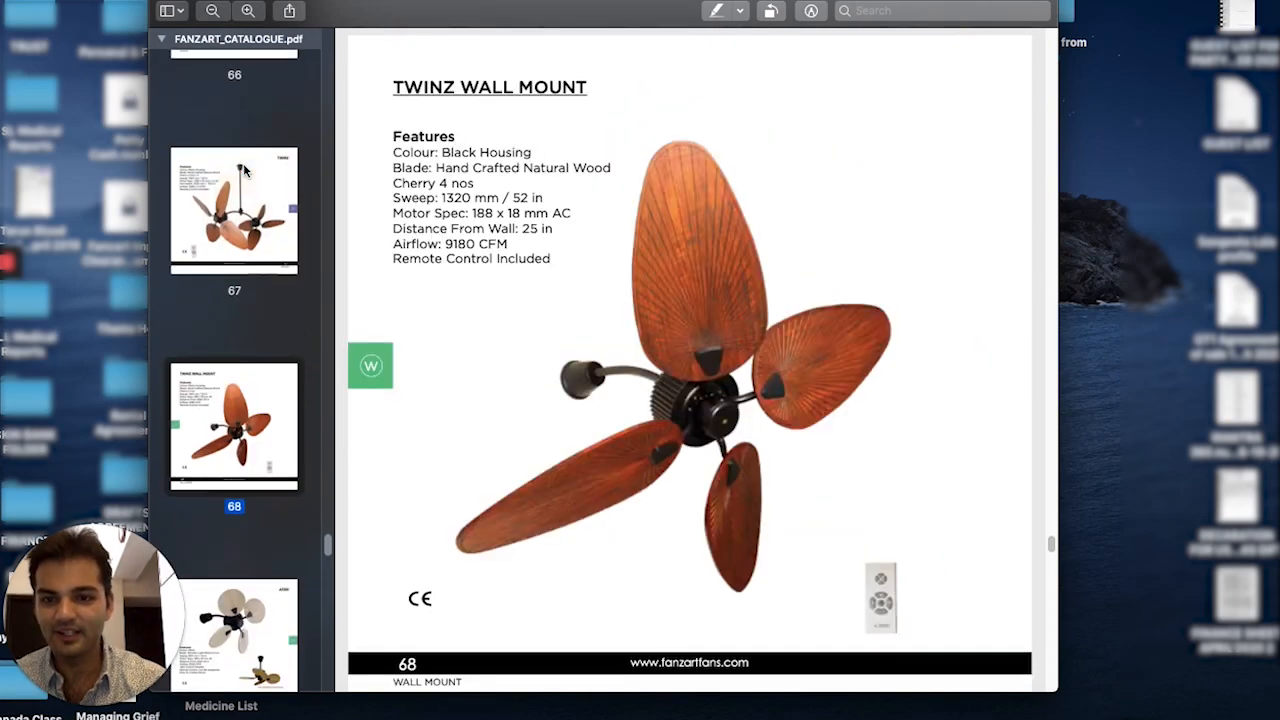
scroll("down", 3)
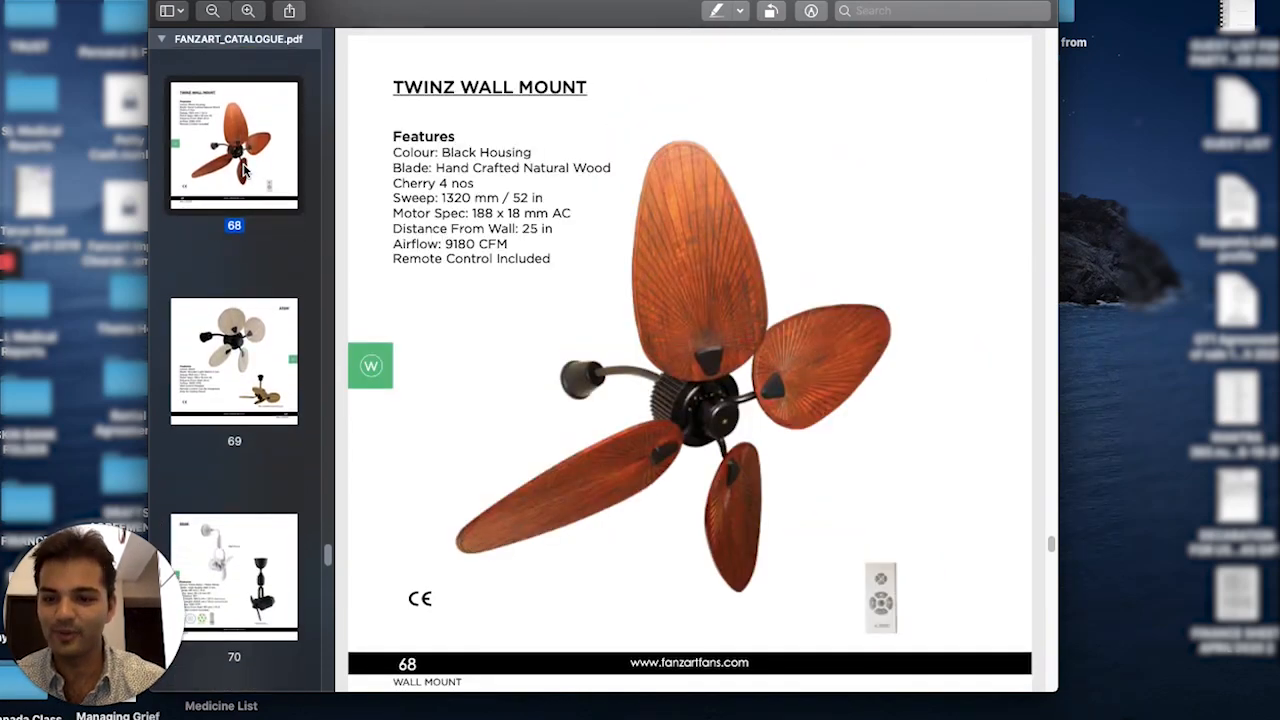